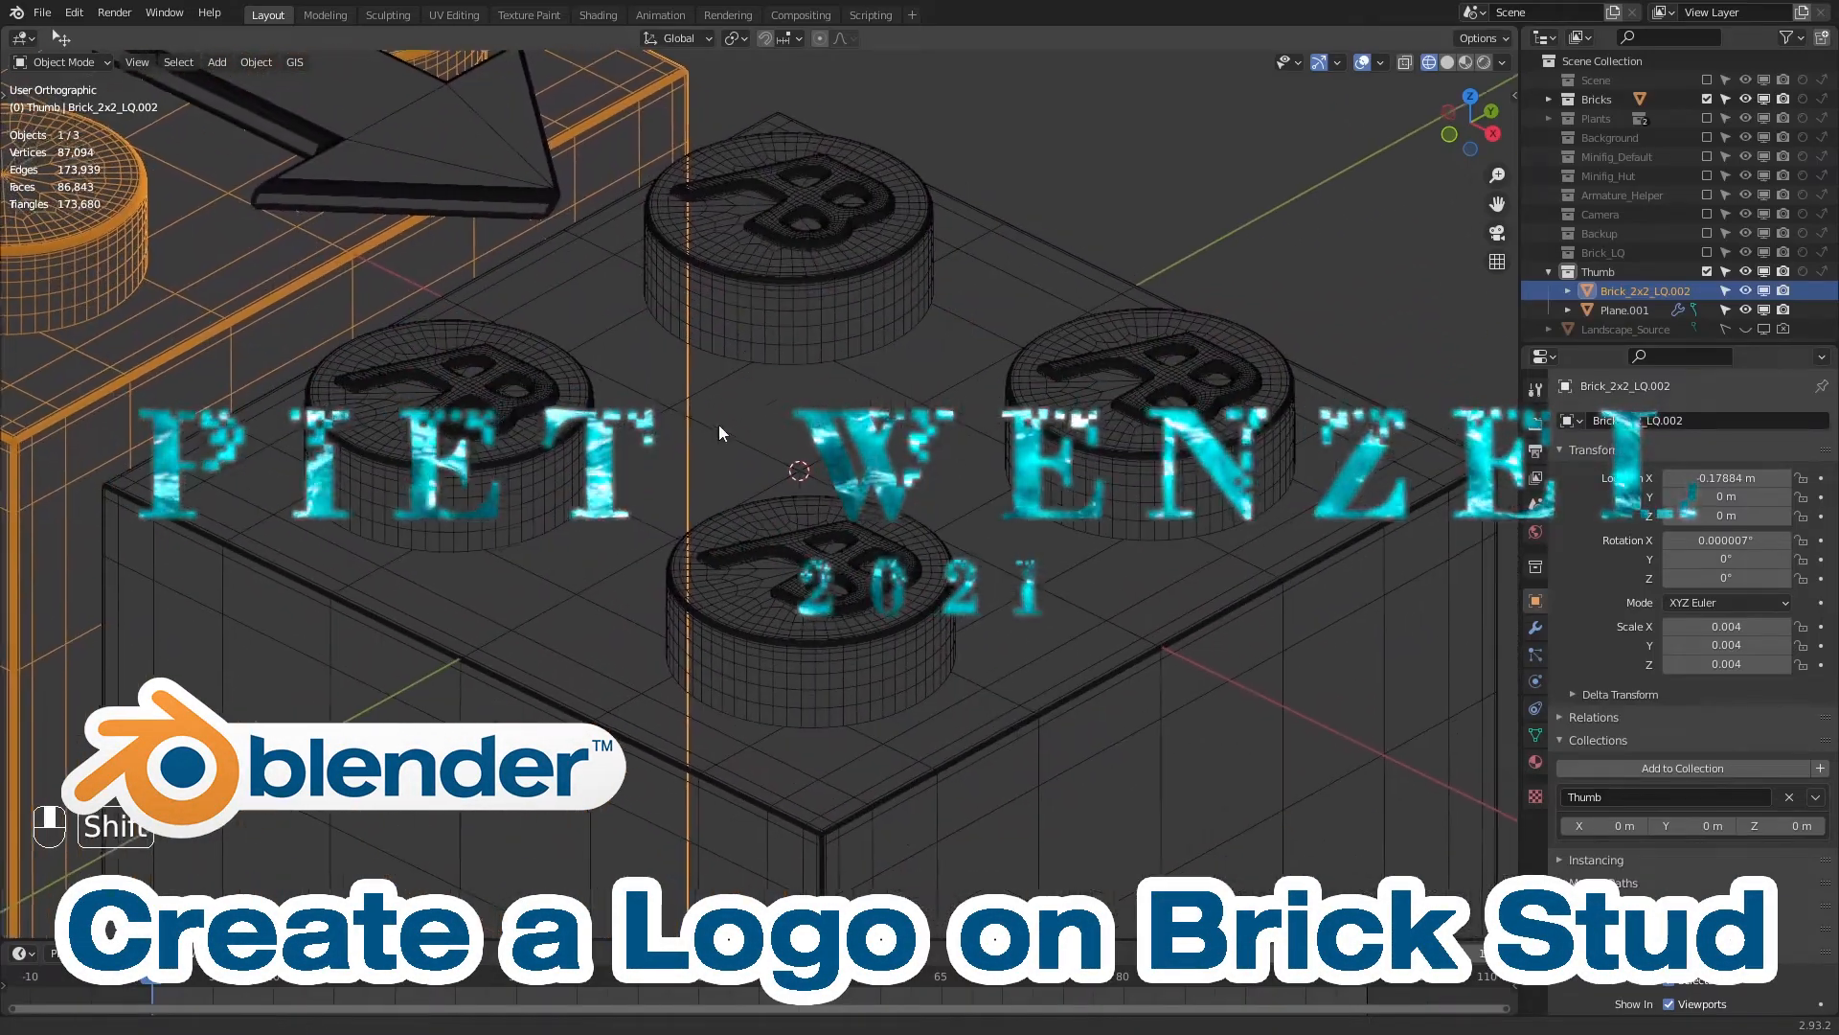
# Select the logo brick, enter its mesh and slant the numeral's top flag.
pyautogui.click(797, 211)
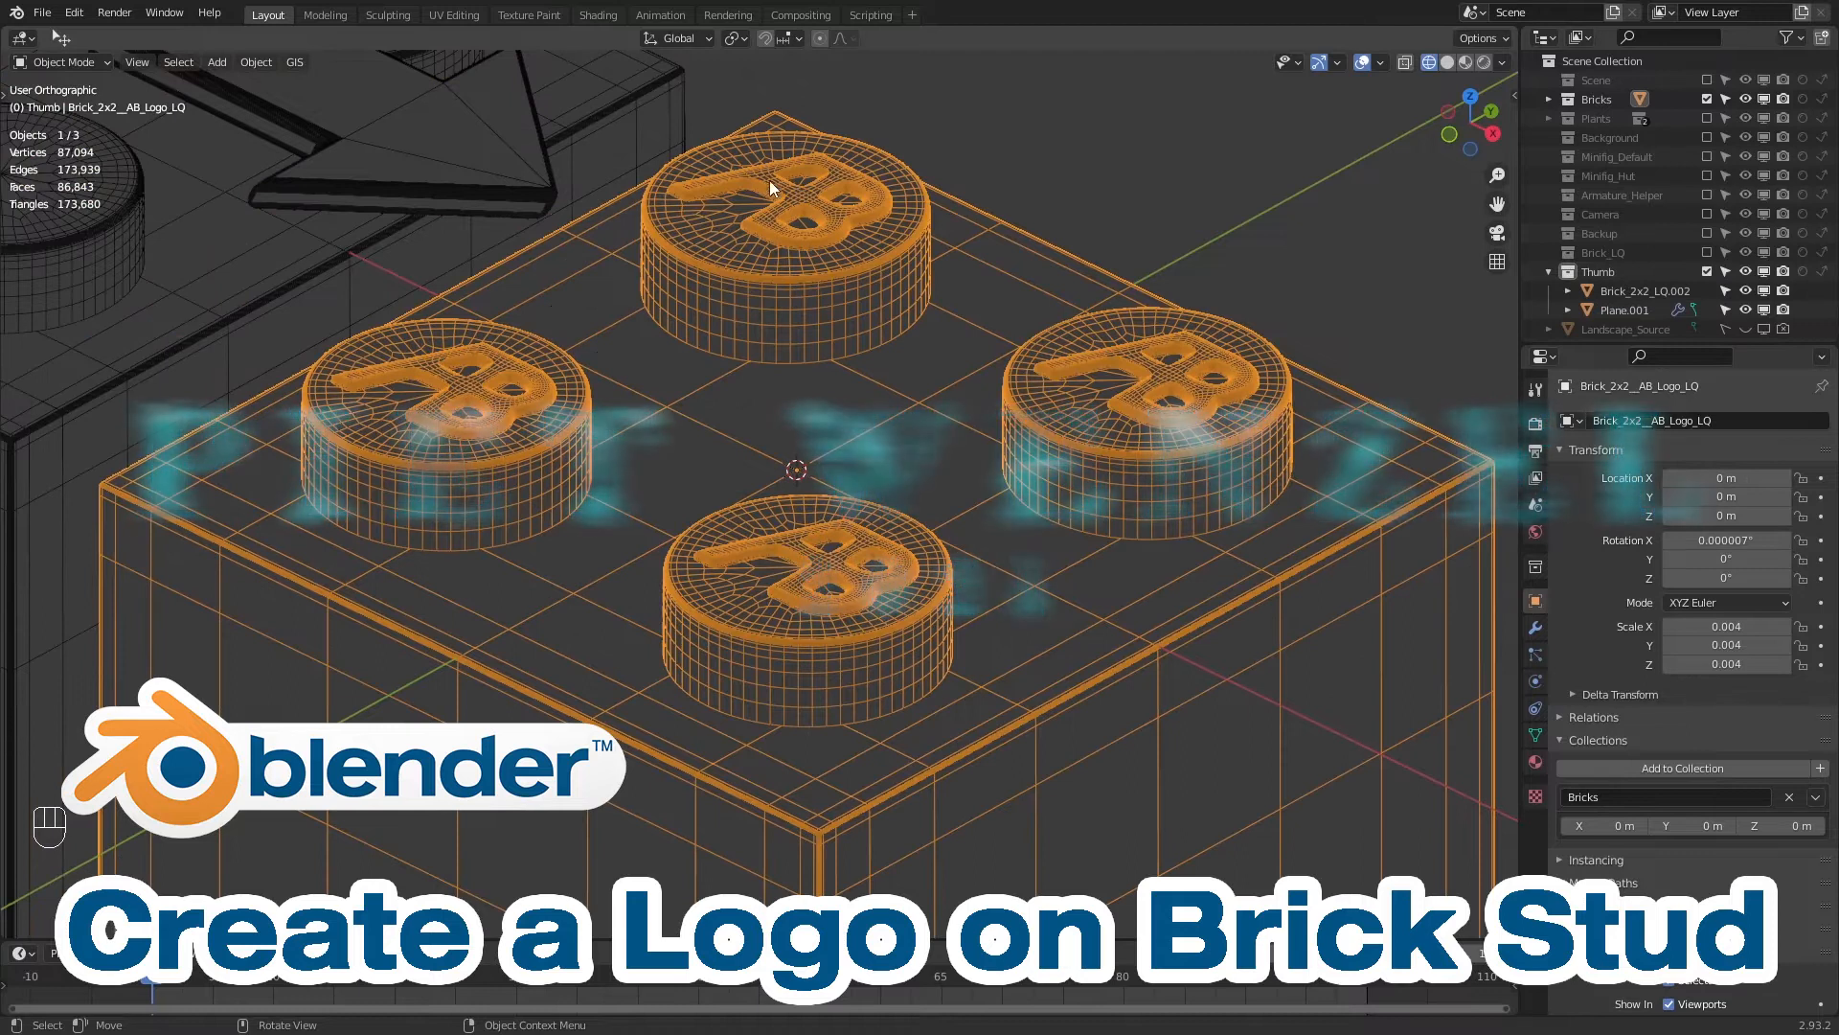
pyautogui.press('Tab')
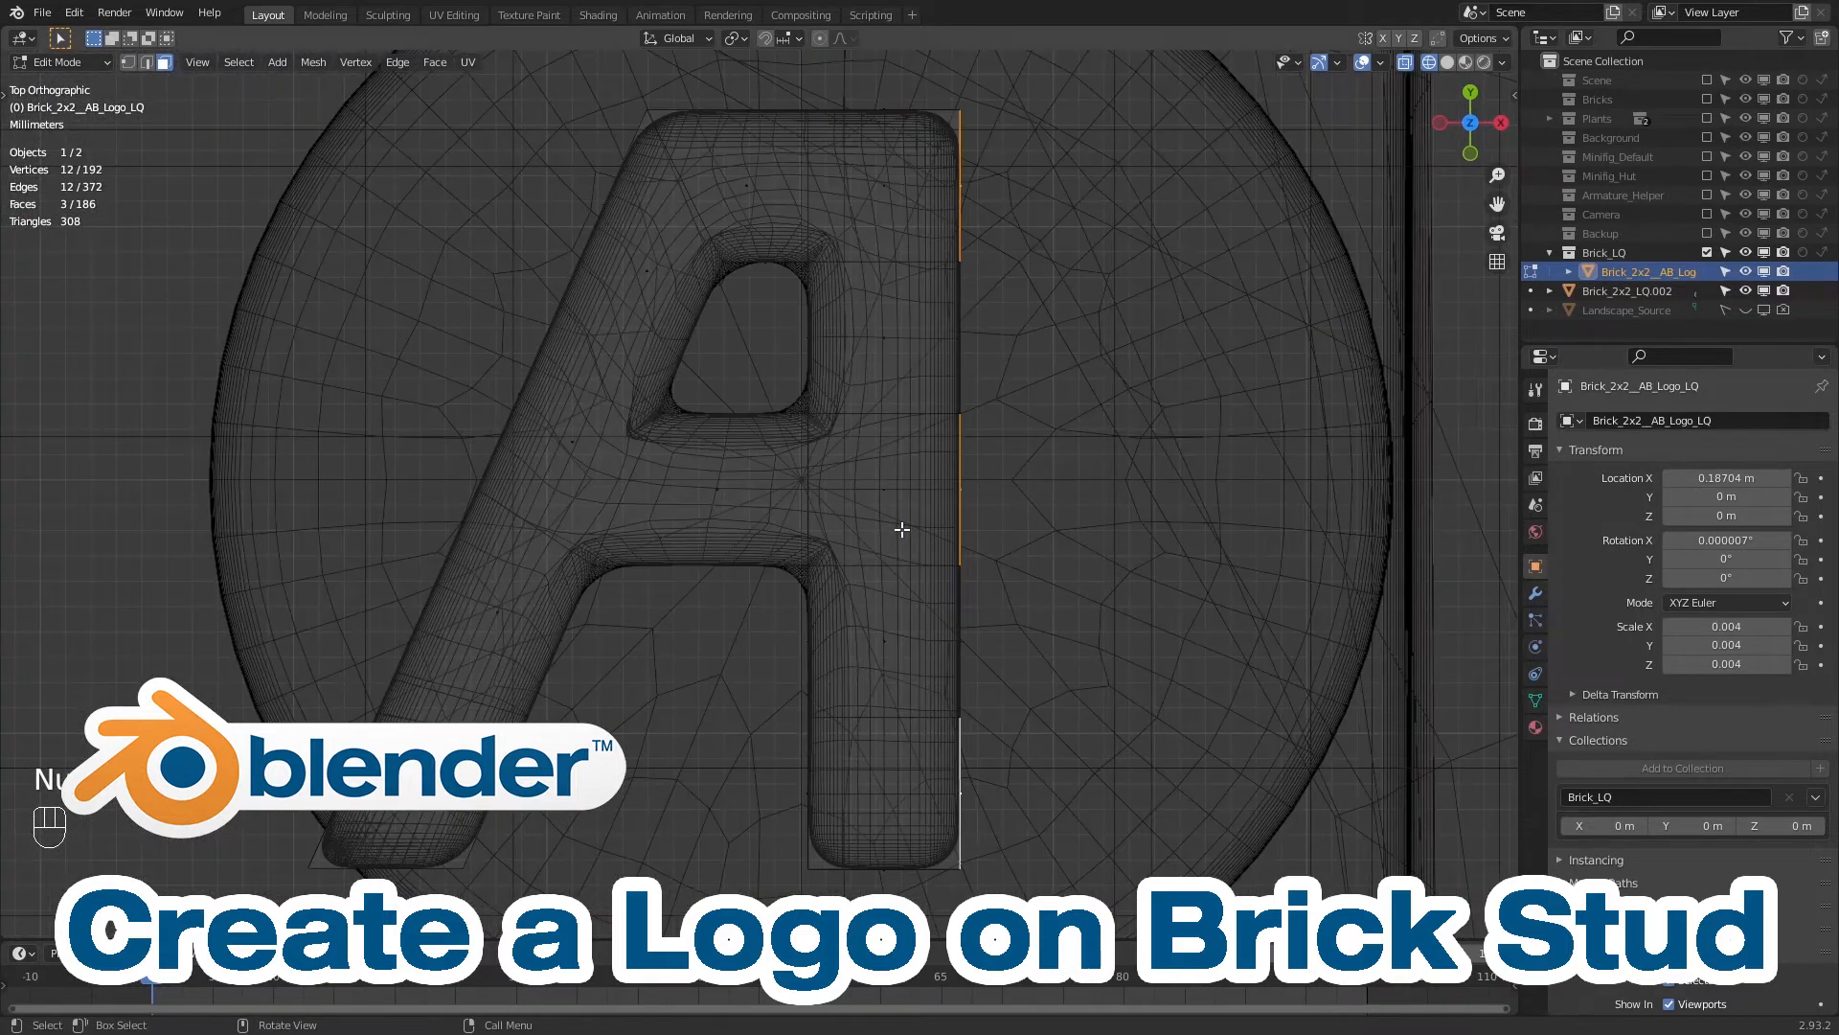
pyautogui.press('e')
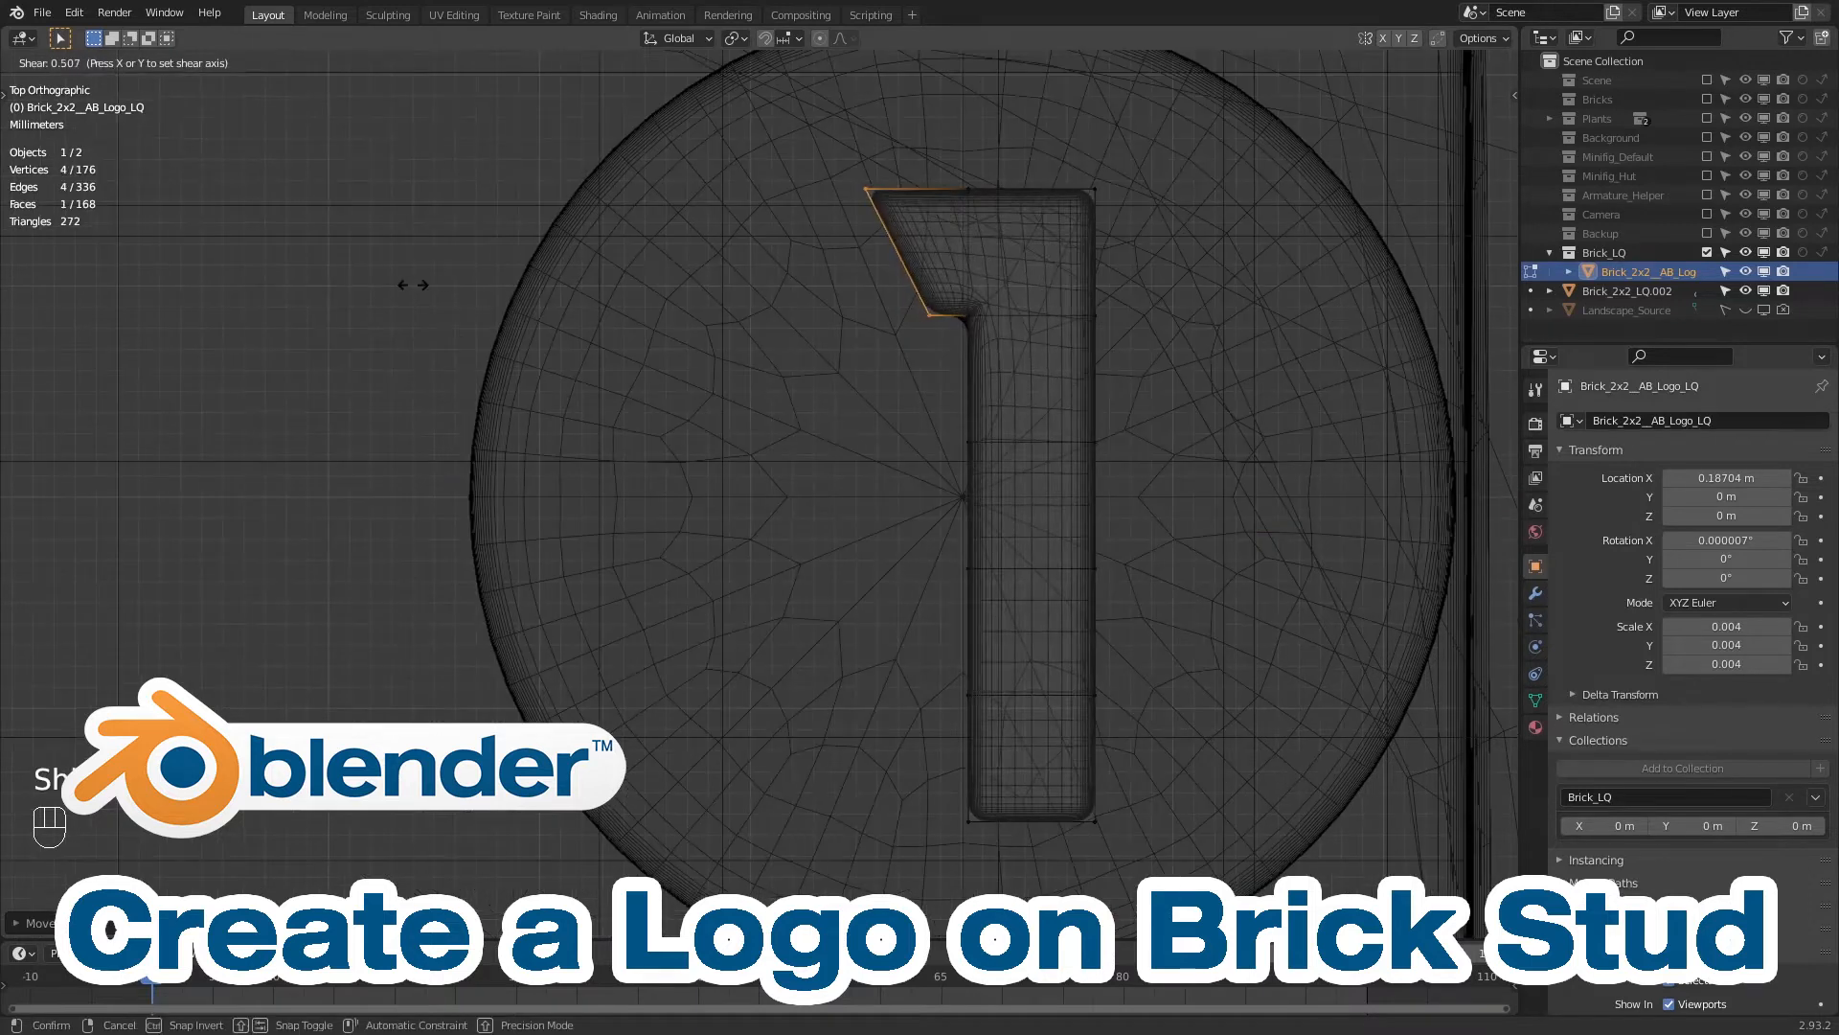
pyautogui.click(398, 61)
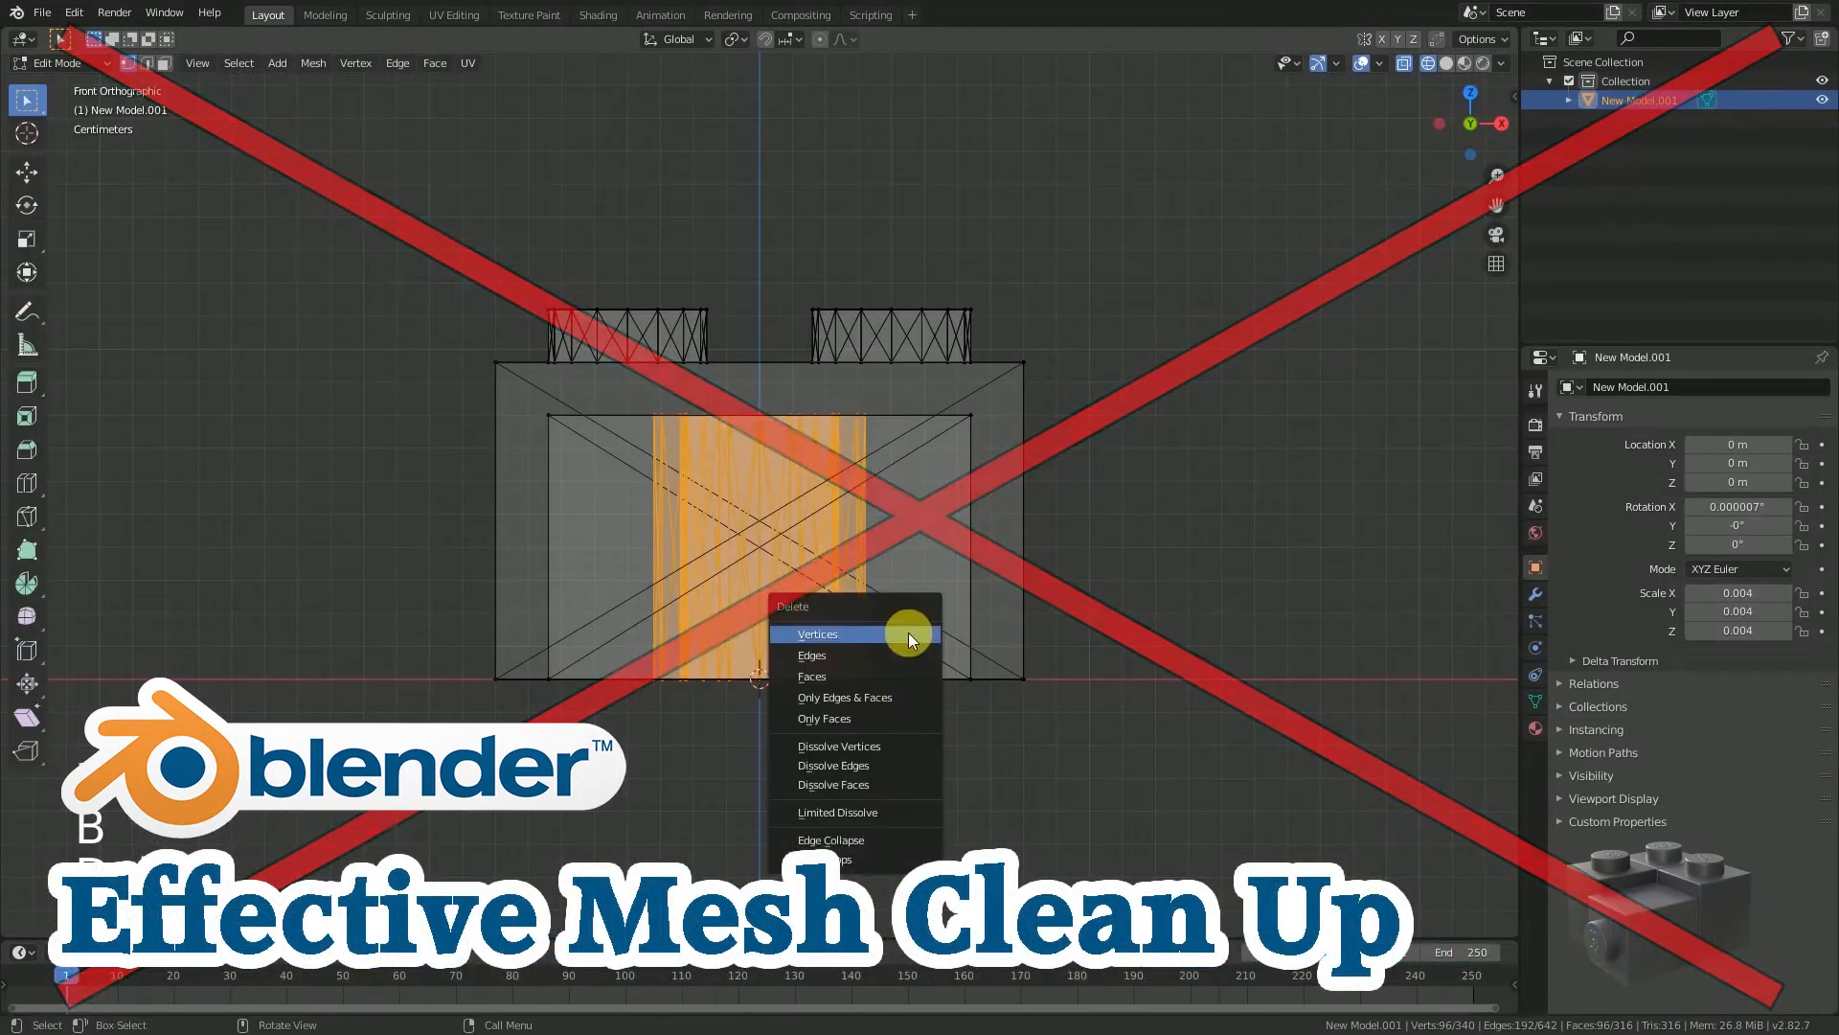
pyautogui.click(312, 61)
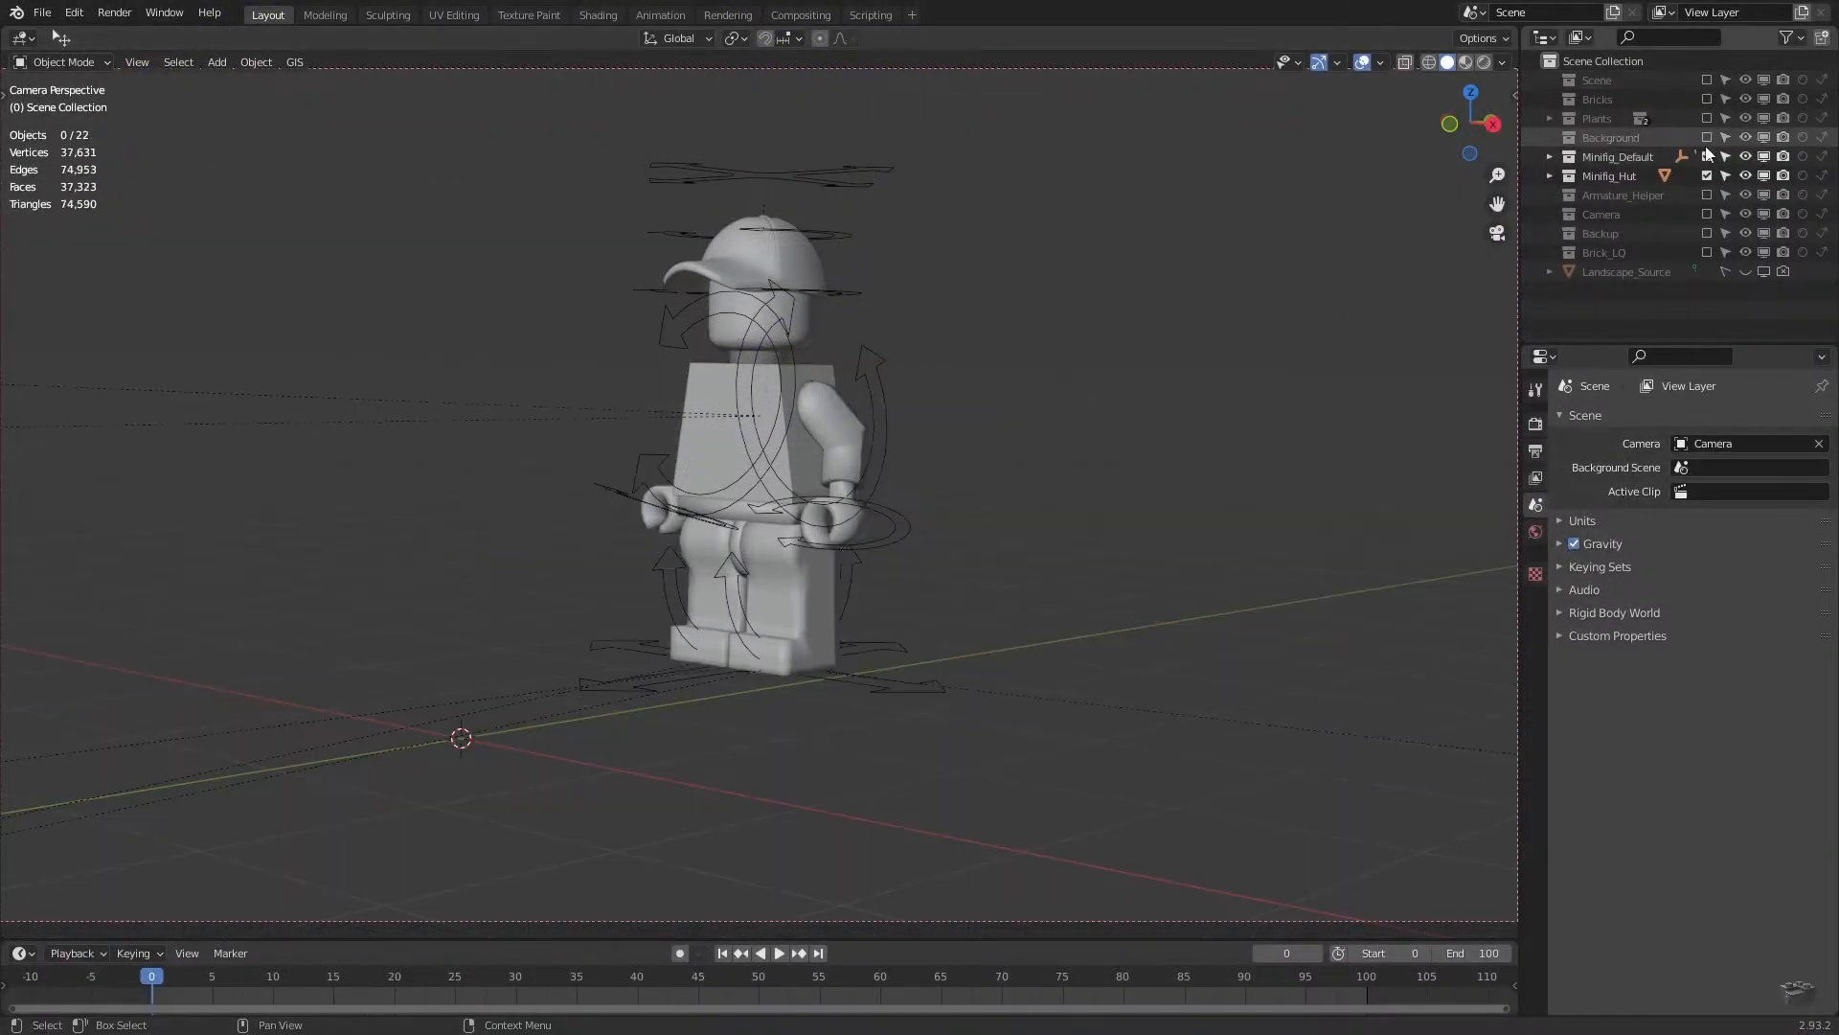
# From top view, add a cube inside the logo brick's mesh and shrink it to a small square.
pyautogui.press('shift+d')
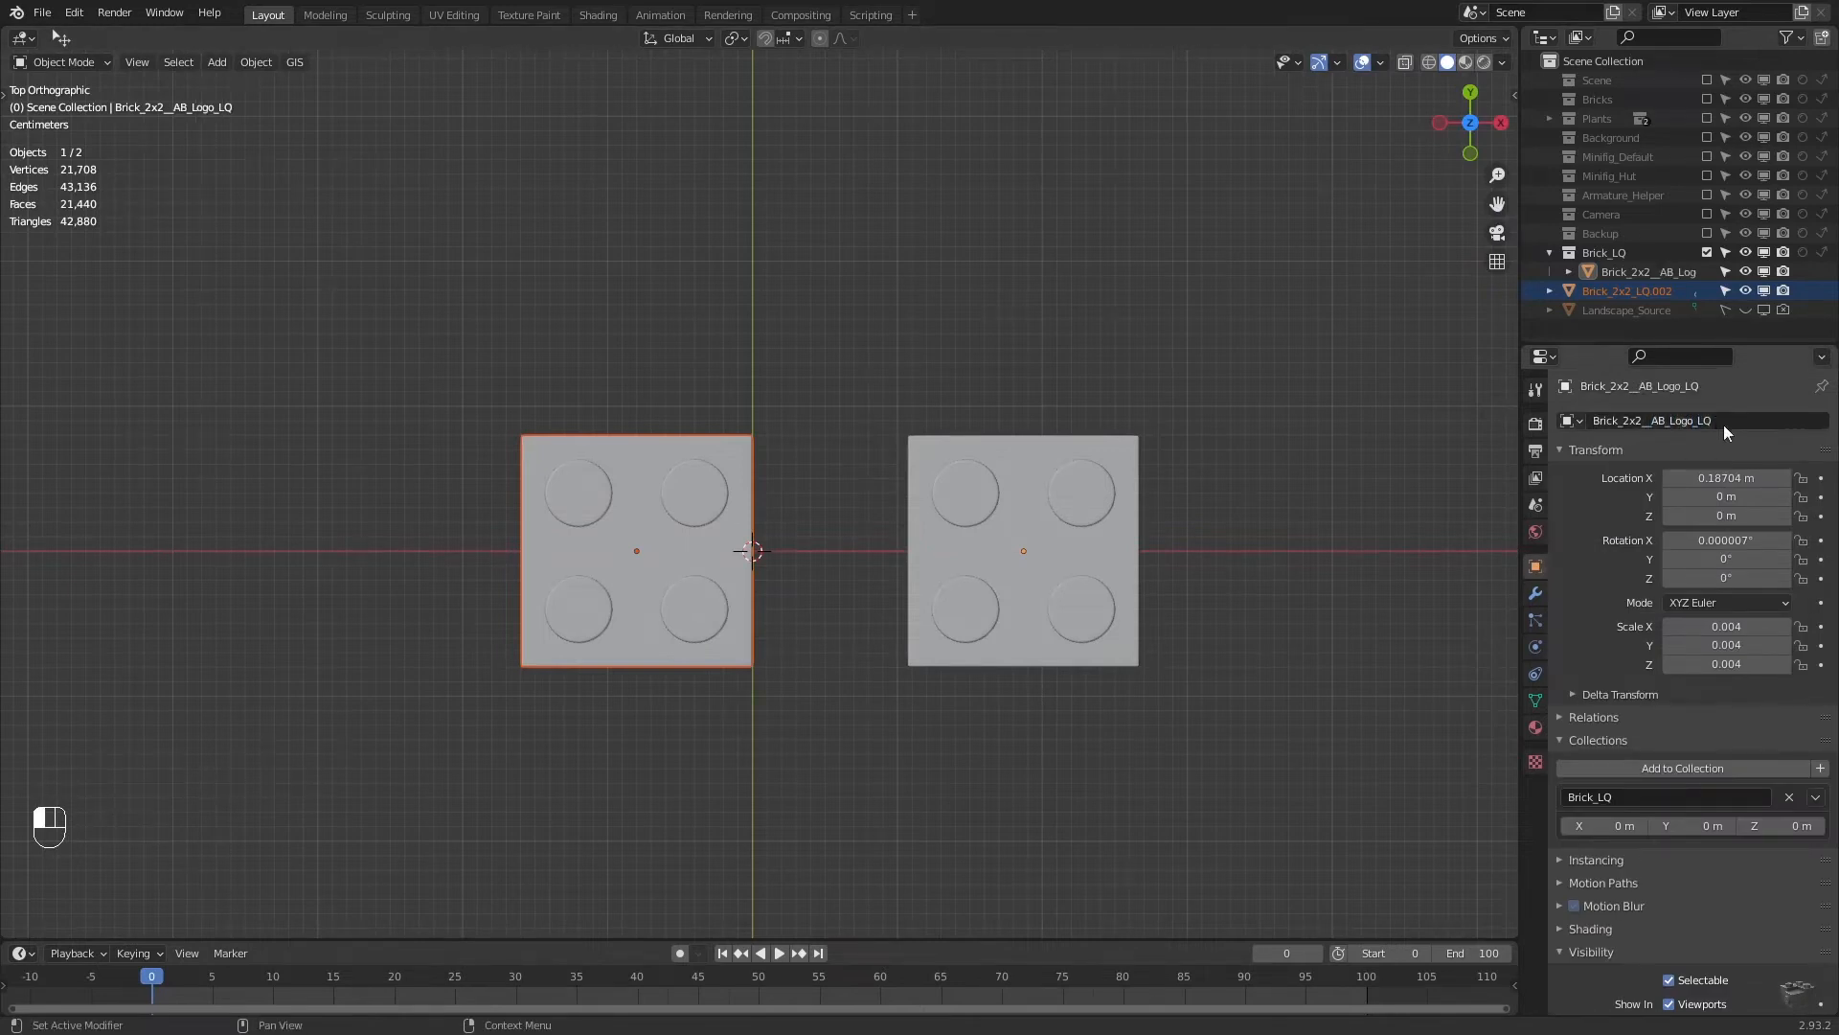
pyautogui.press('Tab')
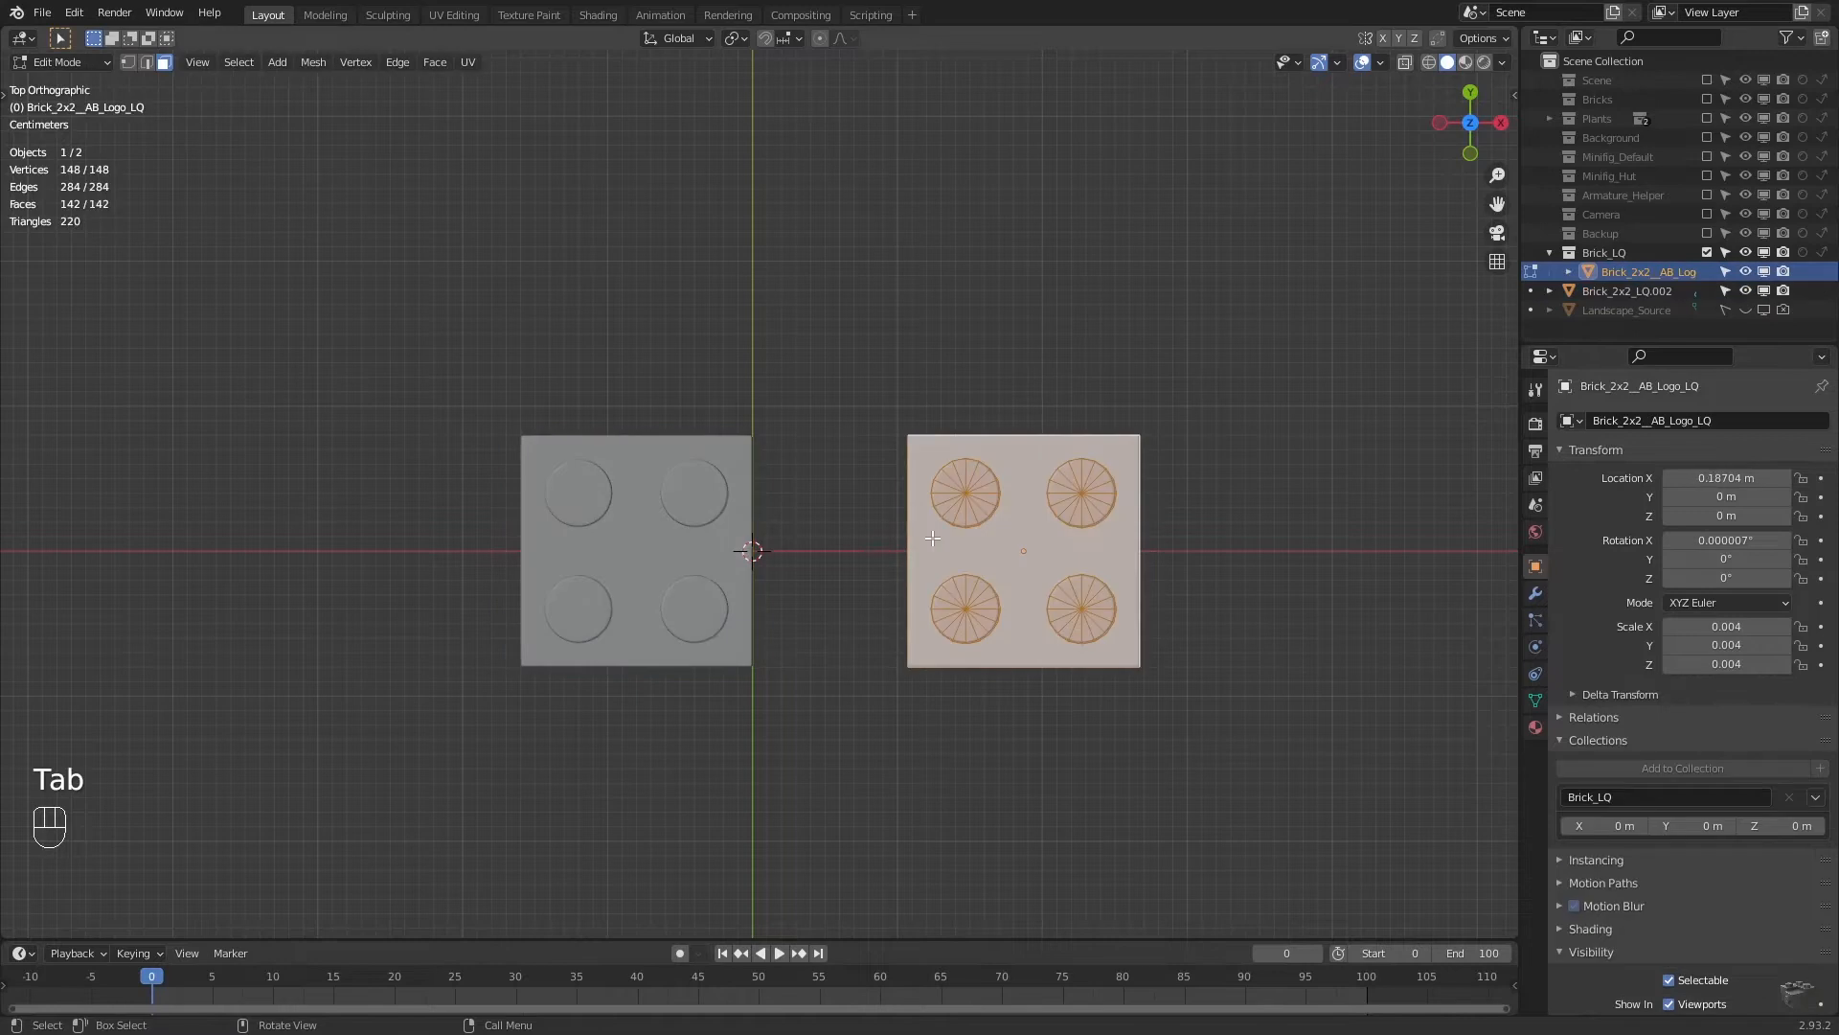
pyautogui.press('Shift+A')
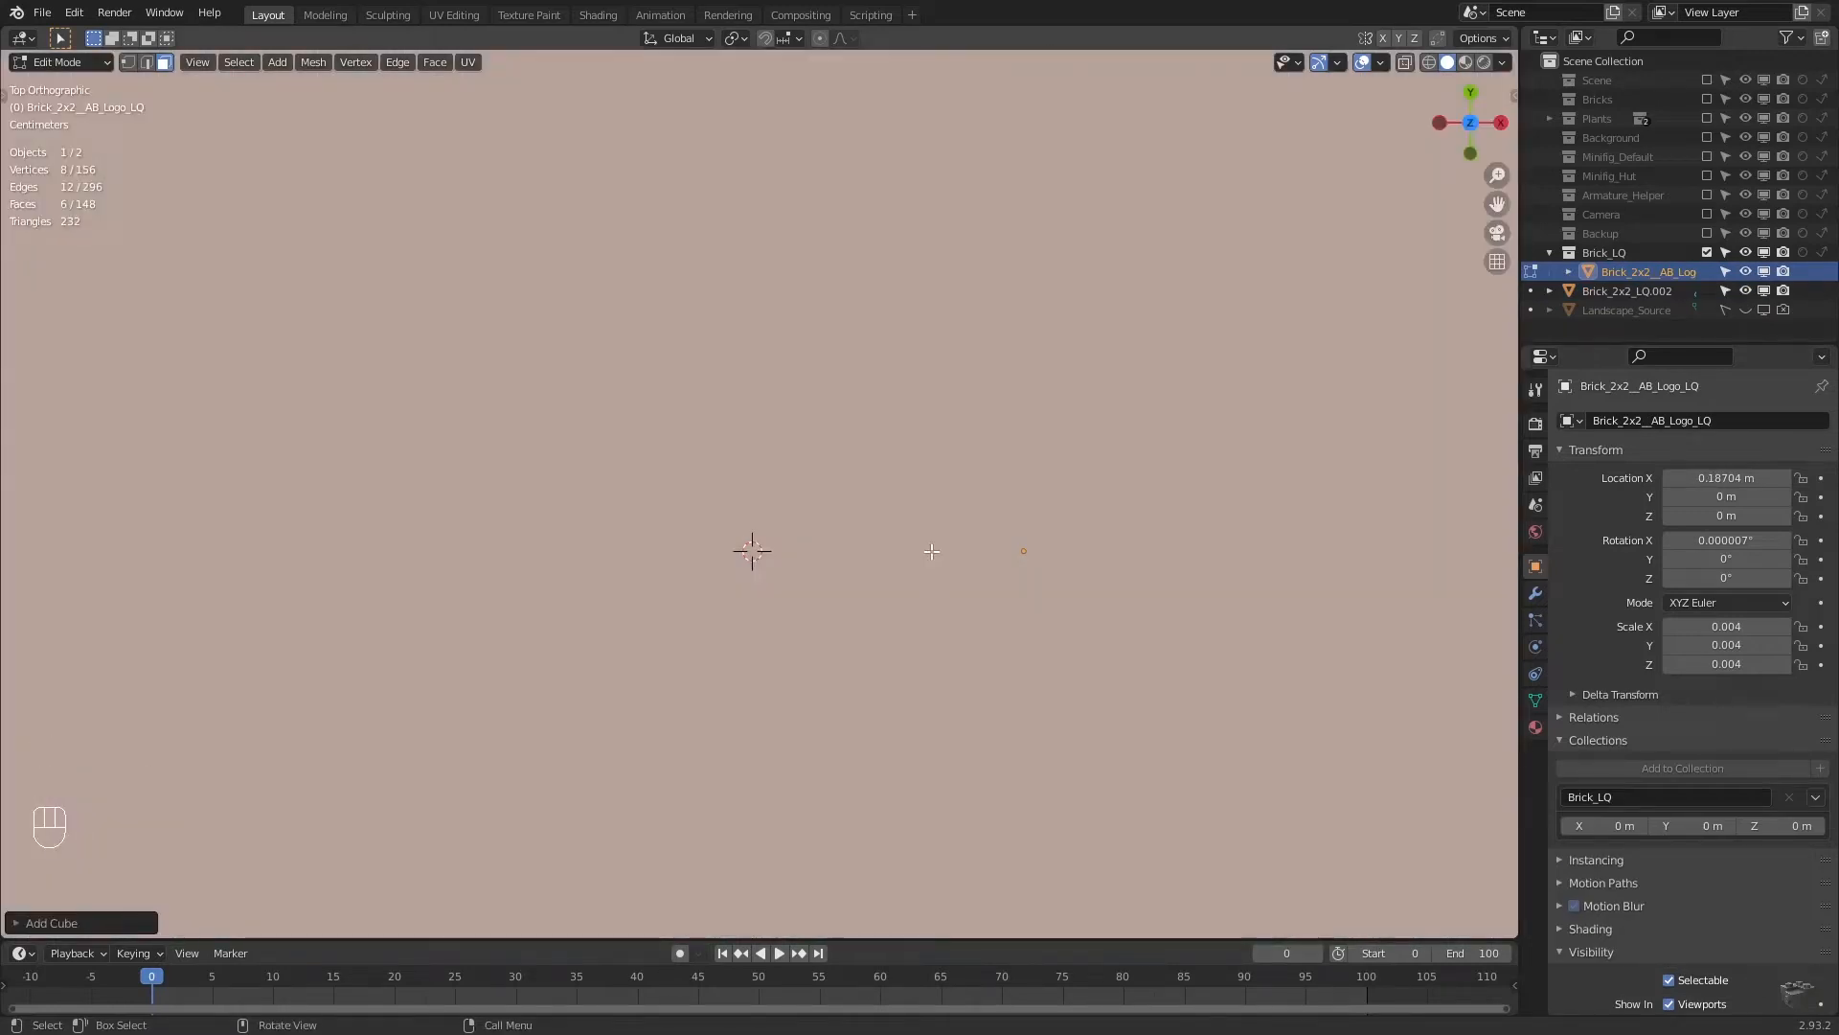
pyautogui.scroll(-3)
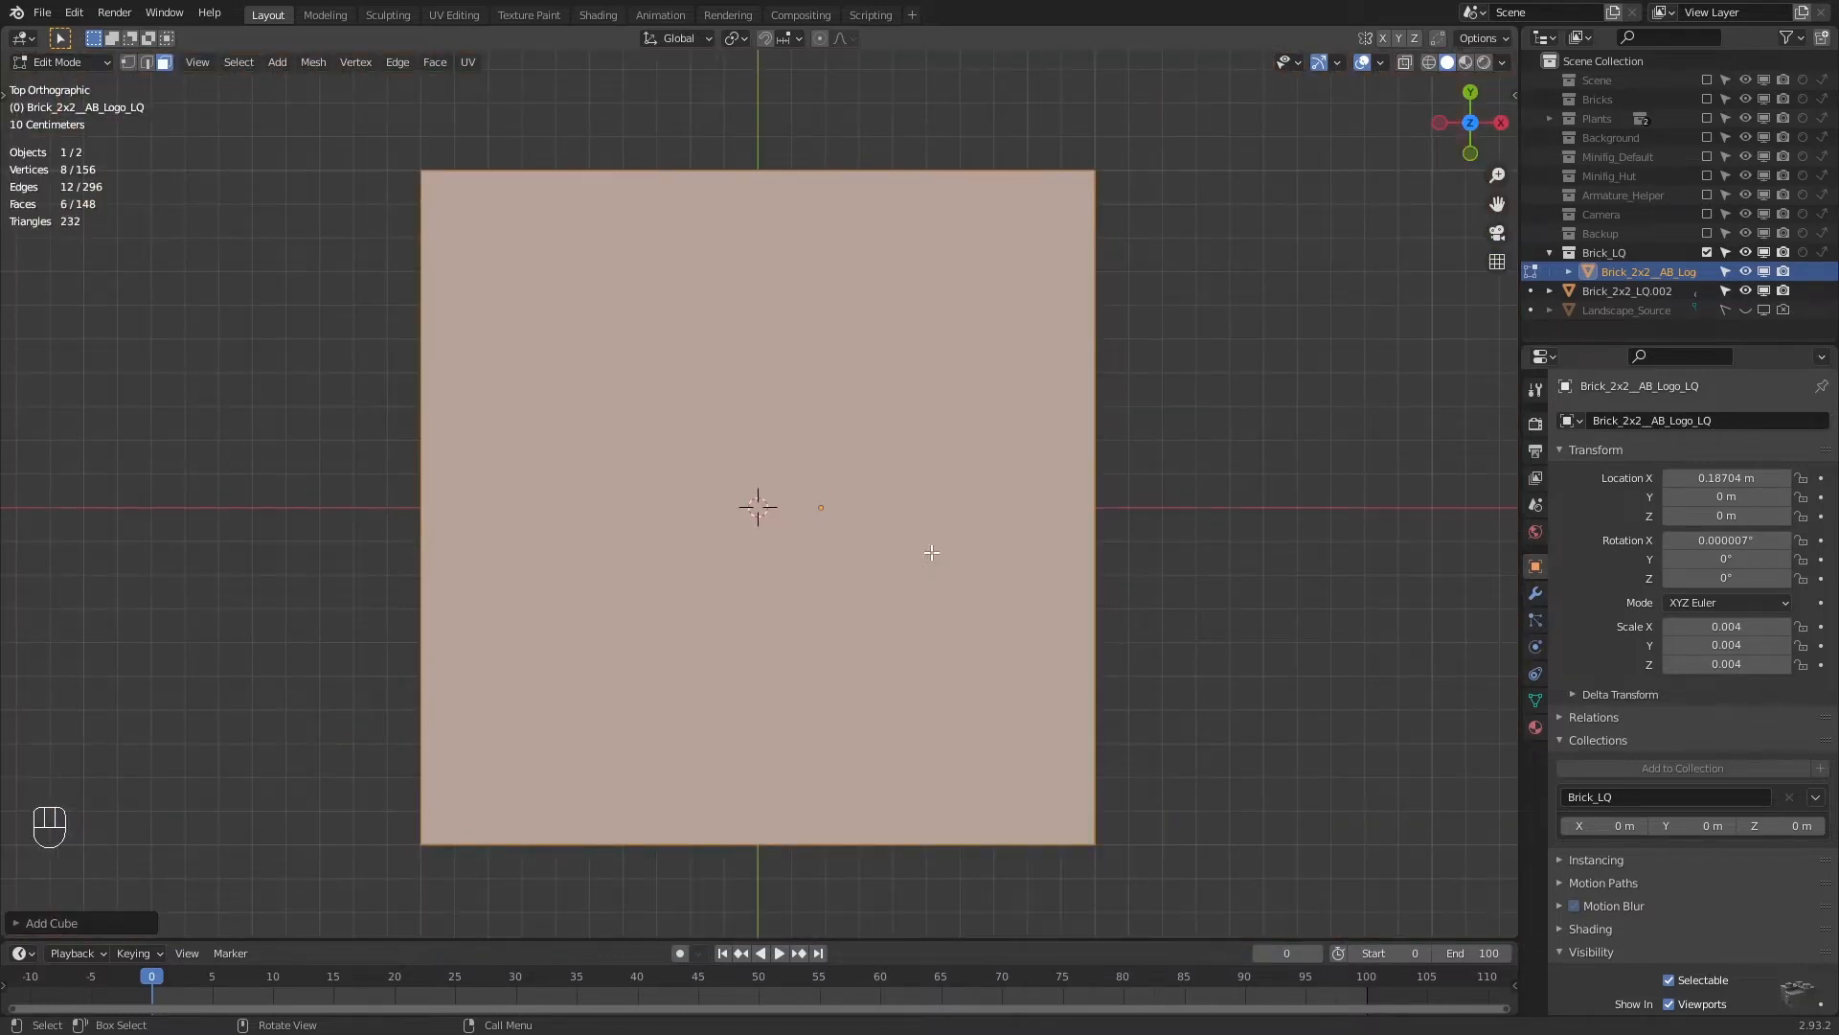
pyautogui.moveTo(1682, 766)
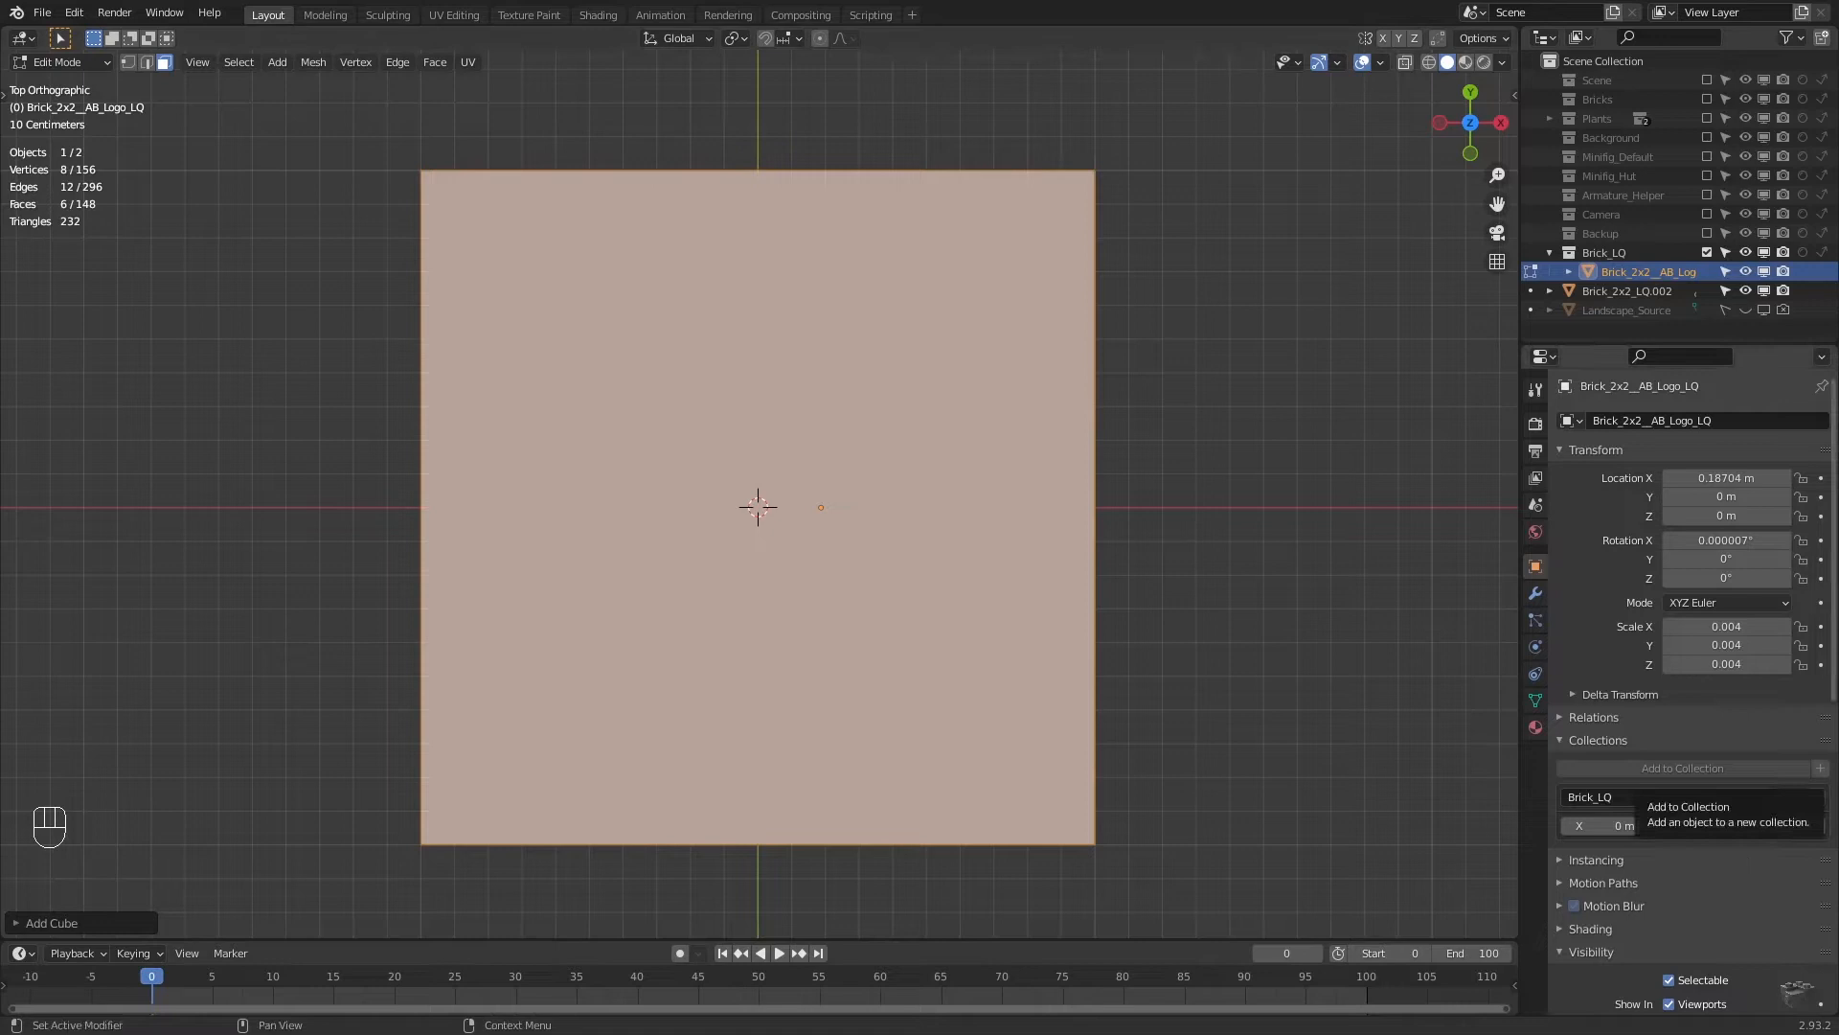
pyautogui.press('s')
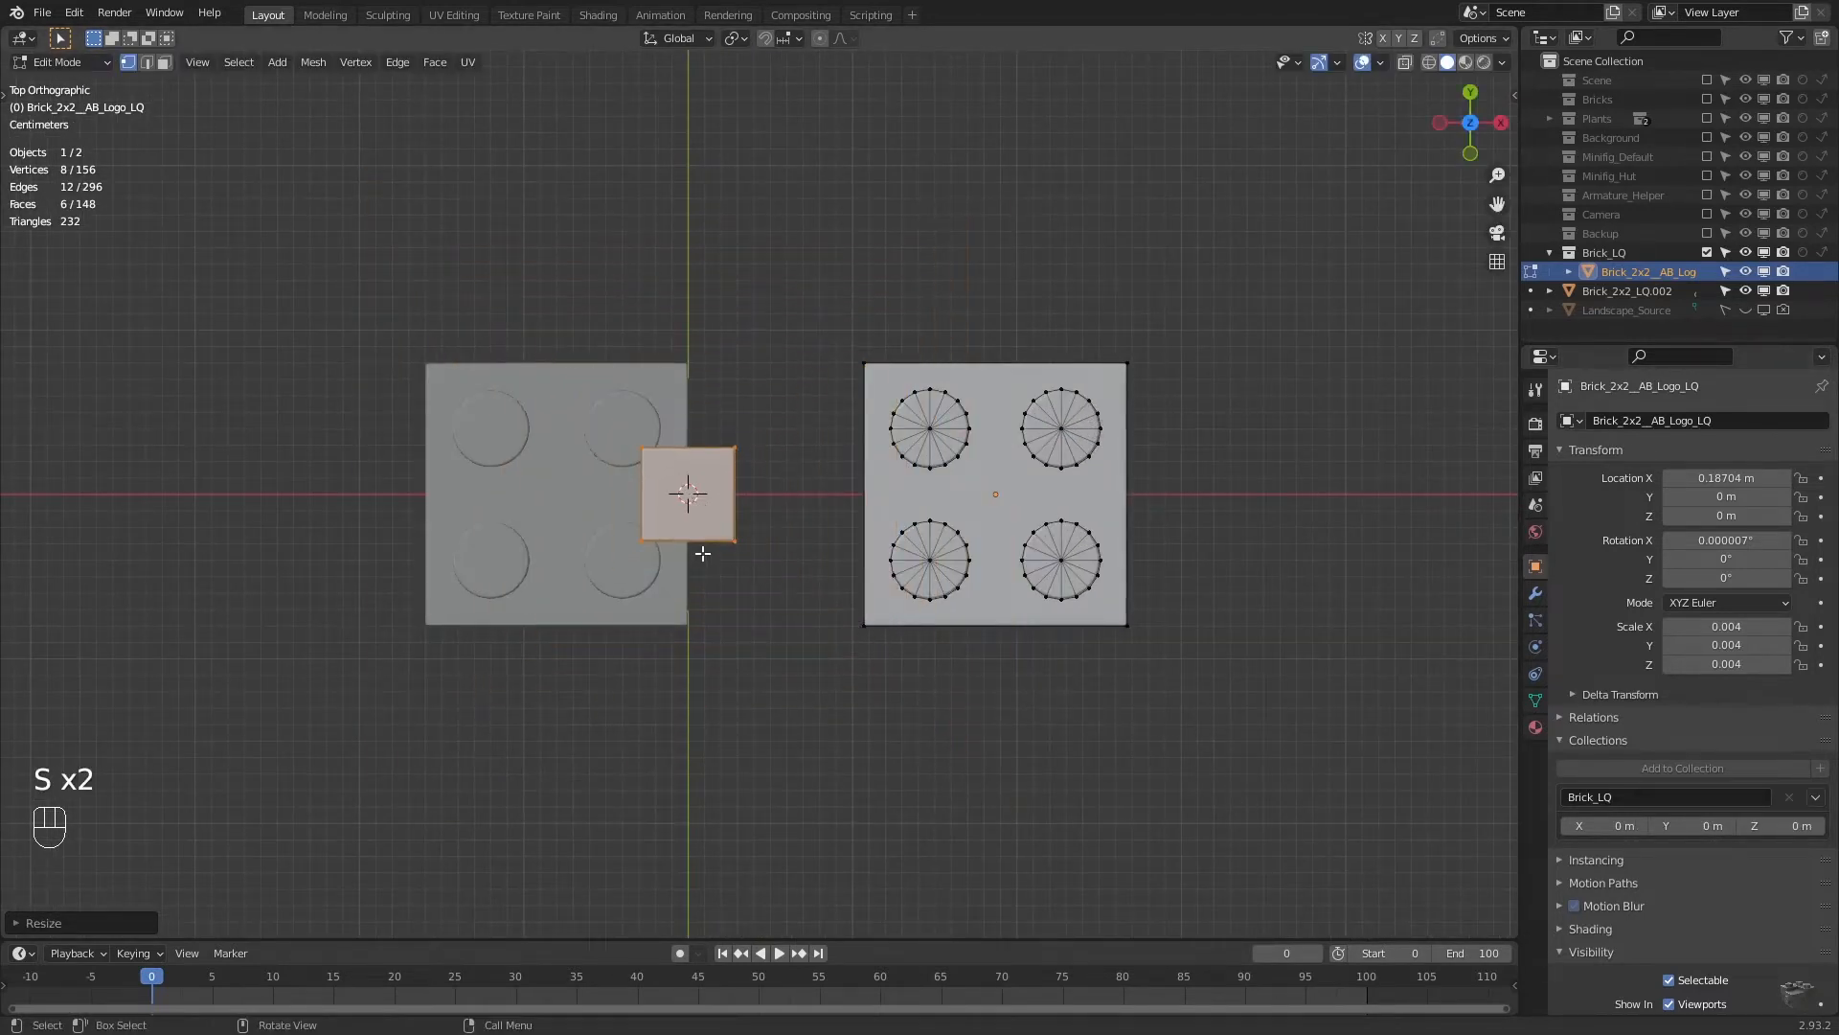
# Squash the cube into a thin bar on the top-right stud with horizontal loop cuts.
pyautogui.press('g')
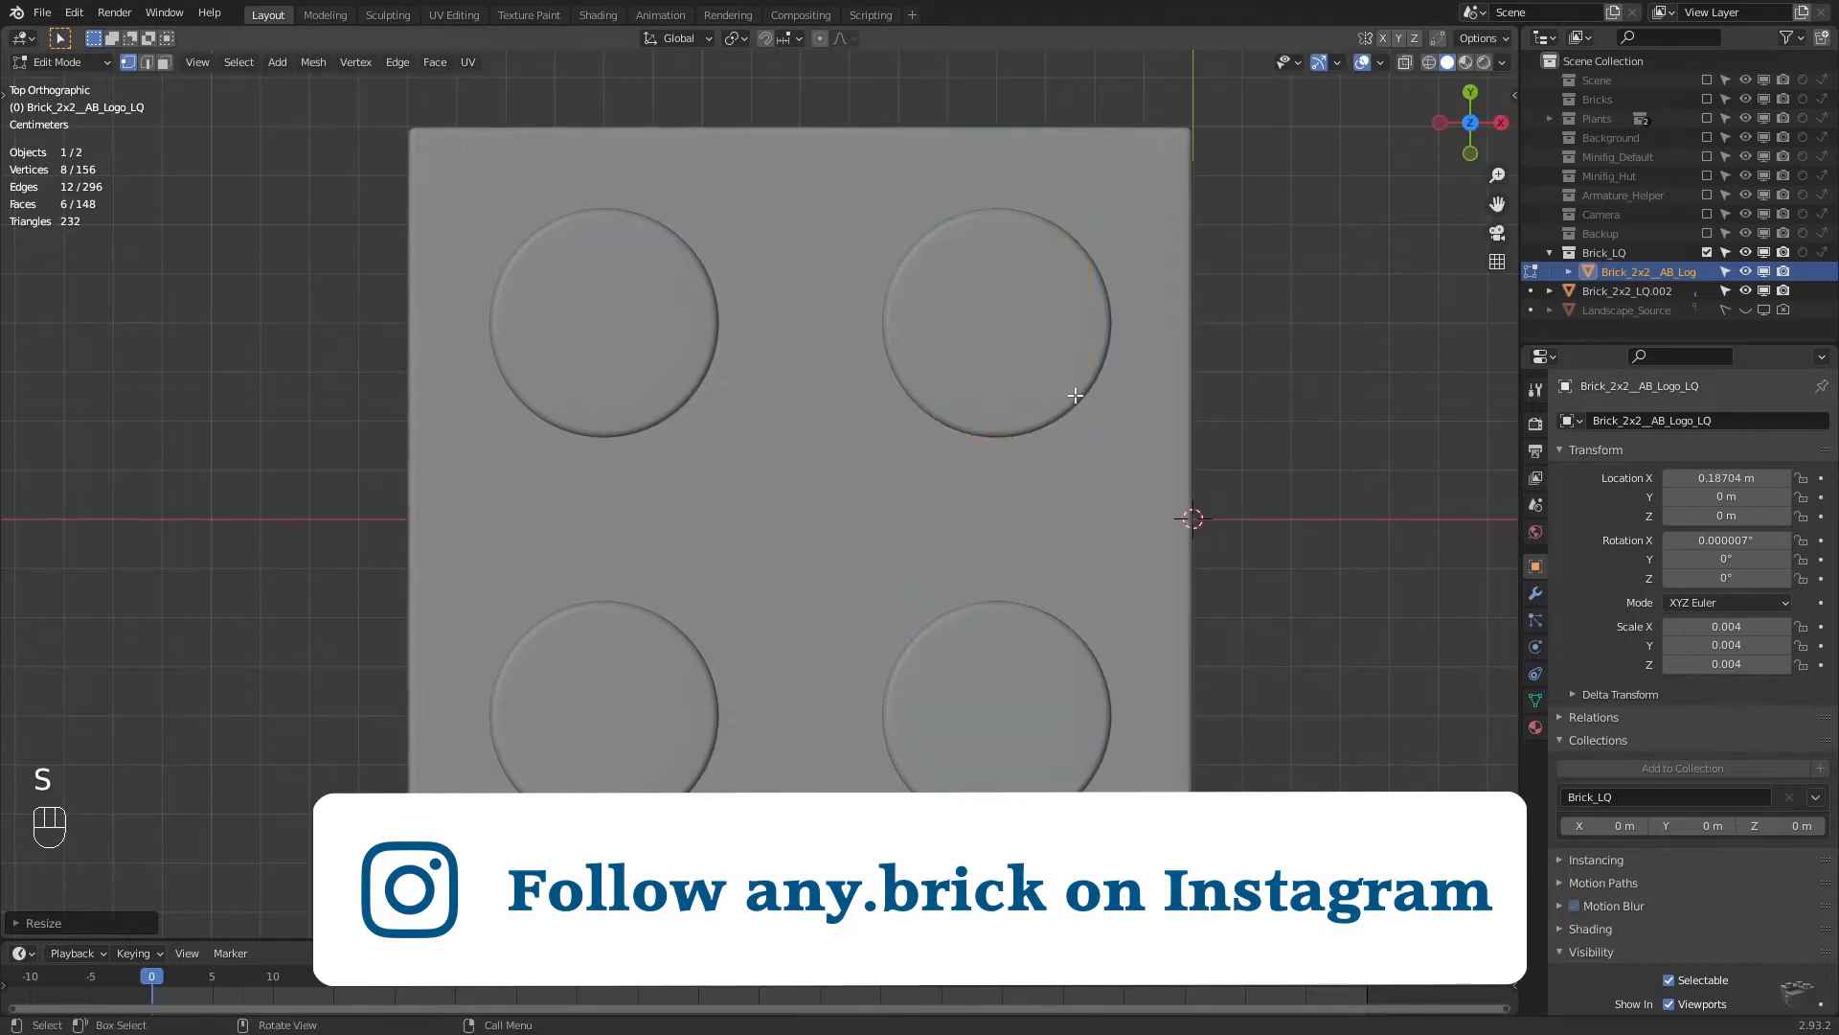
pyautogui.press('g')
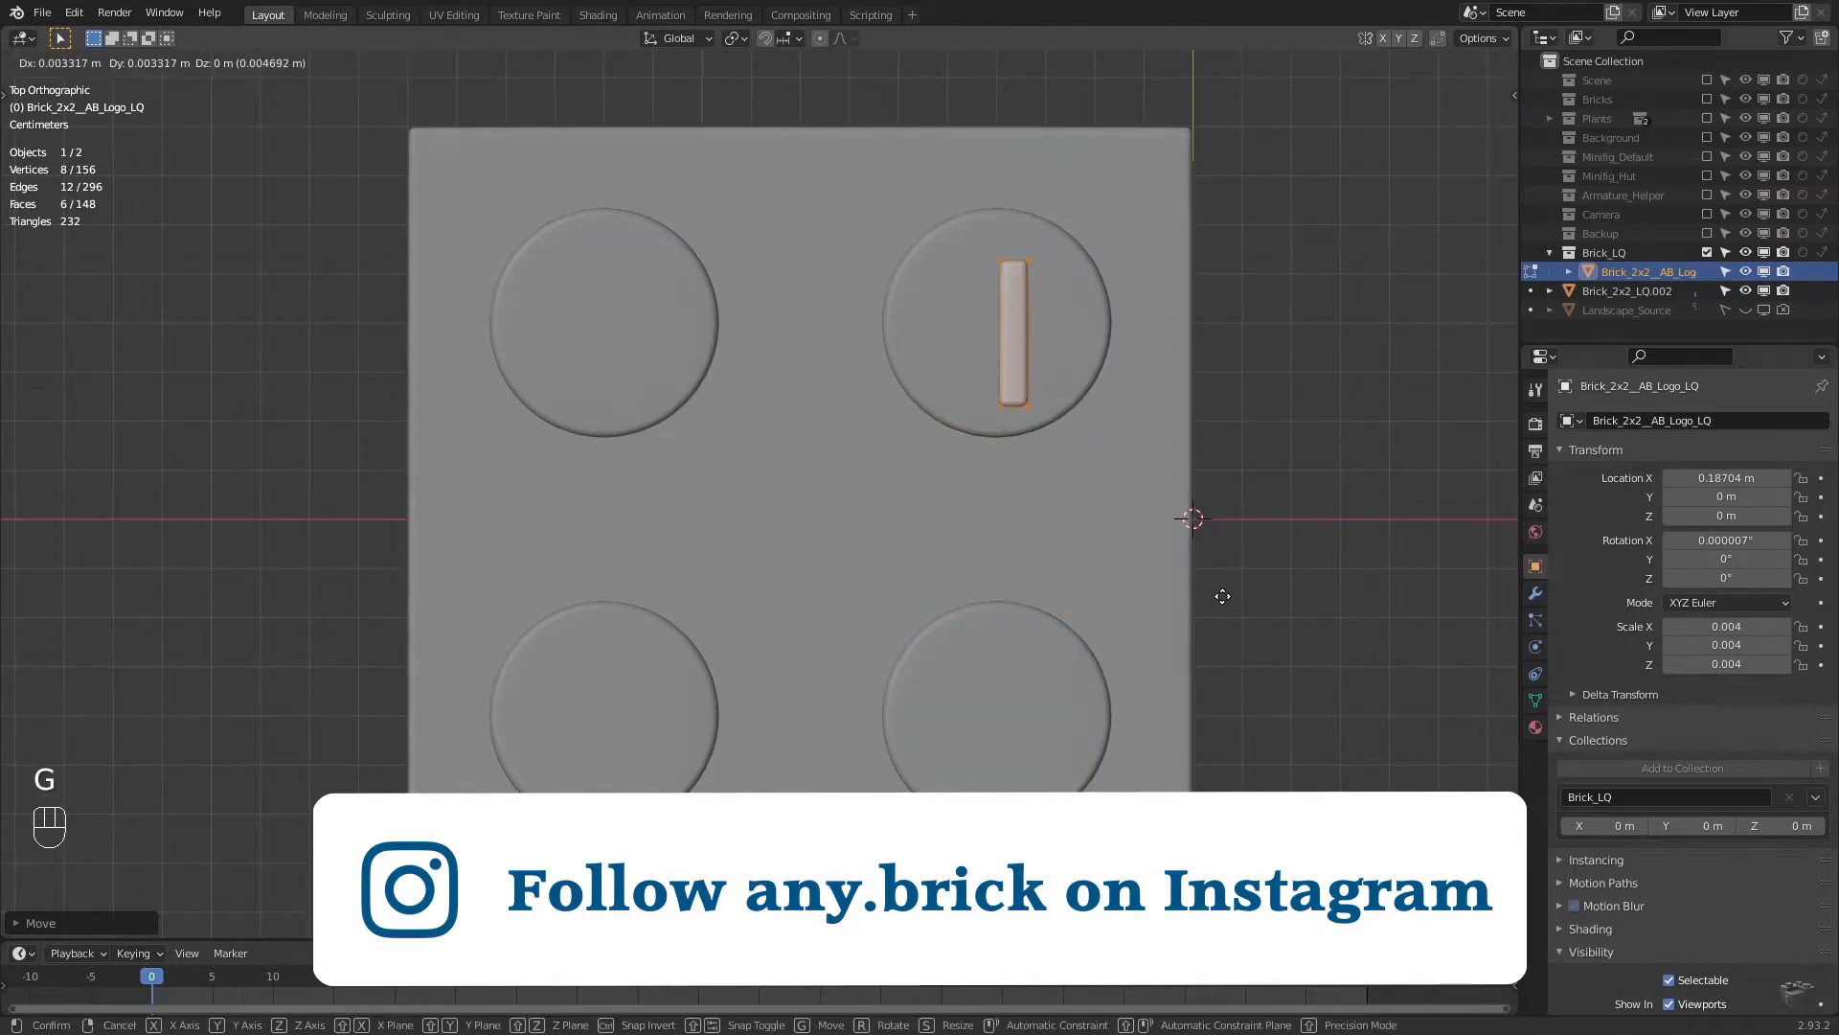
pyautogui.press('ctrl+r')
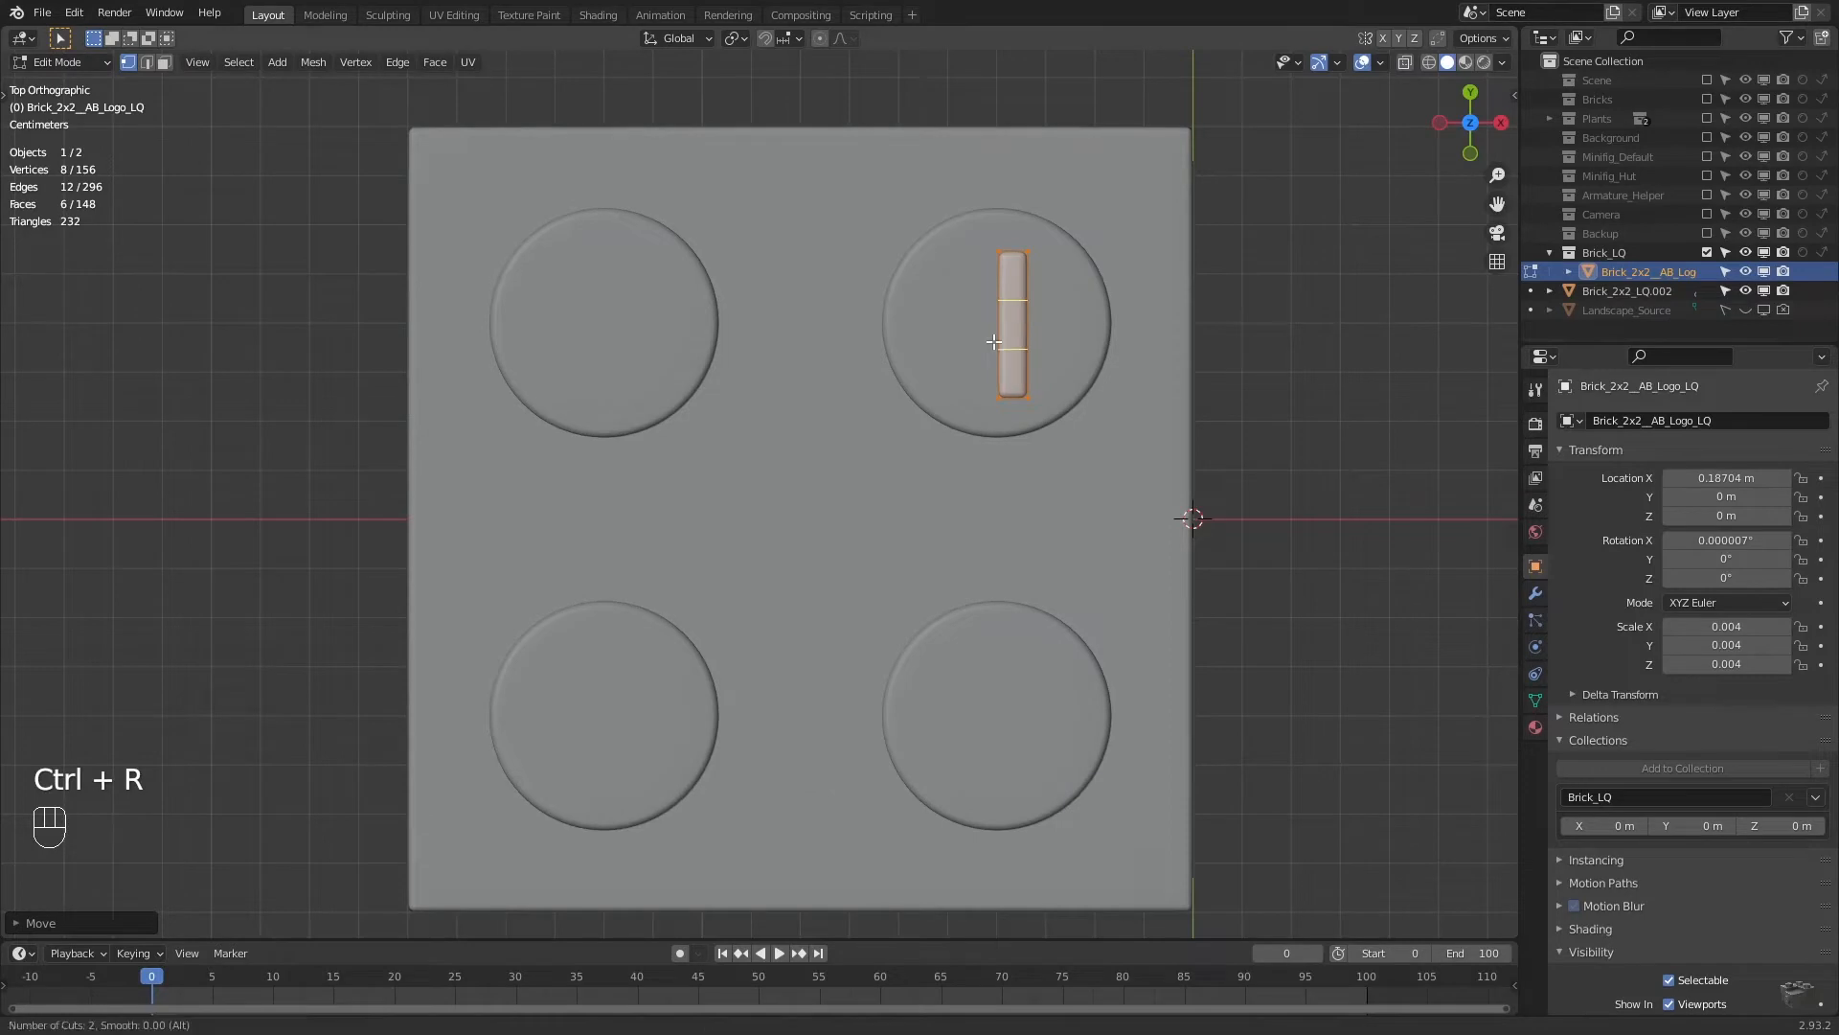
pyautogui.scroll(3)
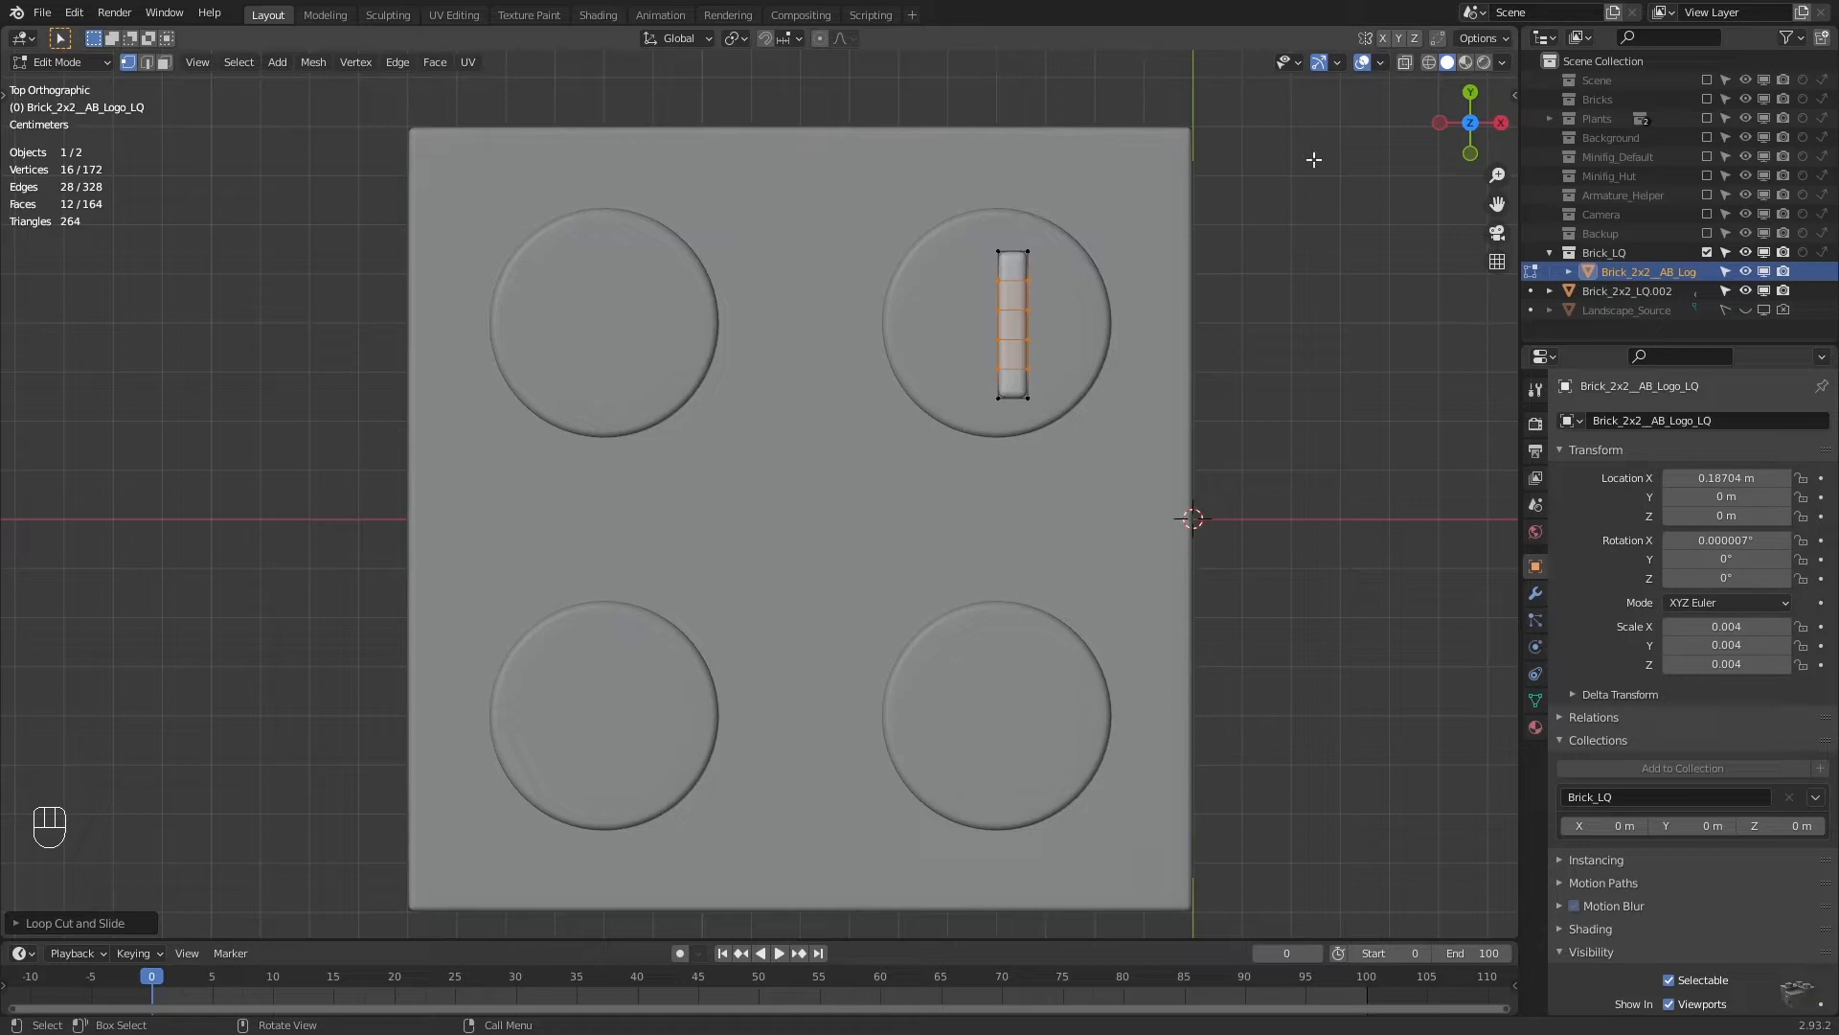
# Show the model see-through in wireframe shading.
pyautogui.click(1404, 61)
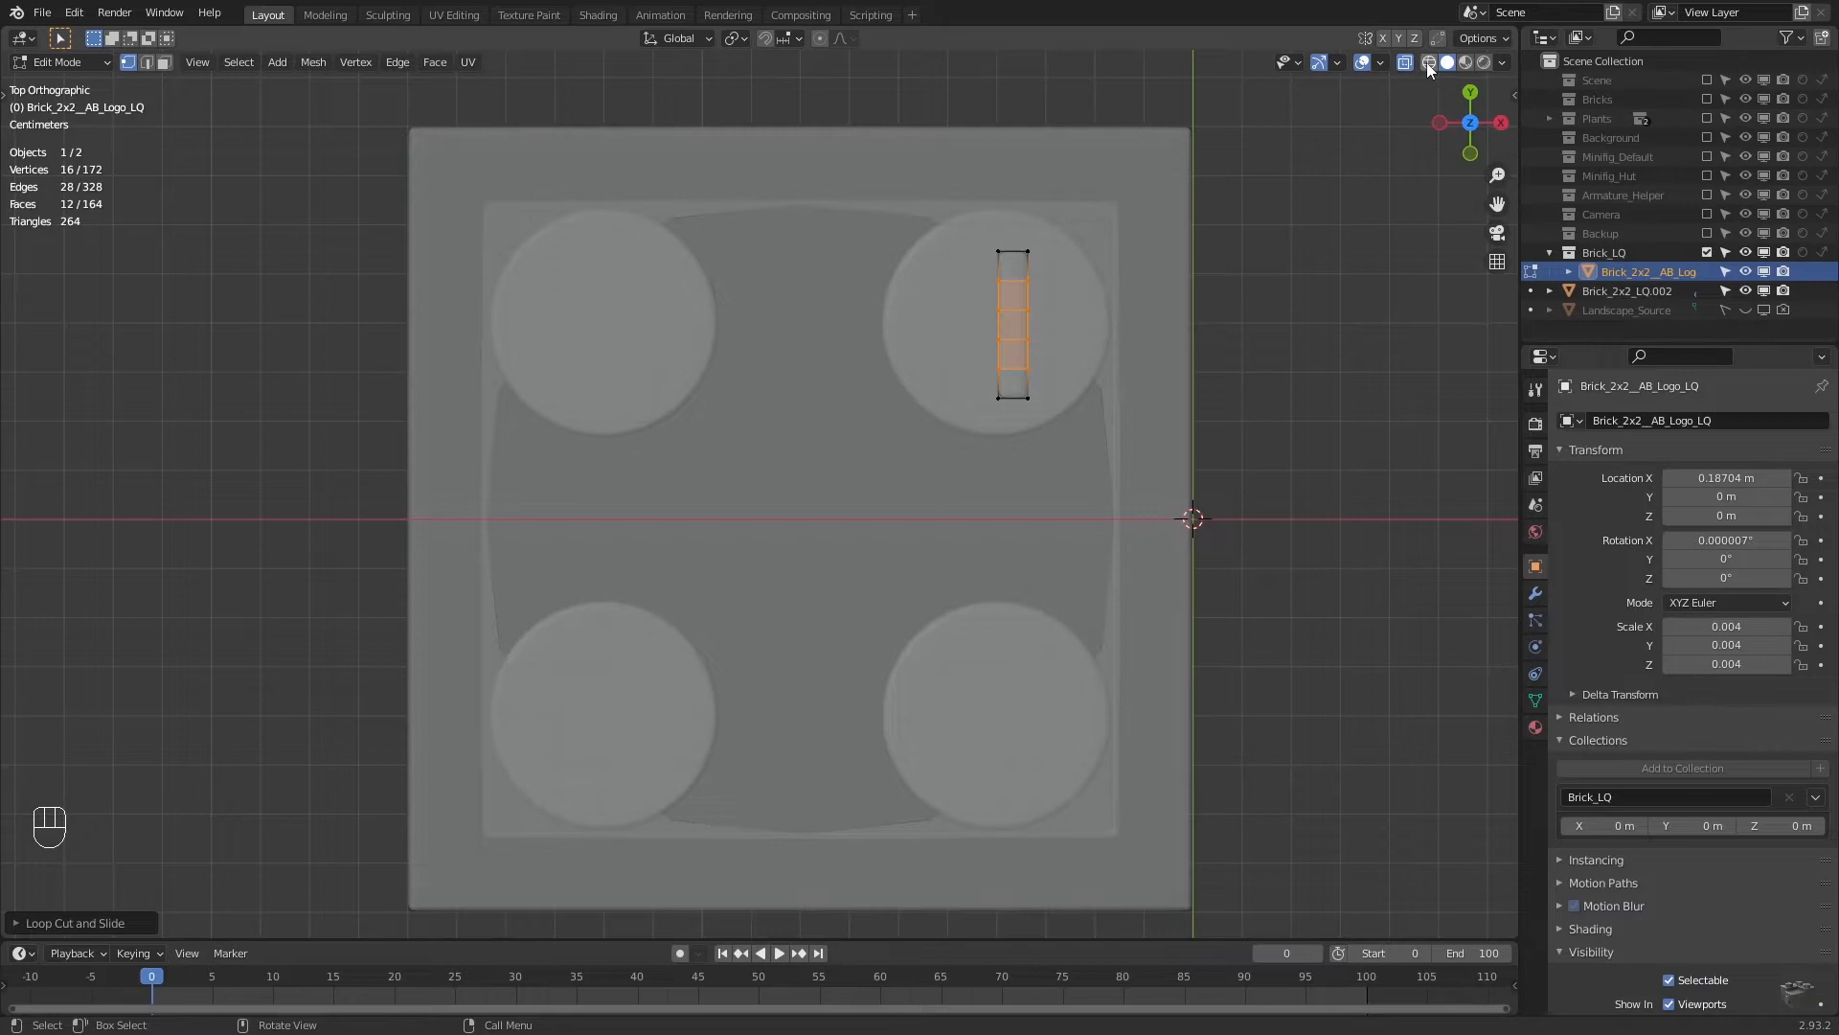
pyautogui.click(1430, 62)
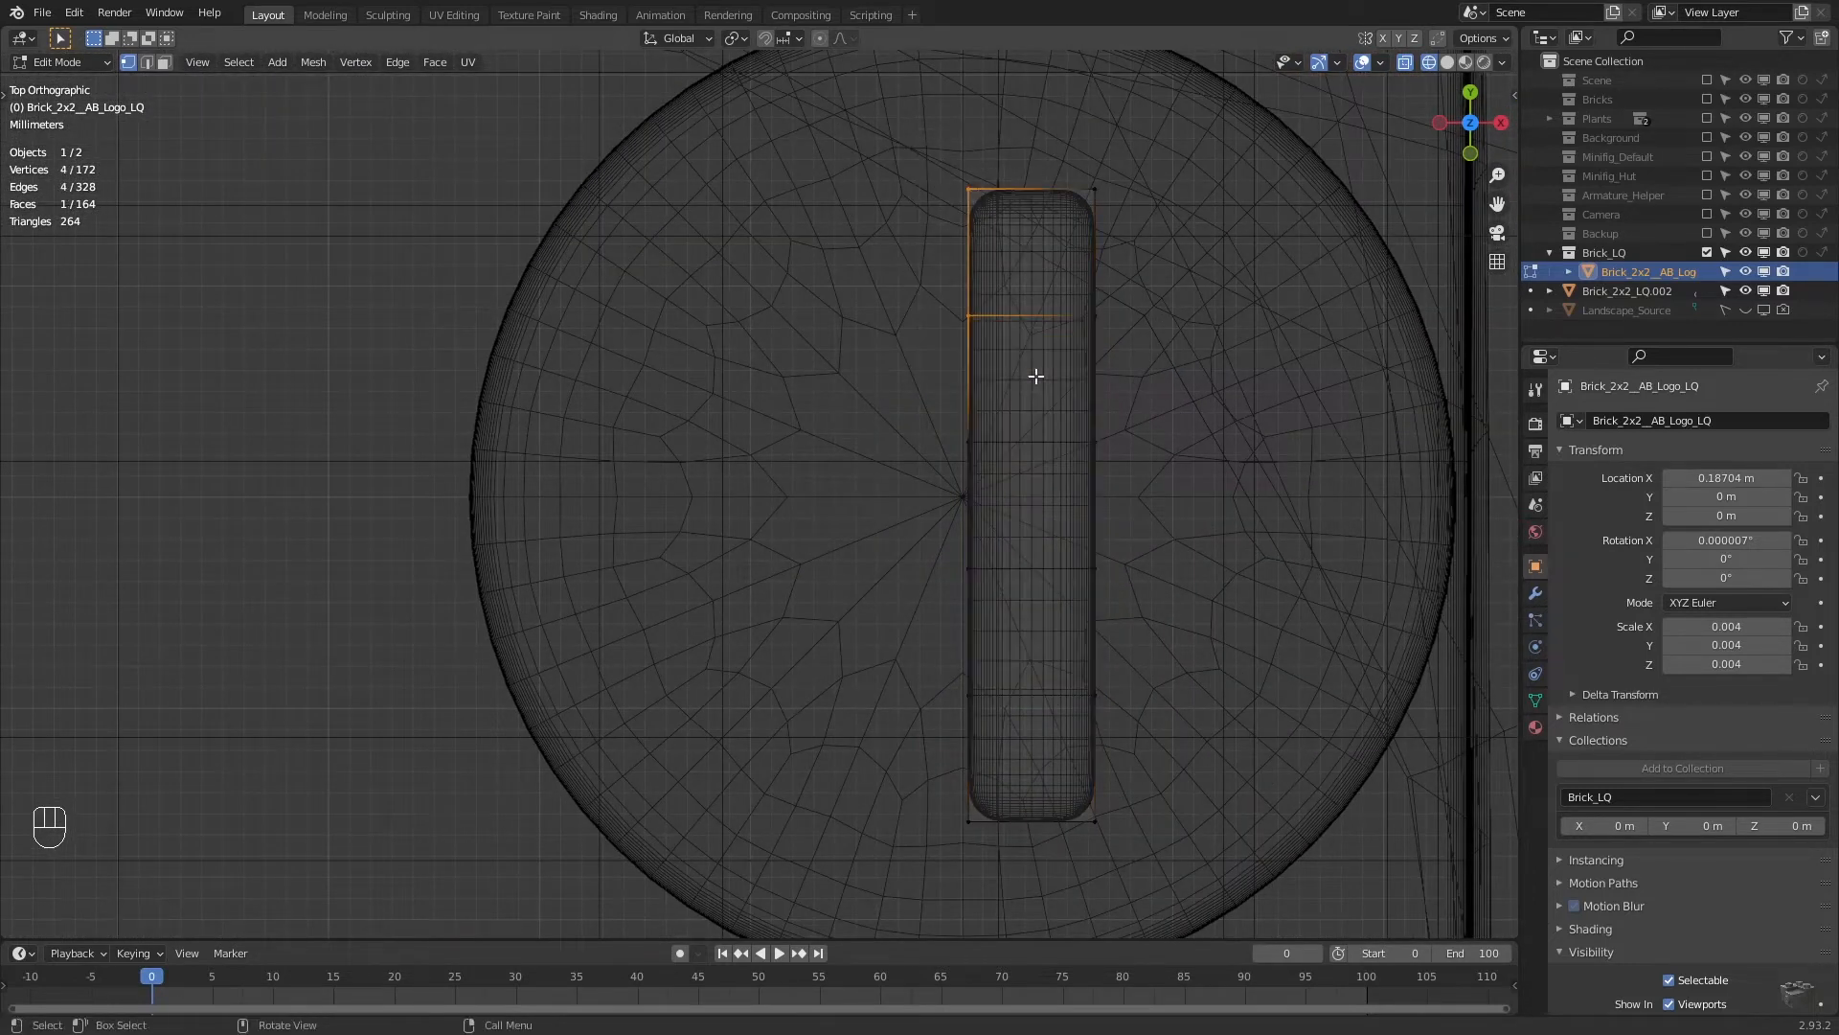
# Extrude the bar's top-left edge horizontally leftward as the numeral's flag.
pyautogui.press('e')
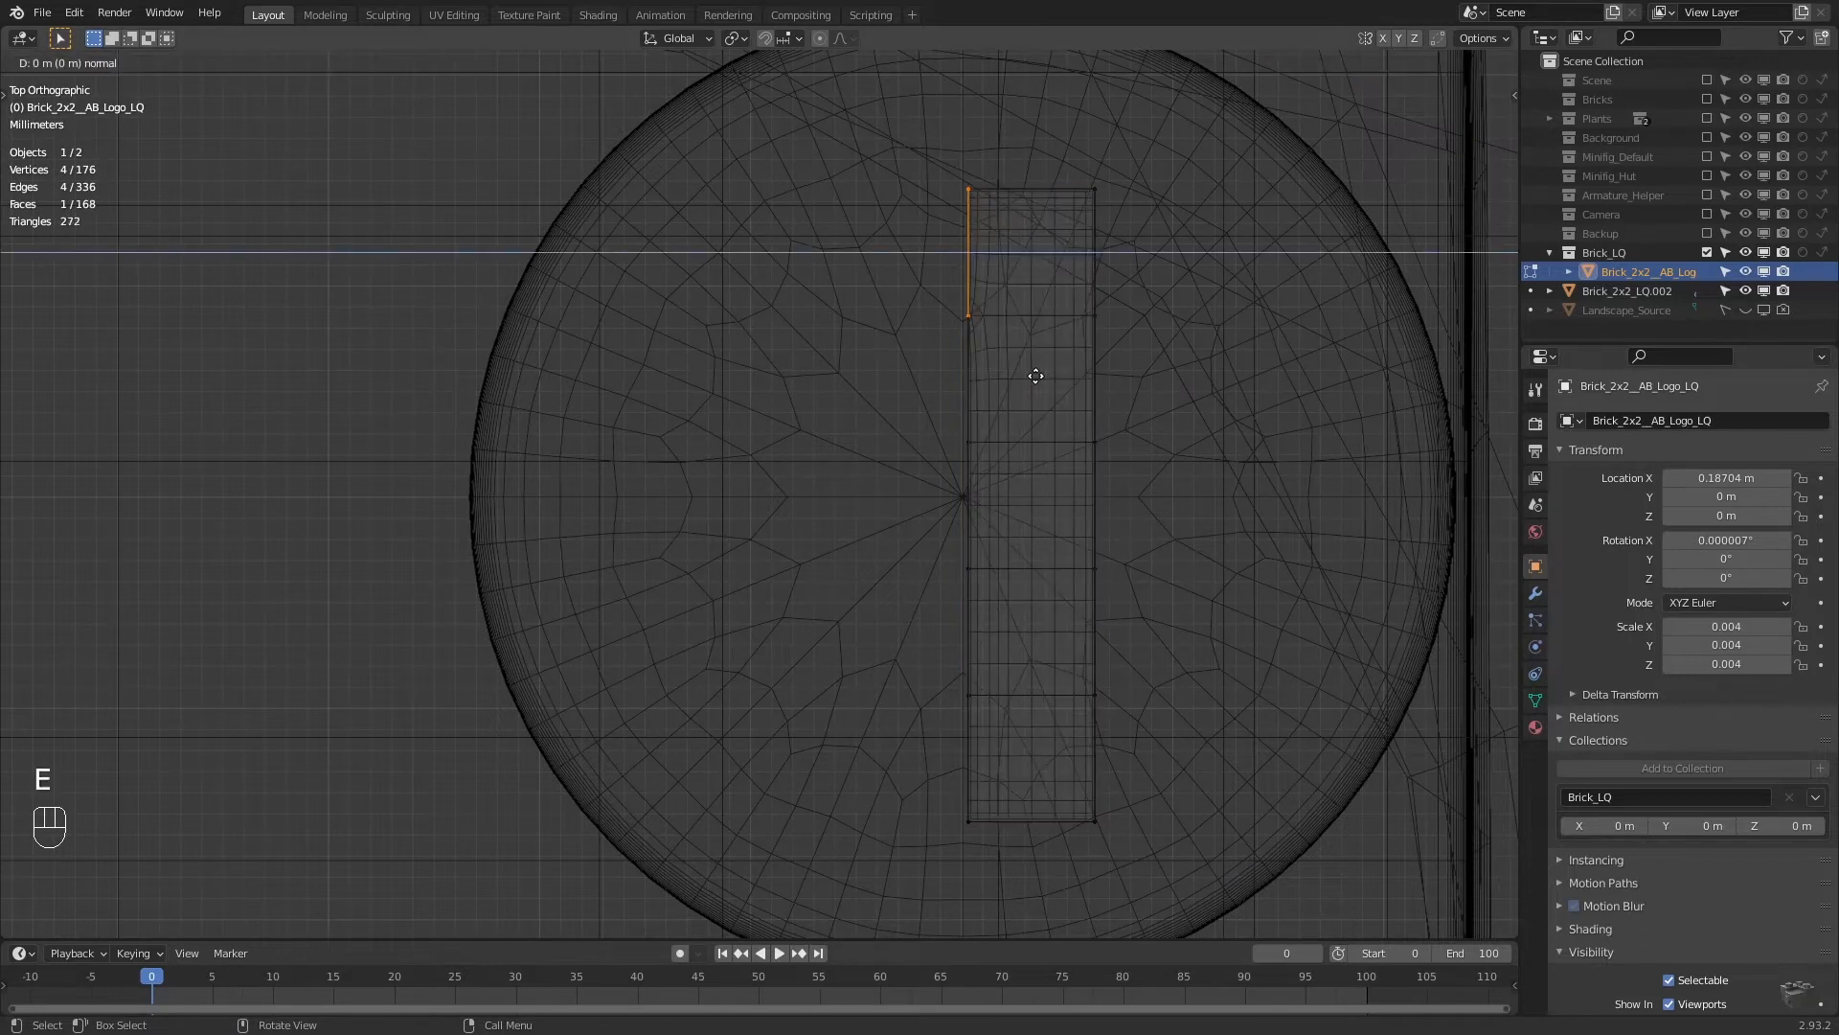
pyautogui.press('x')
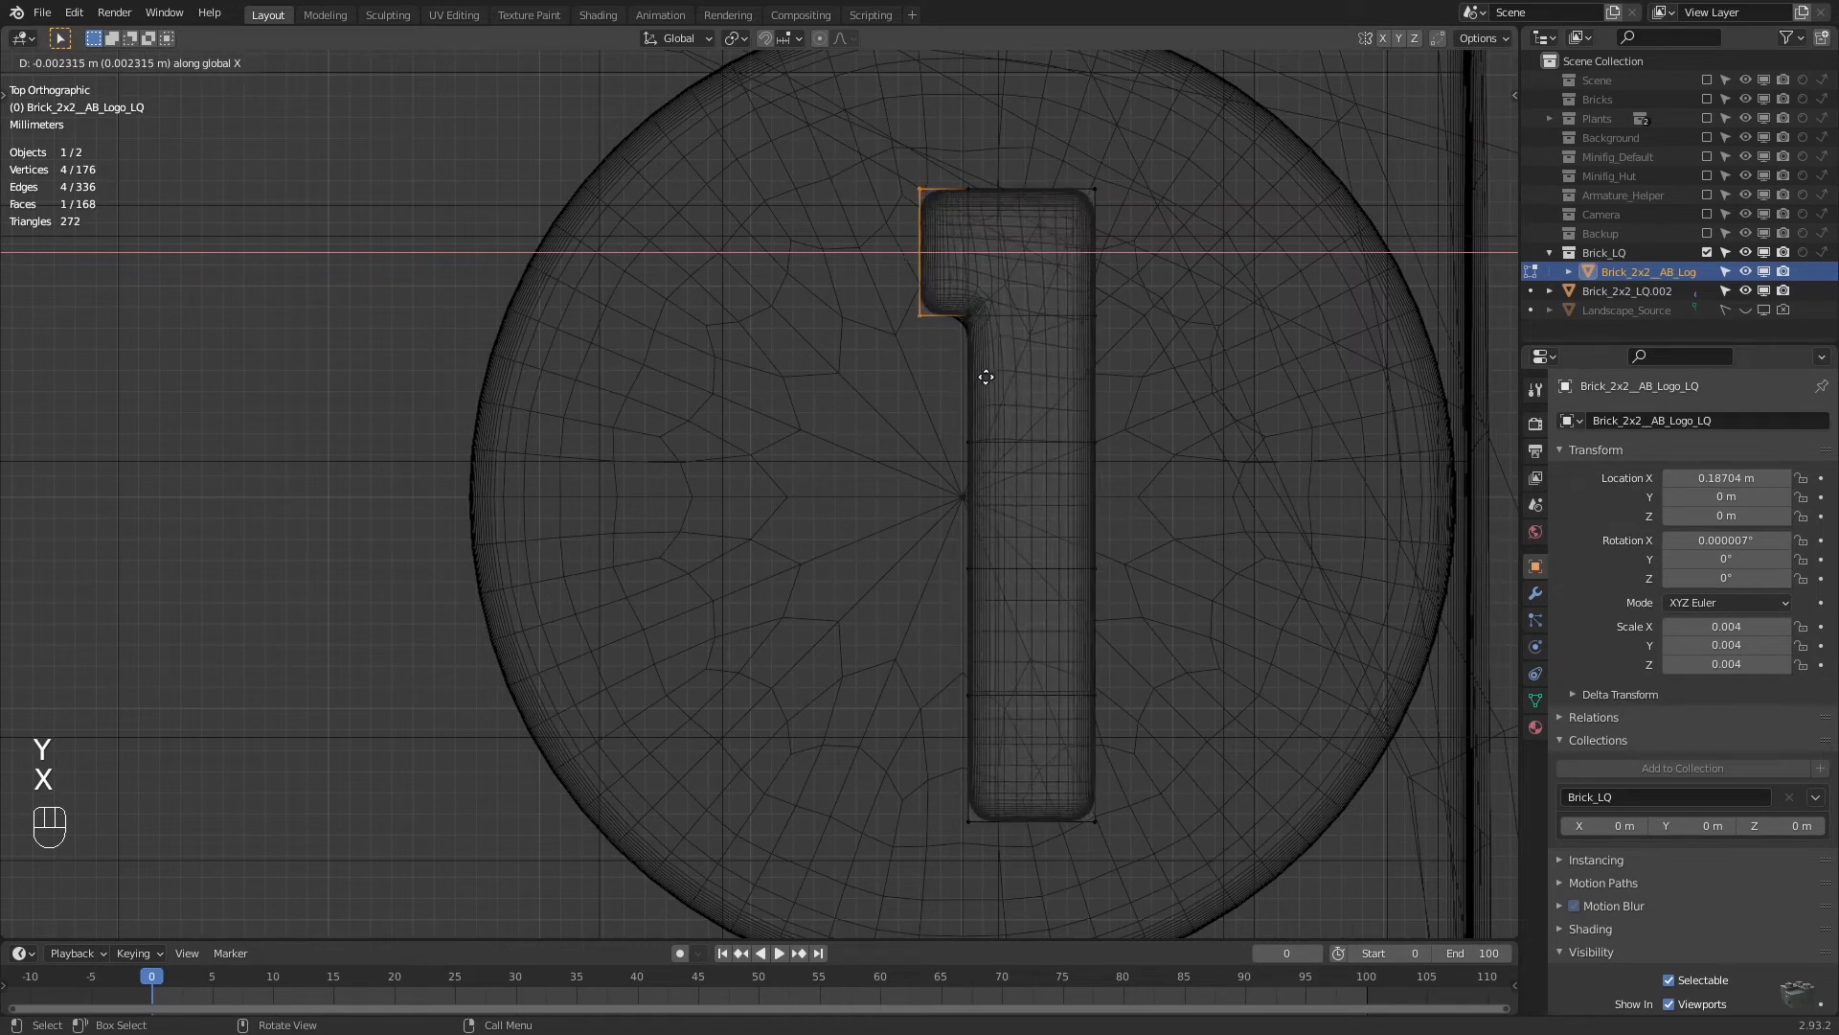
pyautogui.moveTo(965, 378)
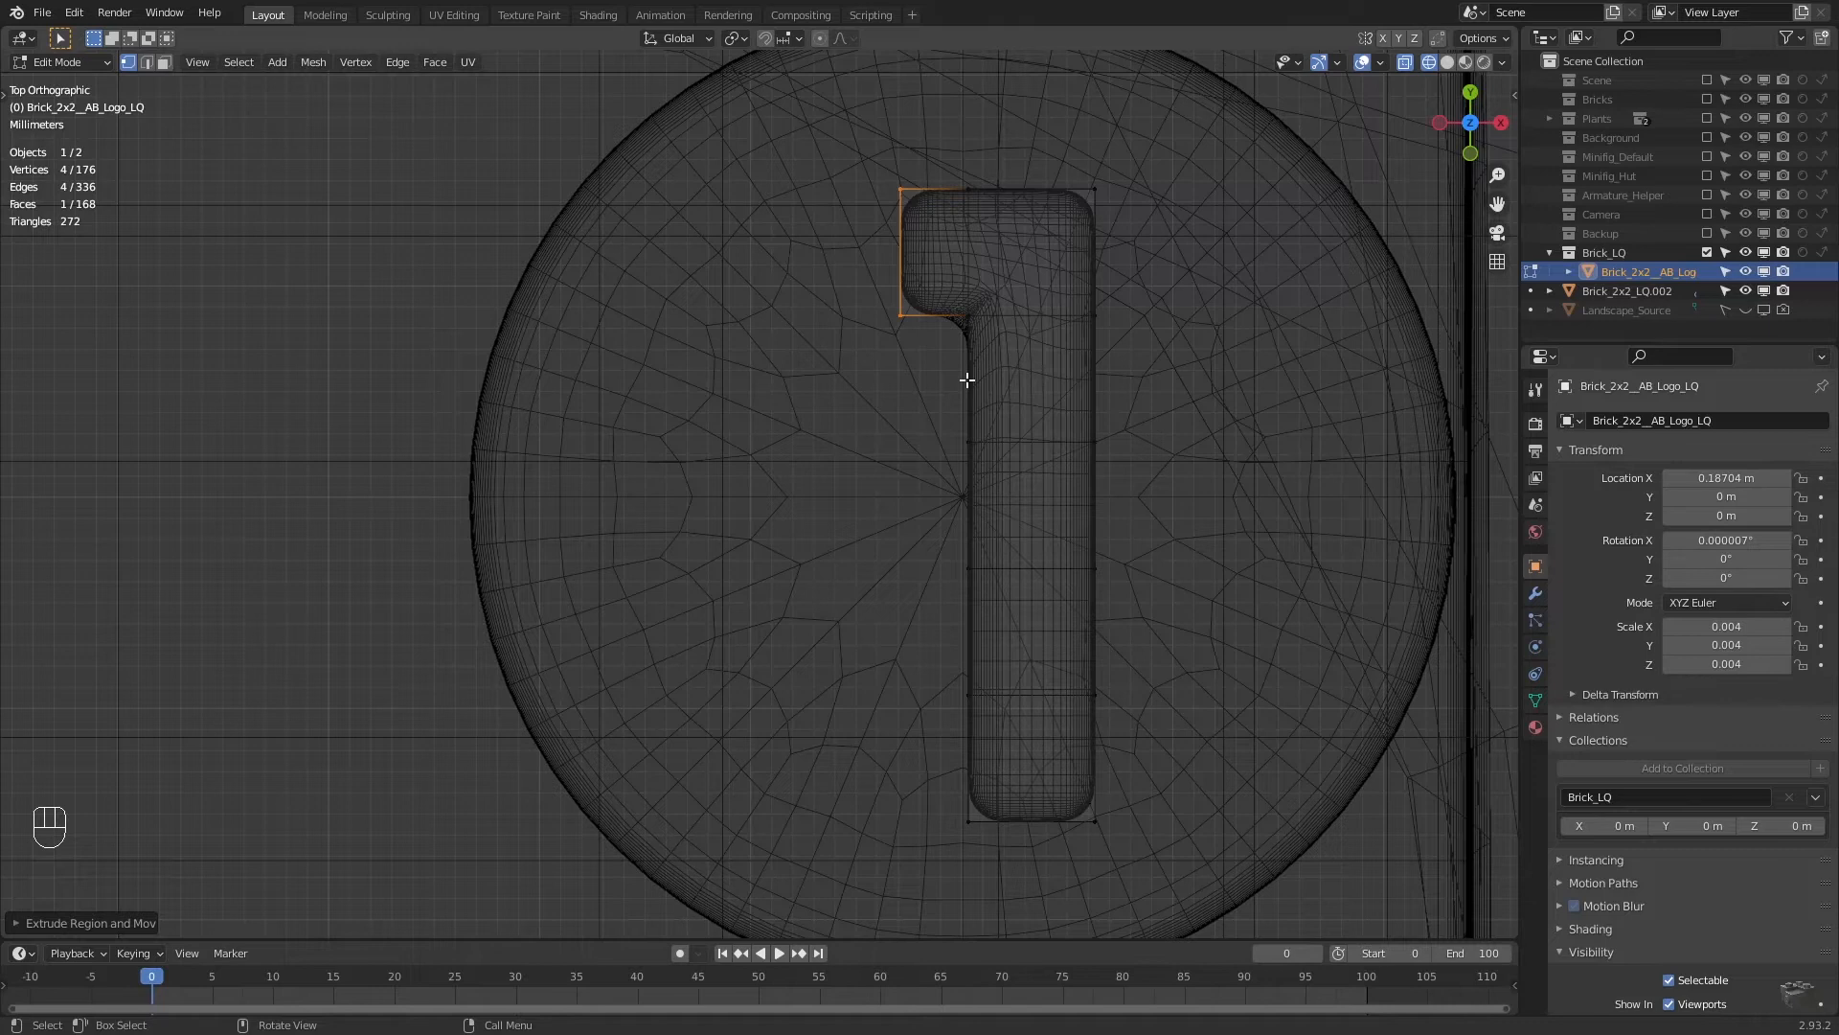
pyautogui.moveTo(966, 407)
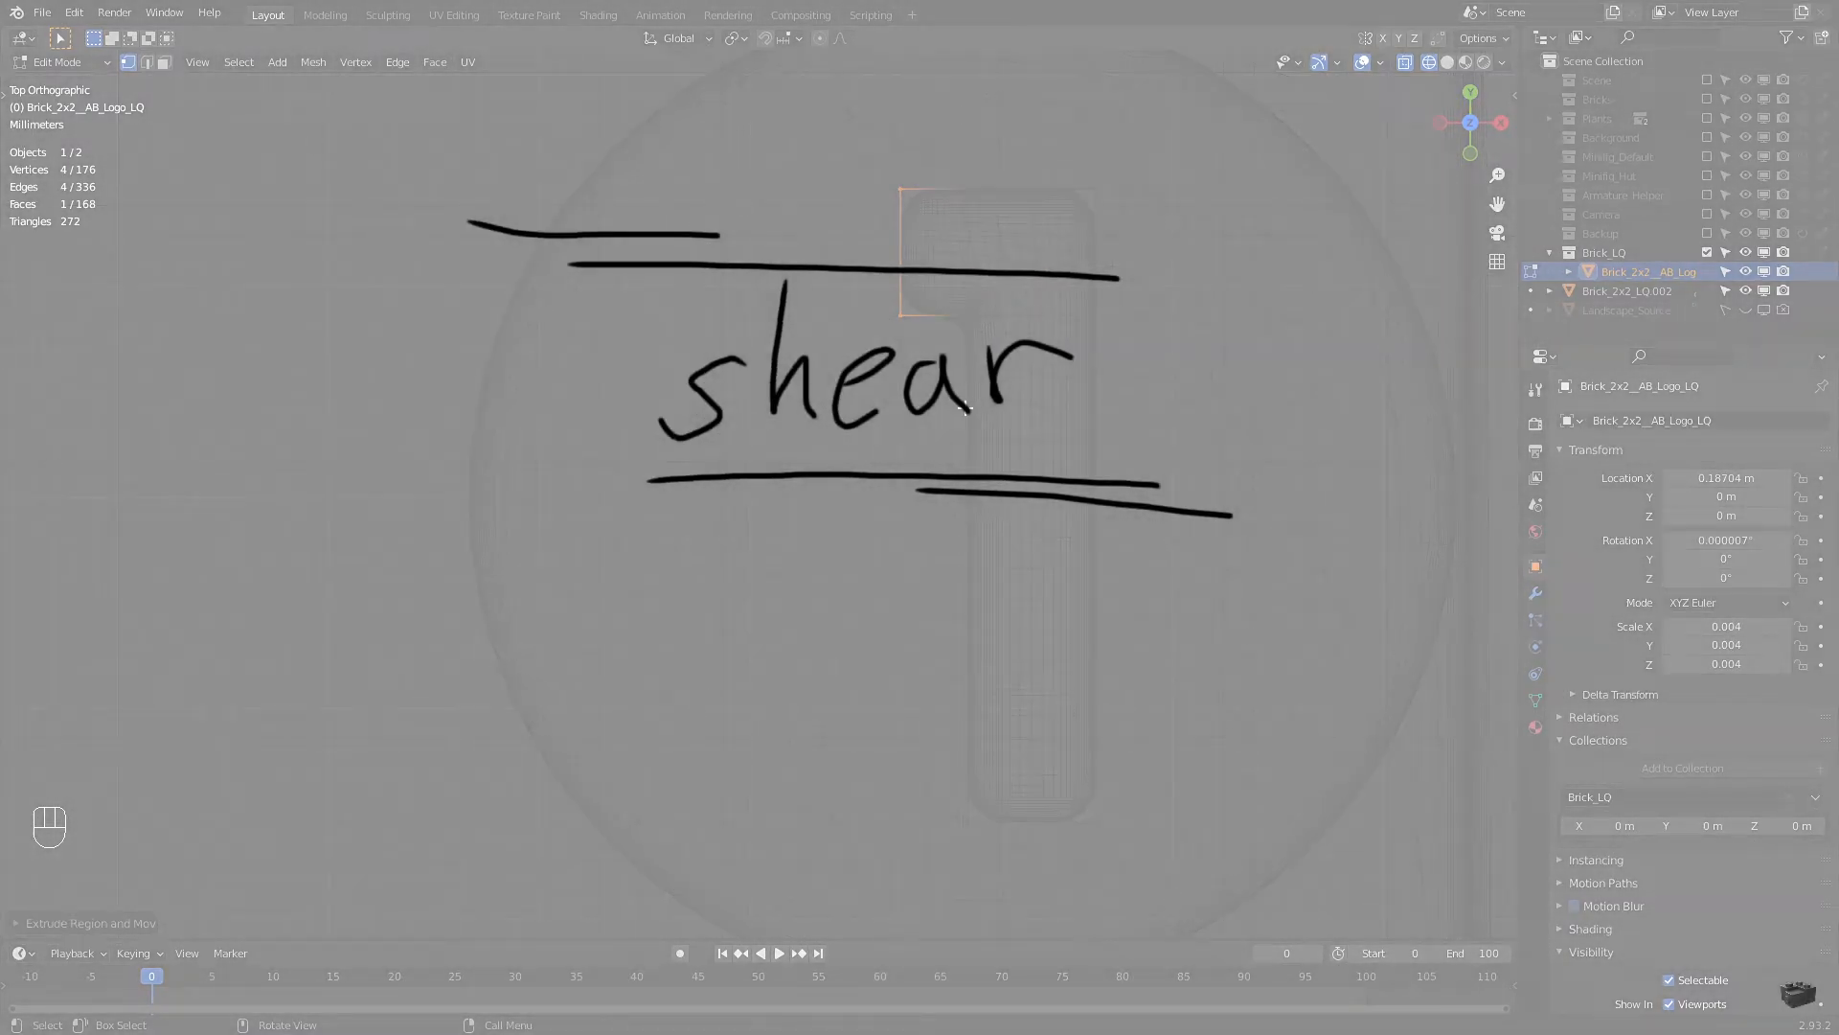
pyautogui.press('shift+ctrl')
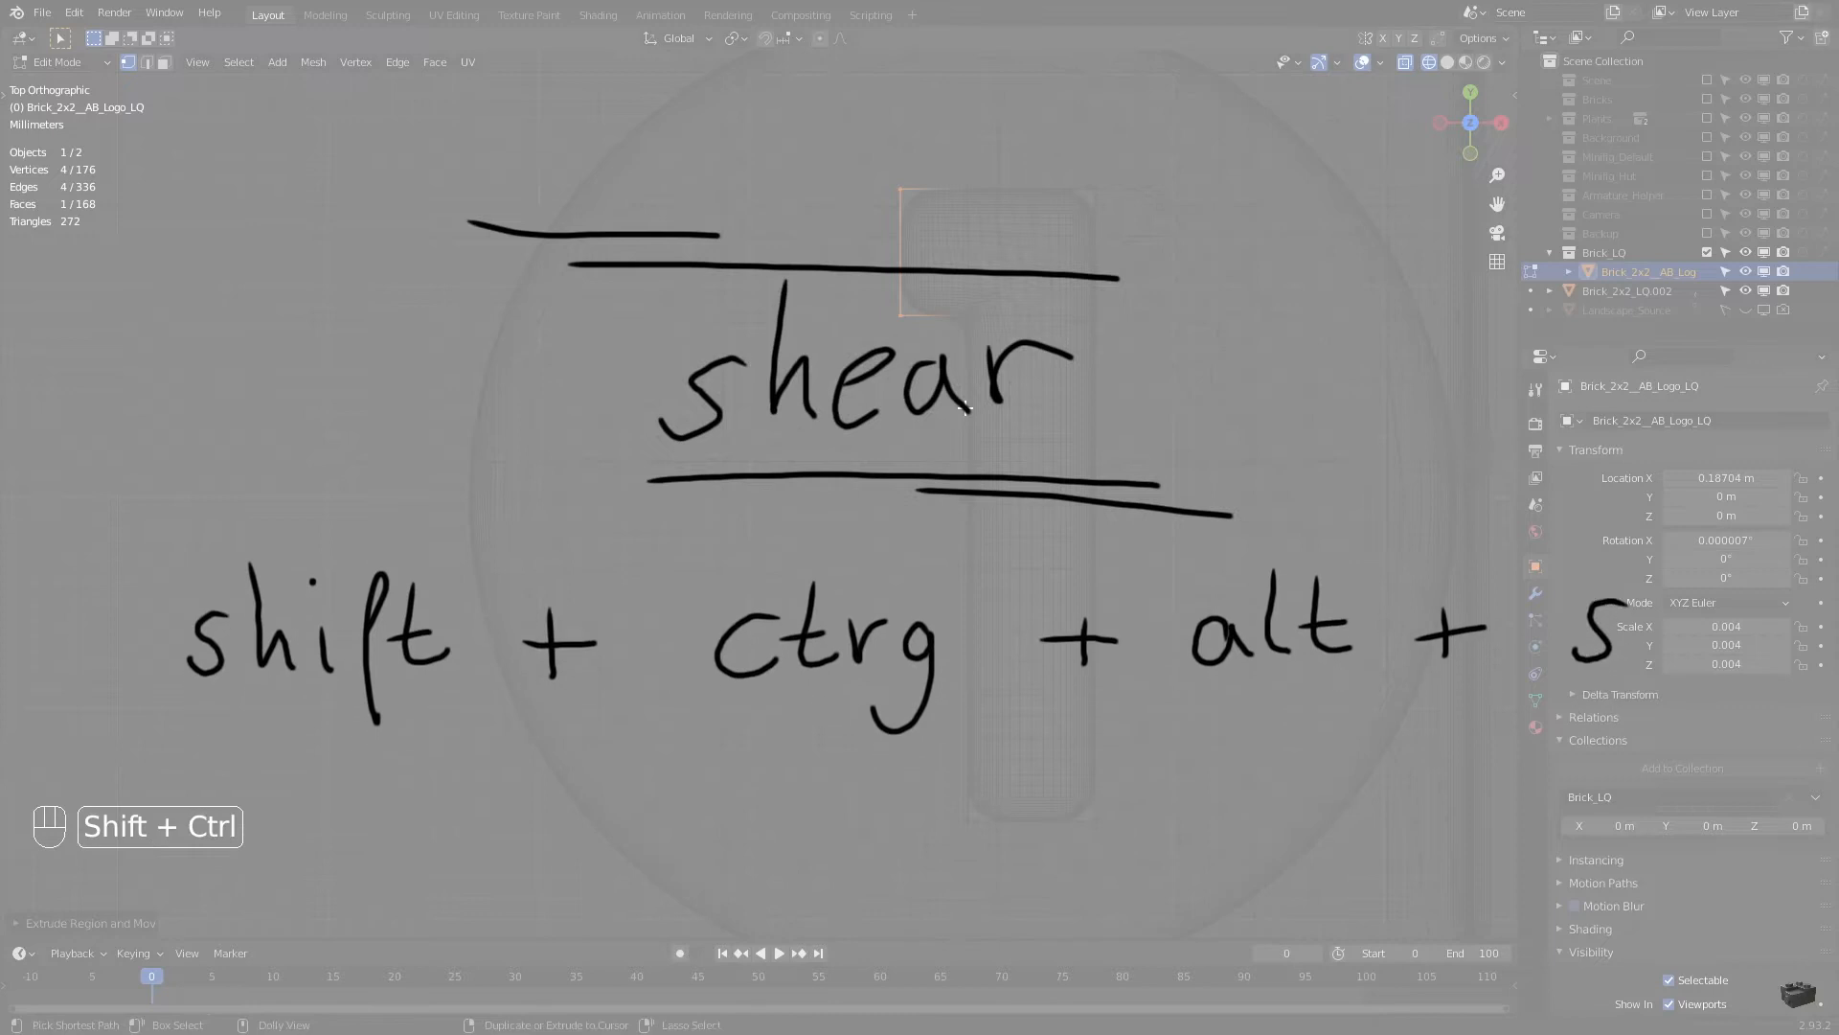
pyautogui.press('s')
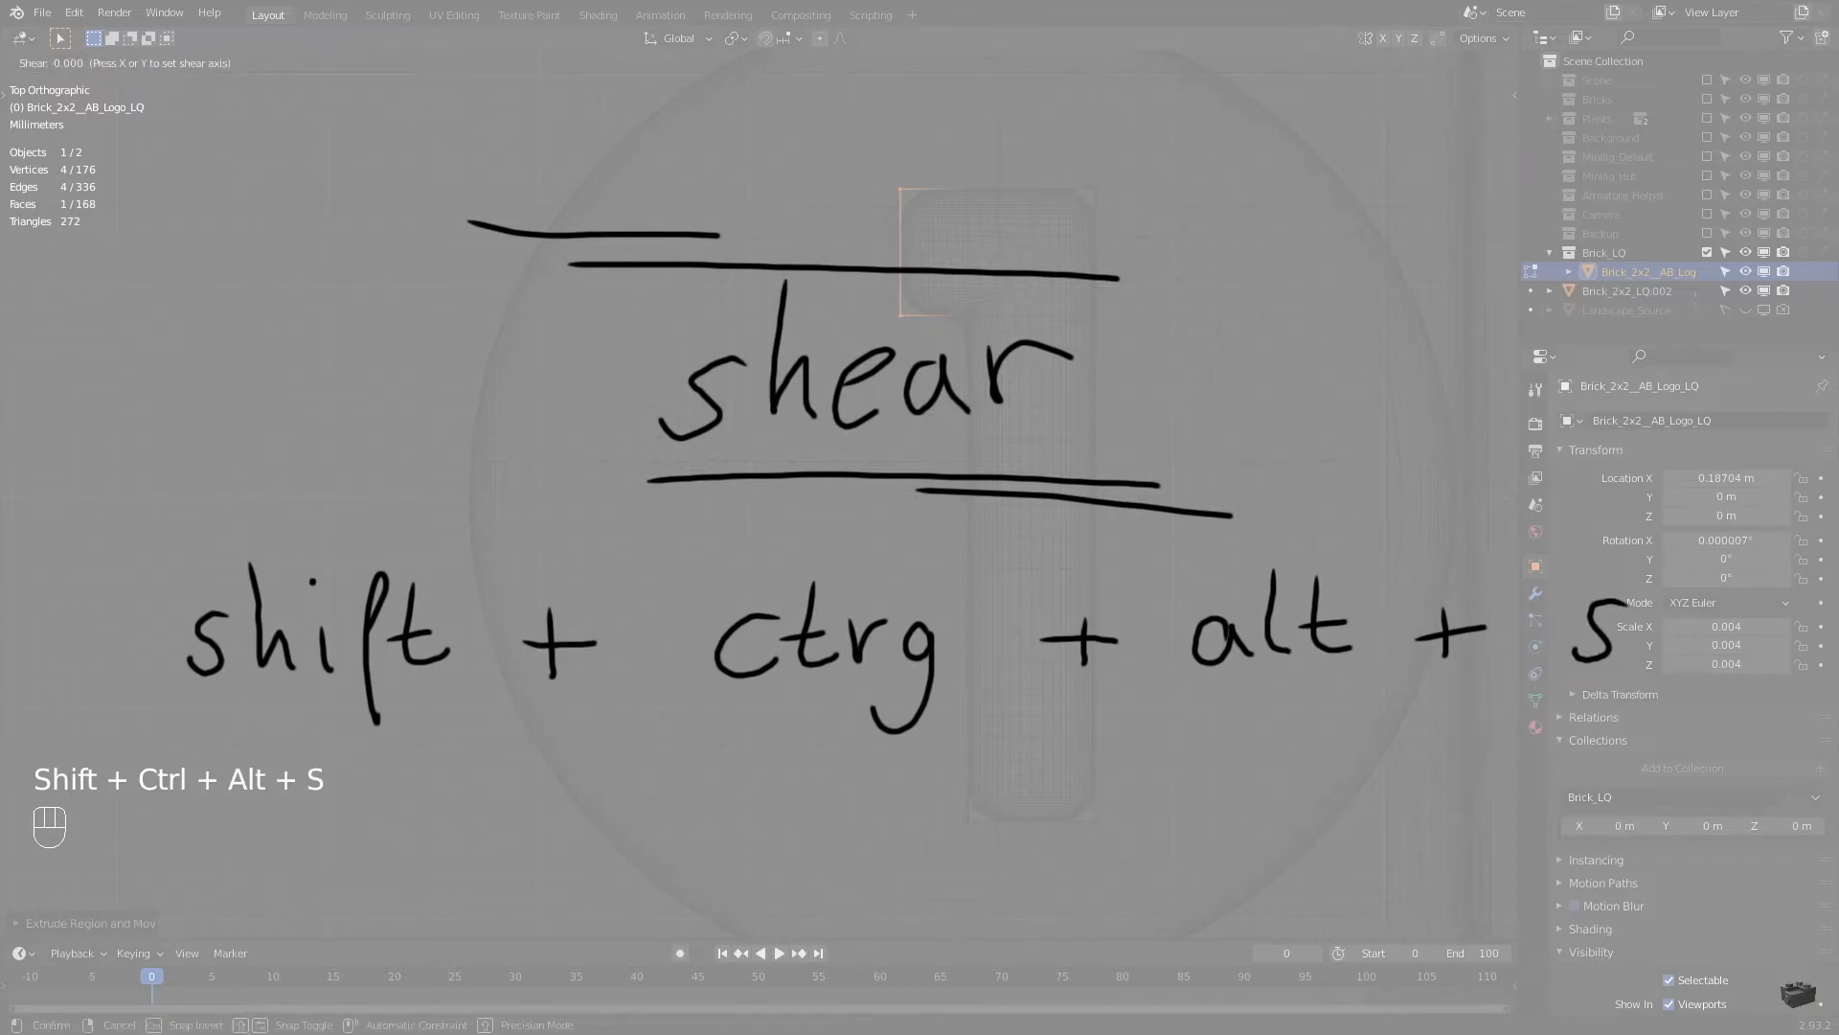
pyautogui.press('x')
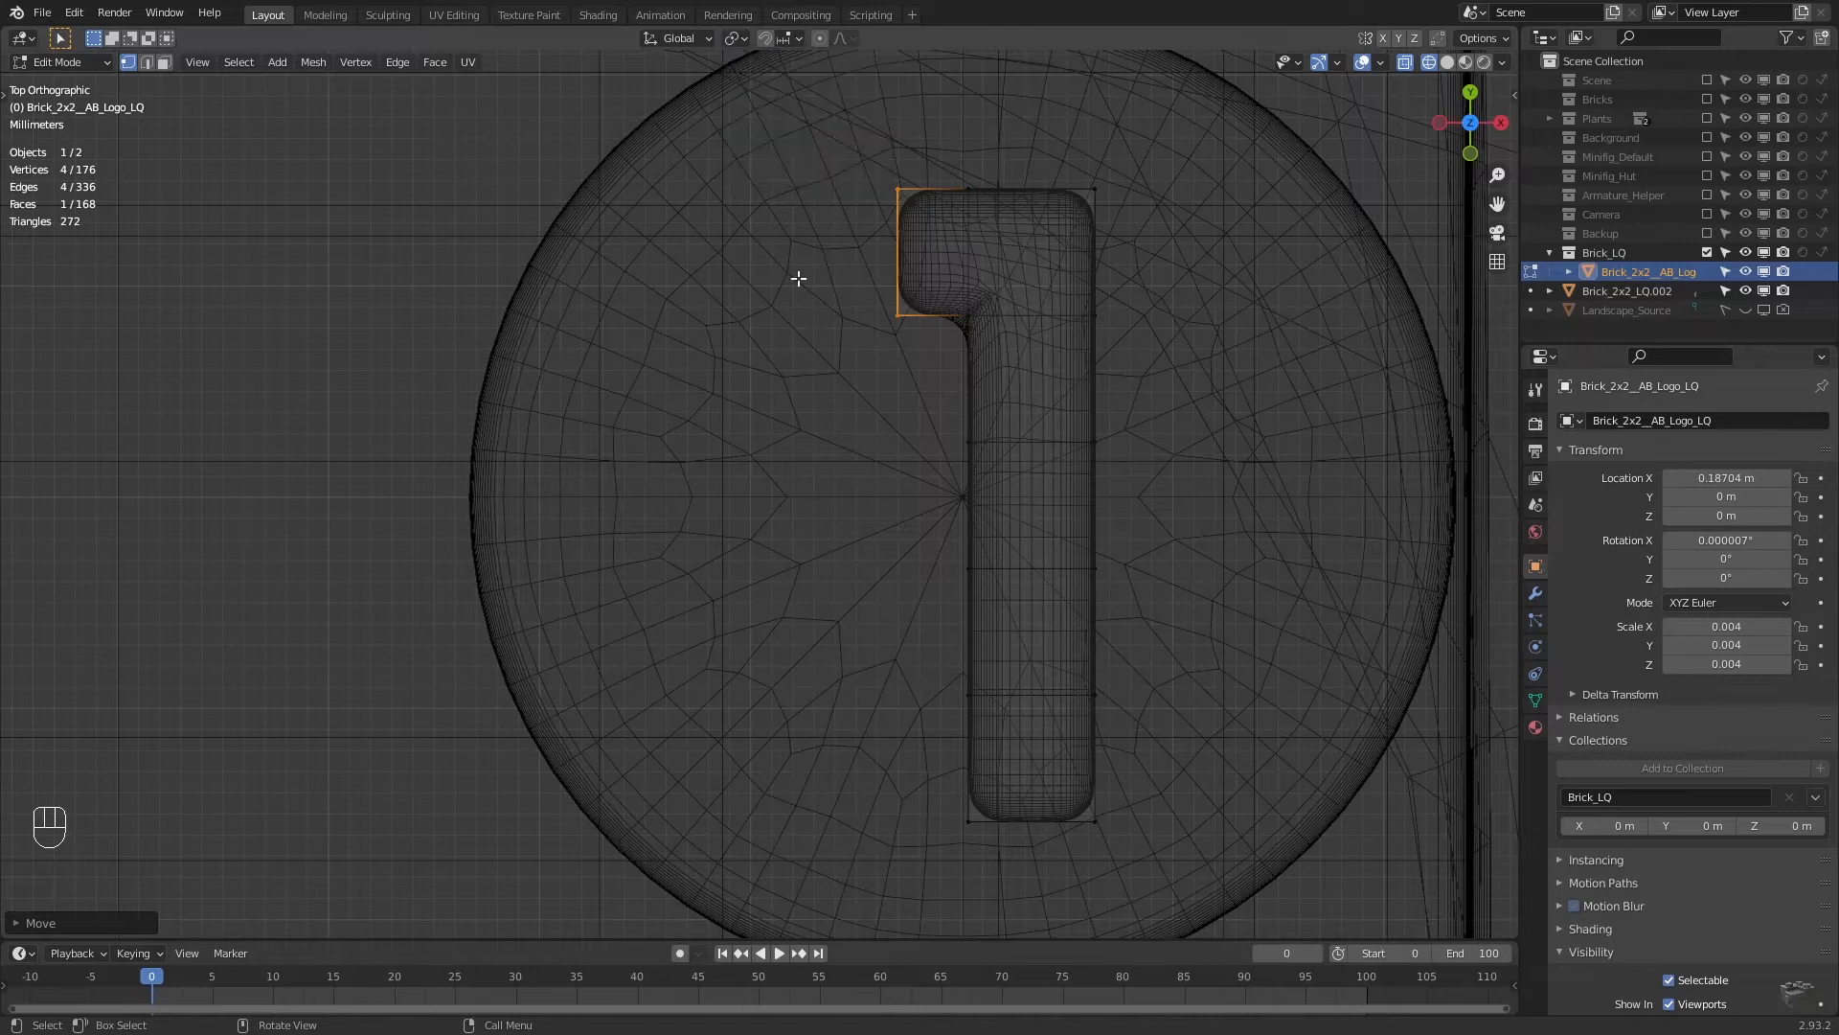
# Change the pivot point and slide the flag's slanted edge horizontally into the A's left leg.
pyautogui.click(730, 39)
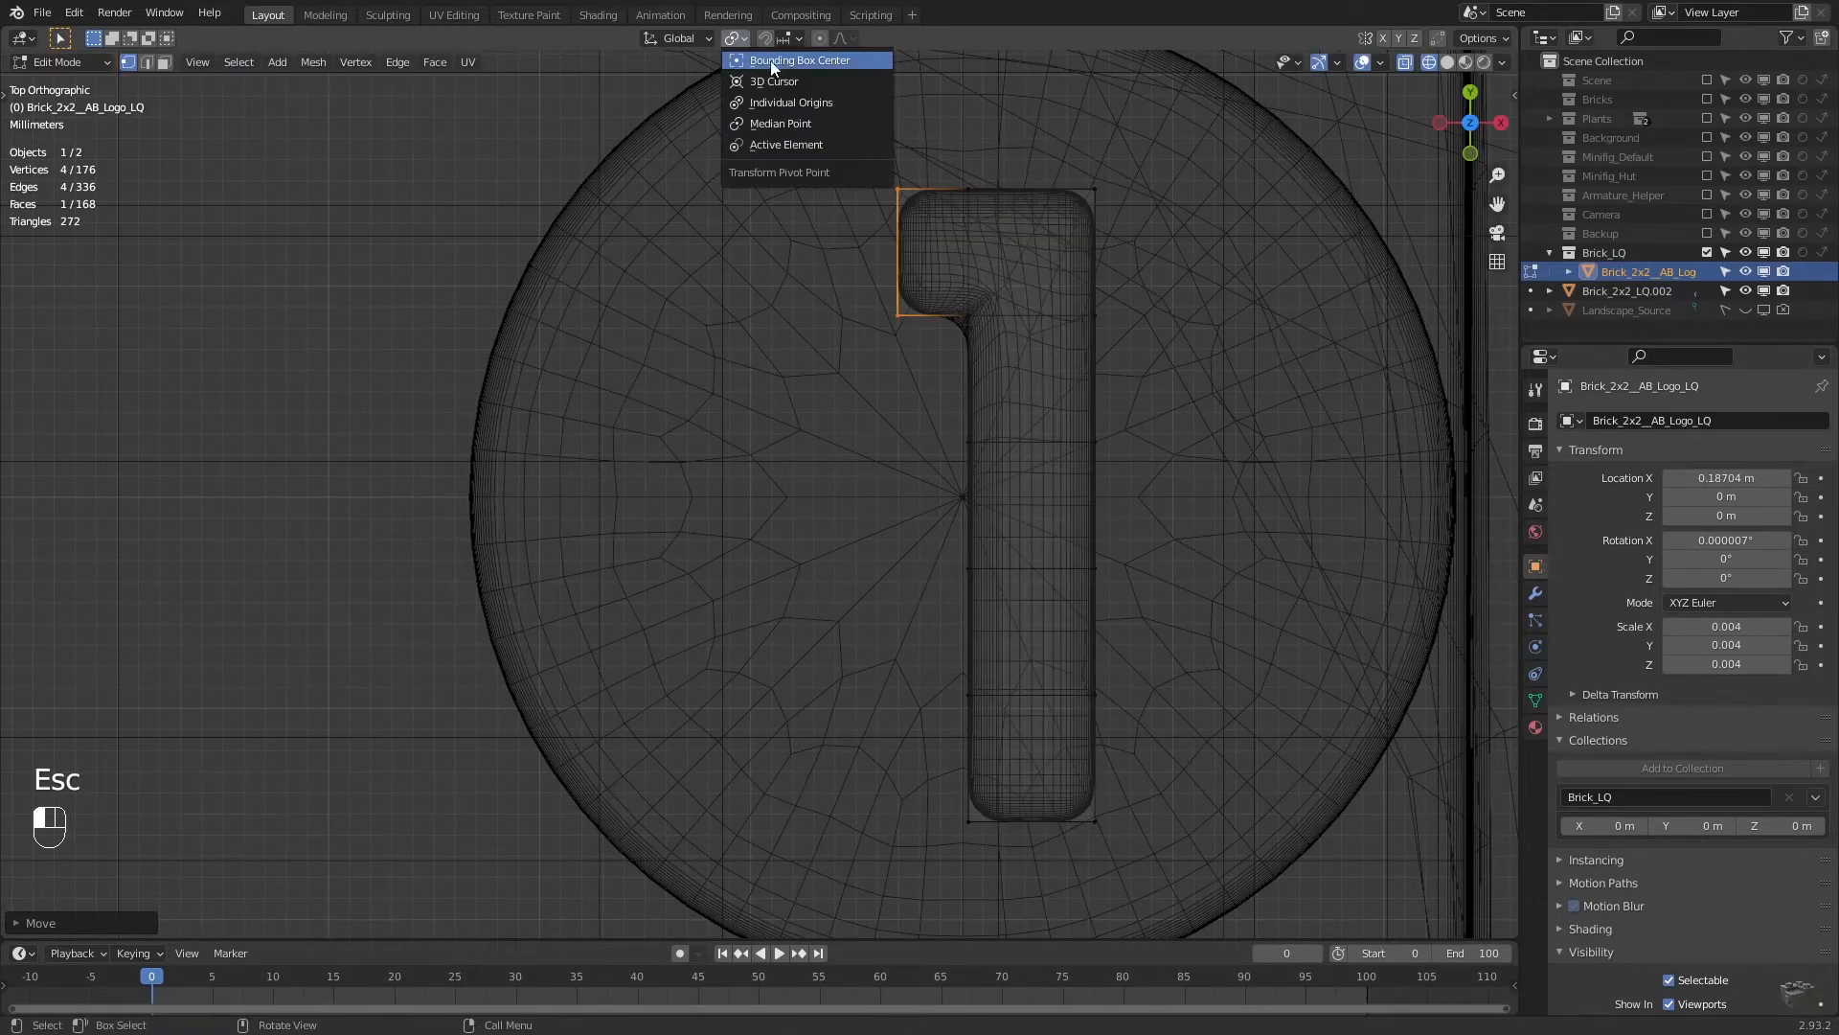
pyautogui.press('shift+ctrl+alt+s')
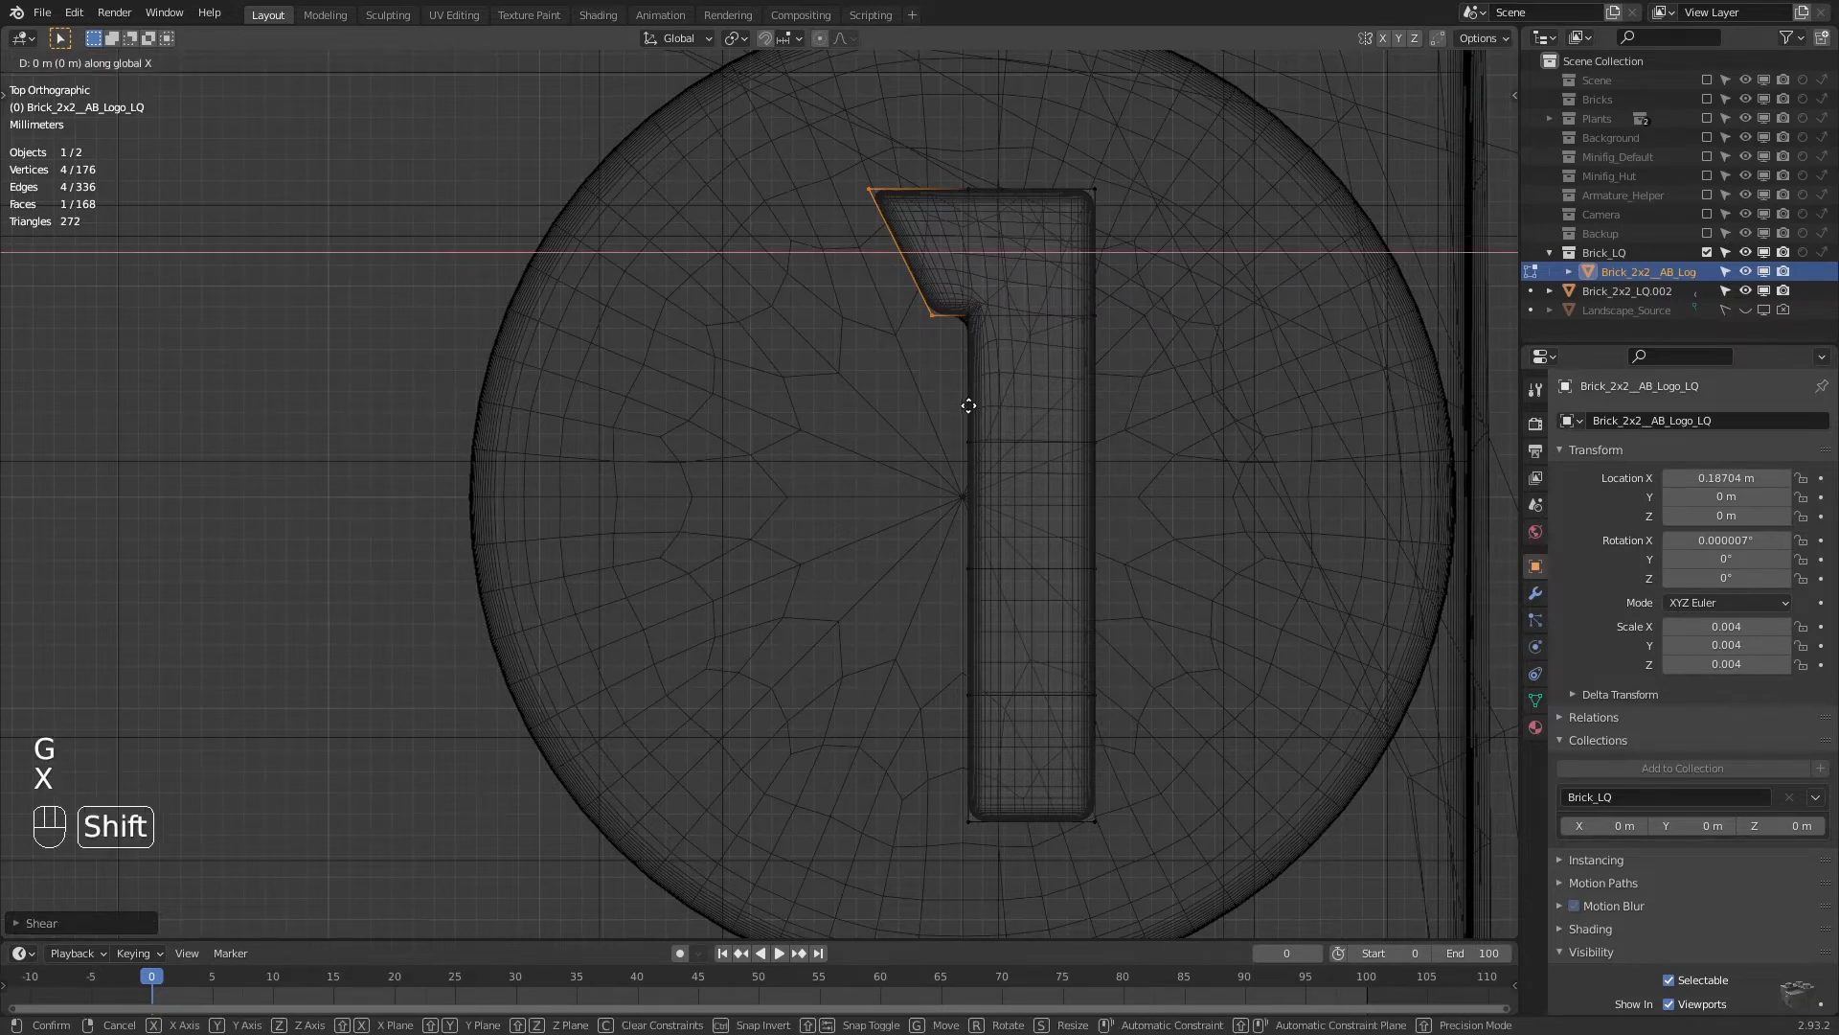
pyautogui.moveTo(937, 406)
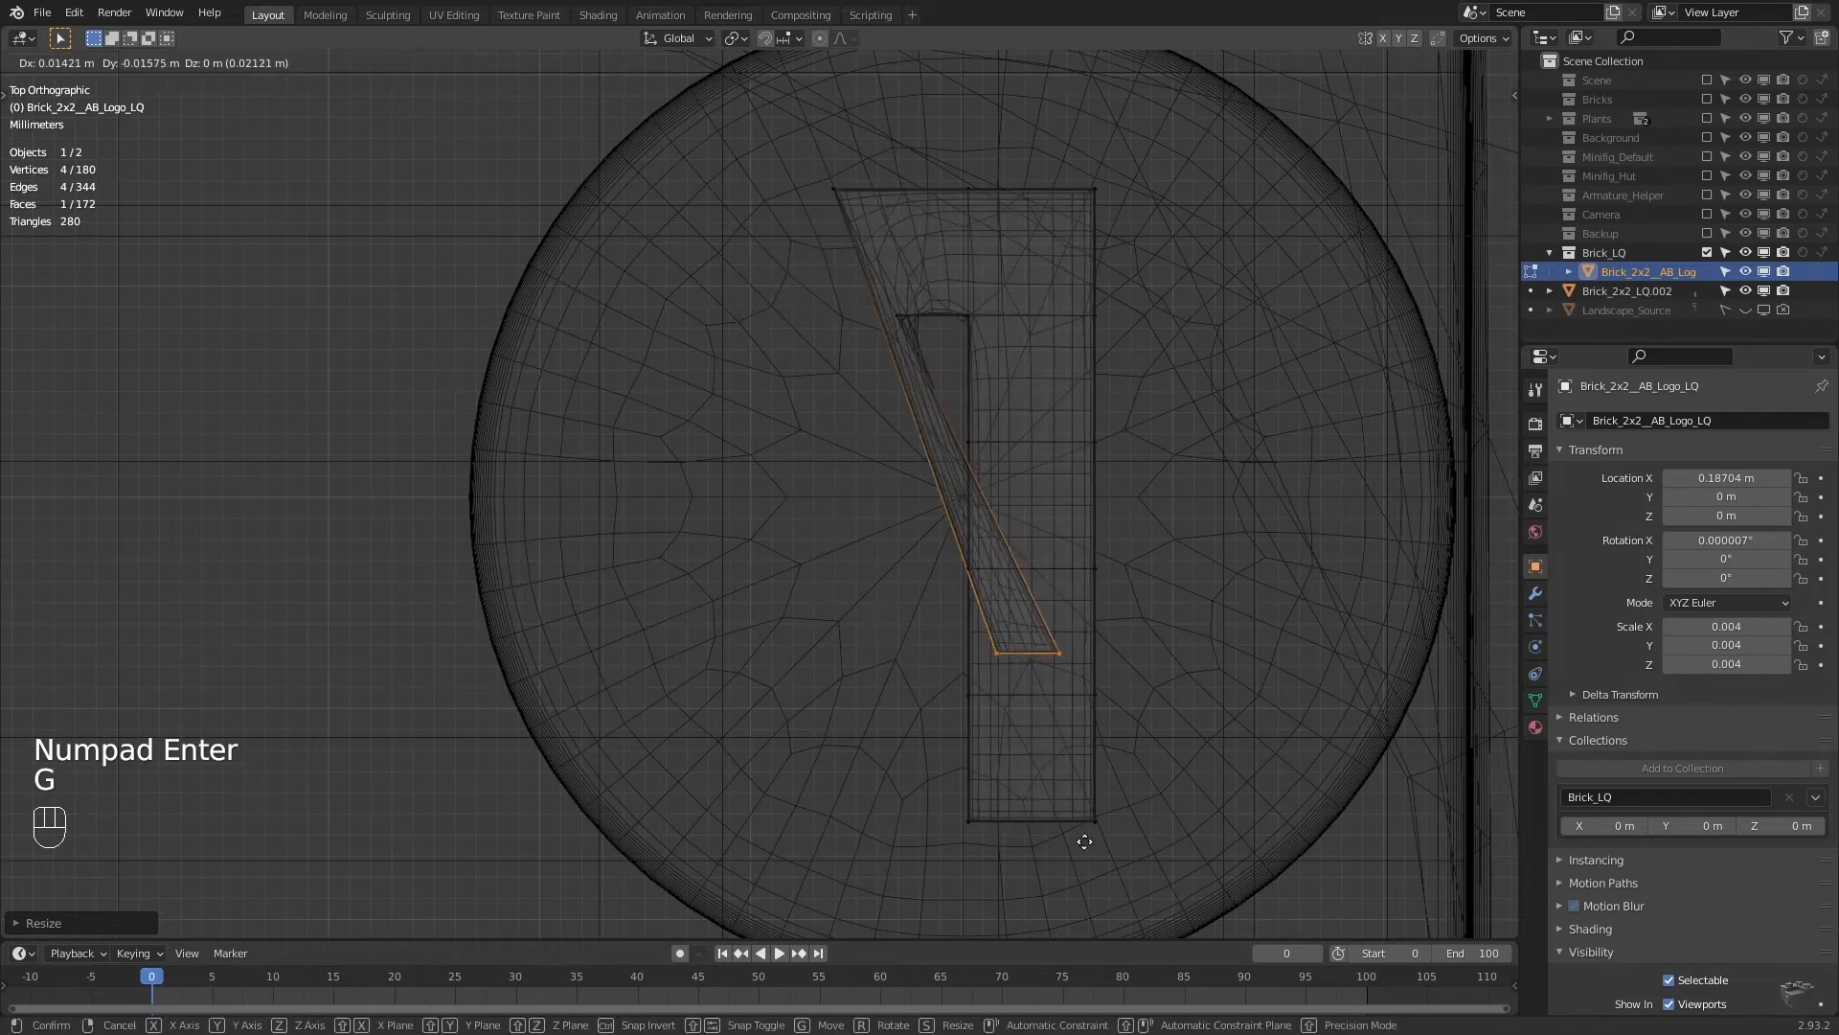
pyautogui.press('x')
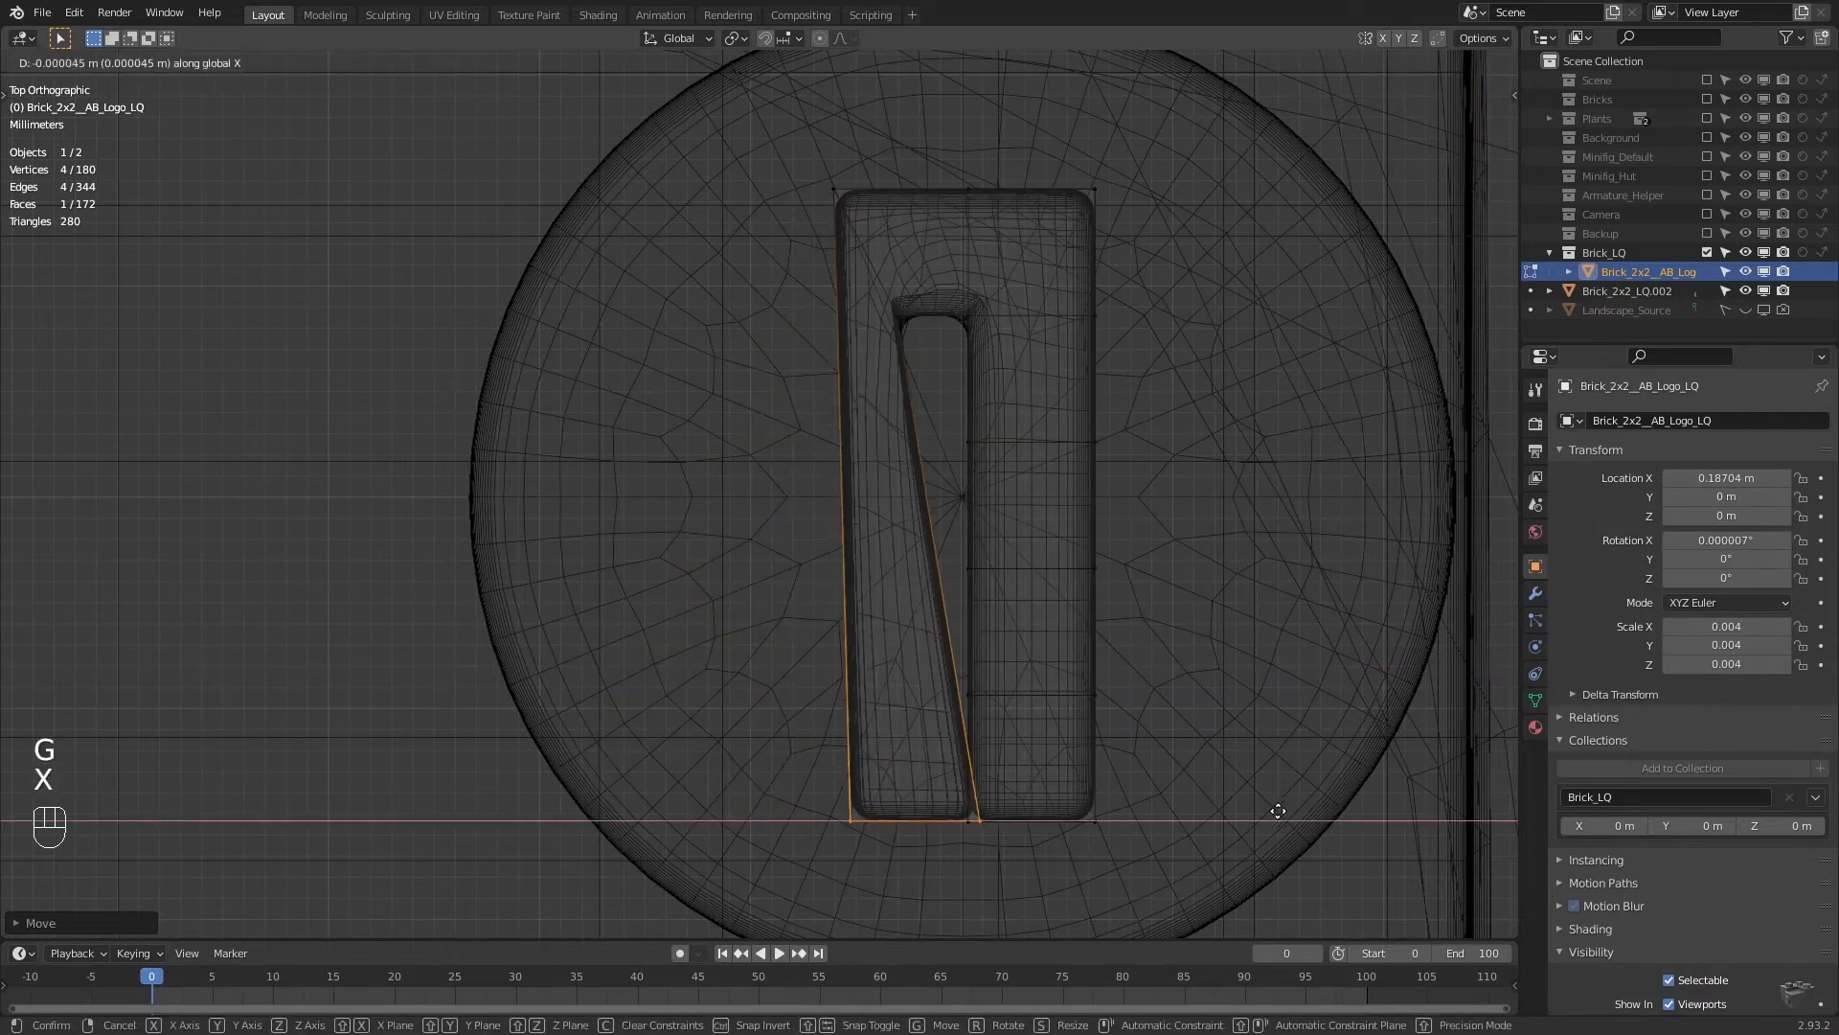
# Loop-cut the A's diagonal stroke and fill faces across both strokes as its crossbar.
pyautogui.press('ctrl+r')
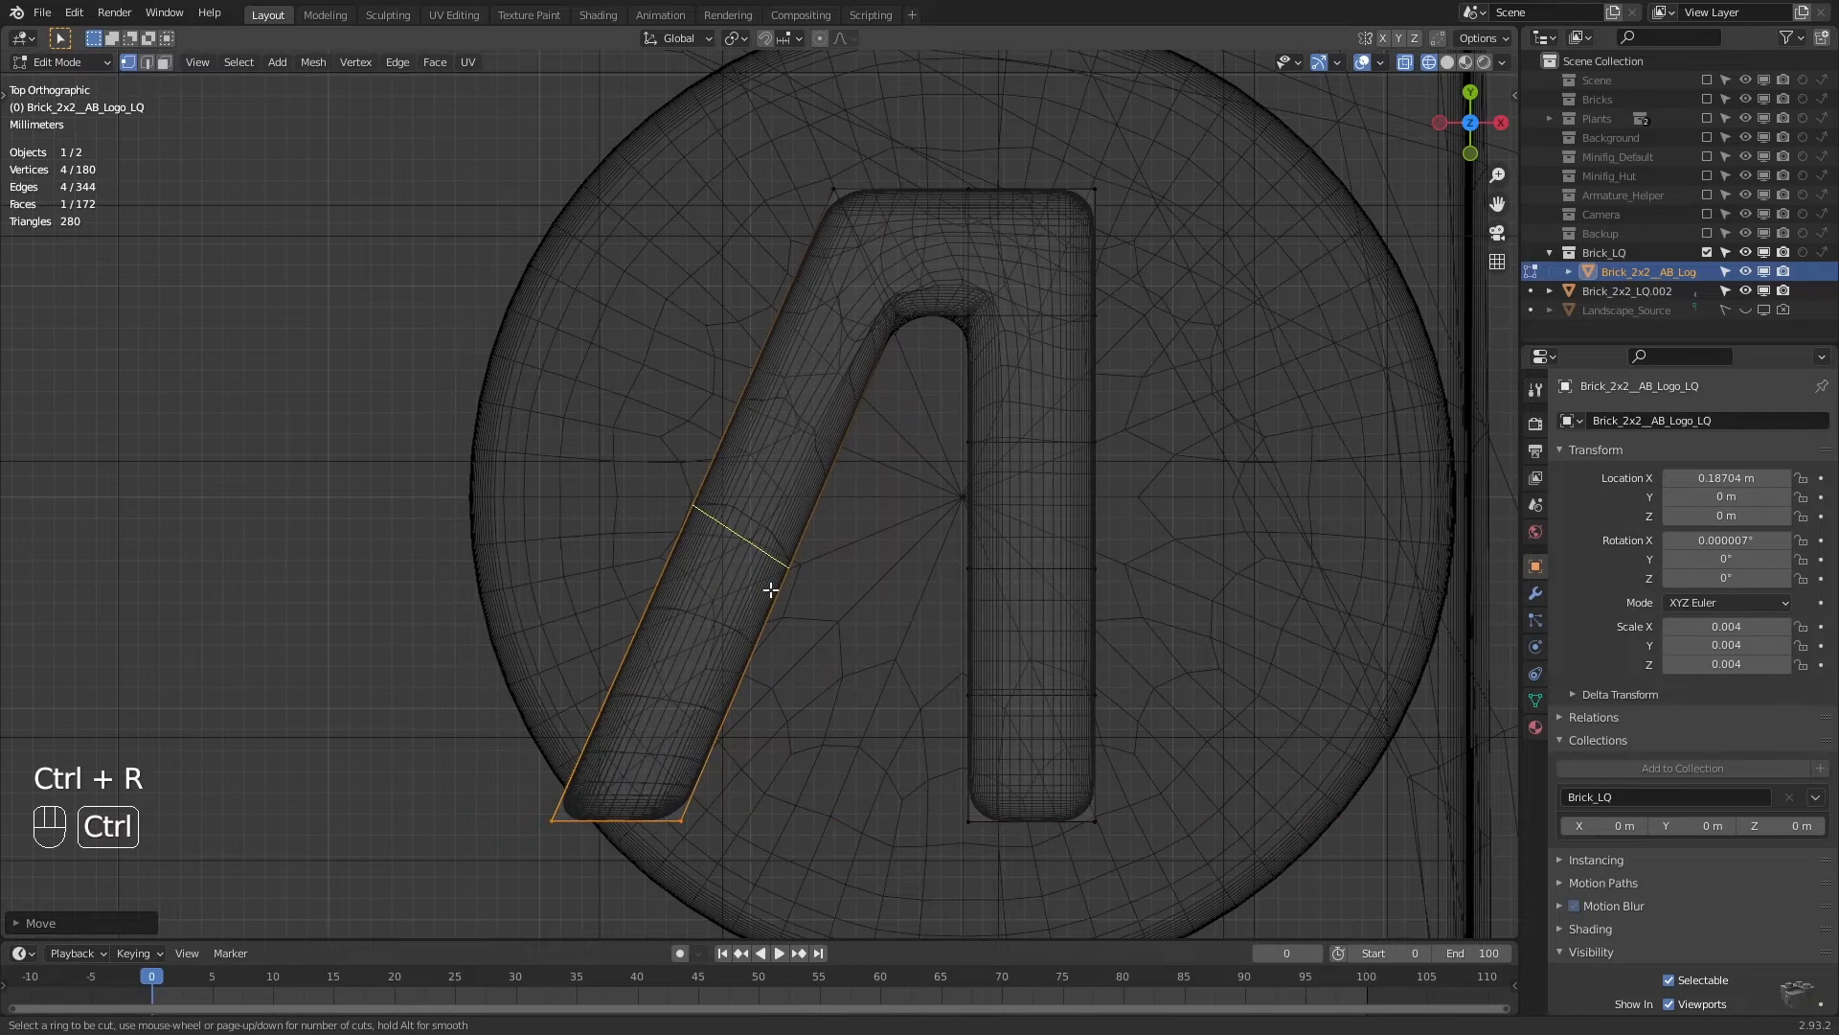
pyautogui.click(770, 591)
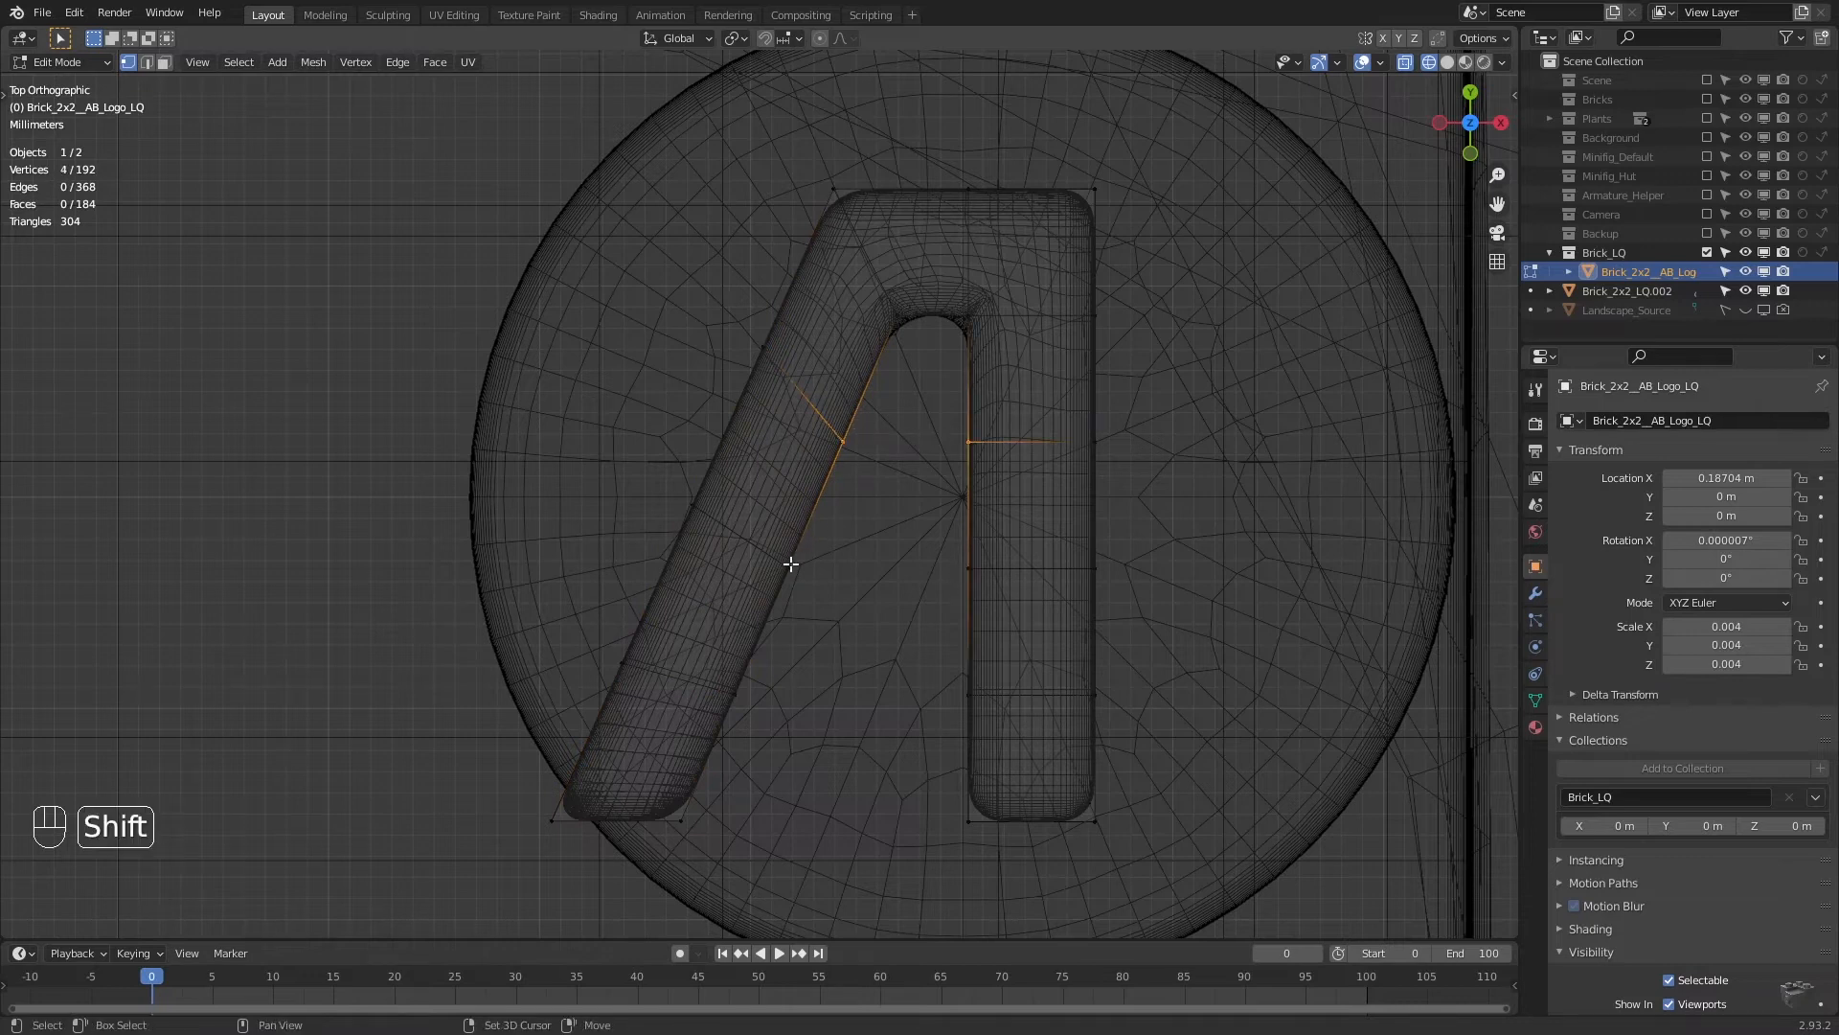
pyautogui.click(790, 569)
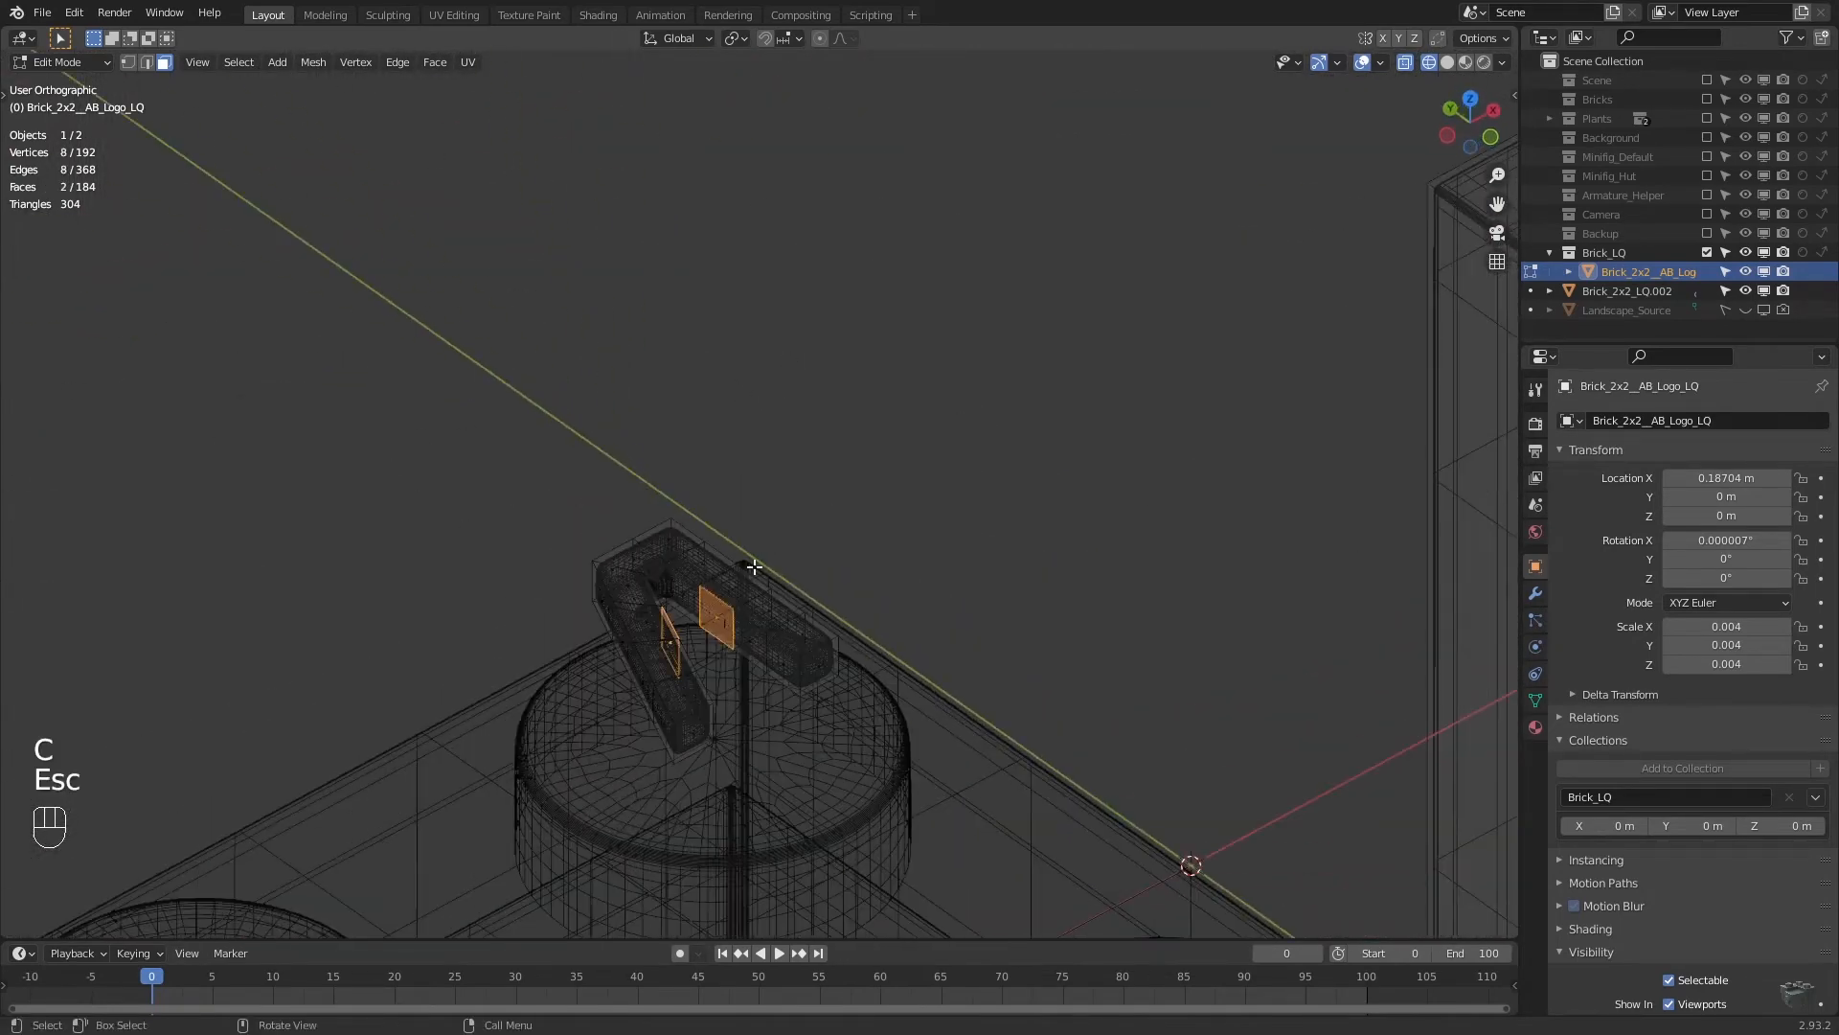
pyautogui.press('Delete')
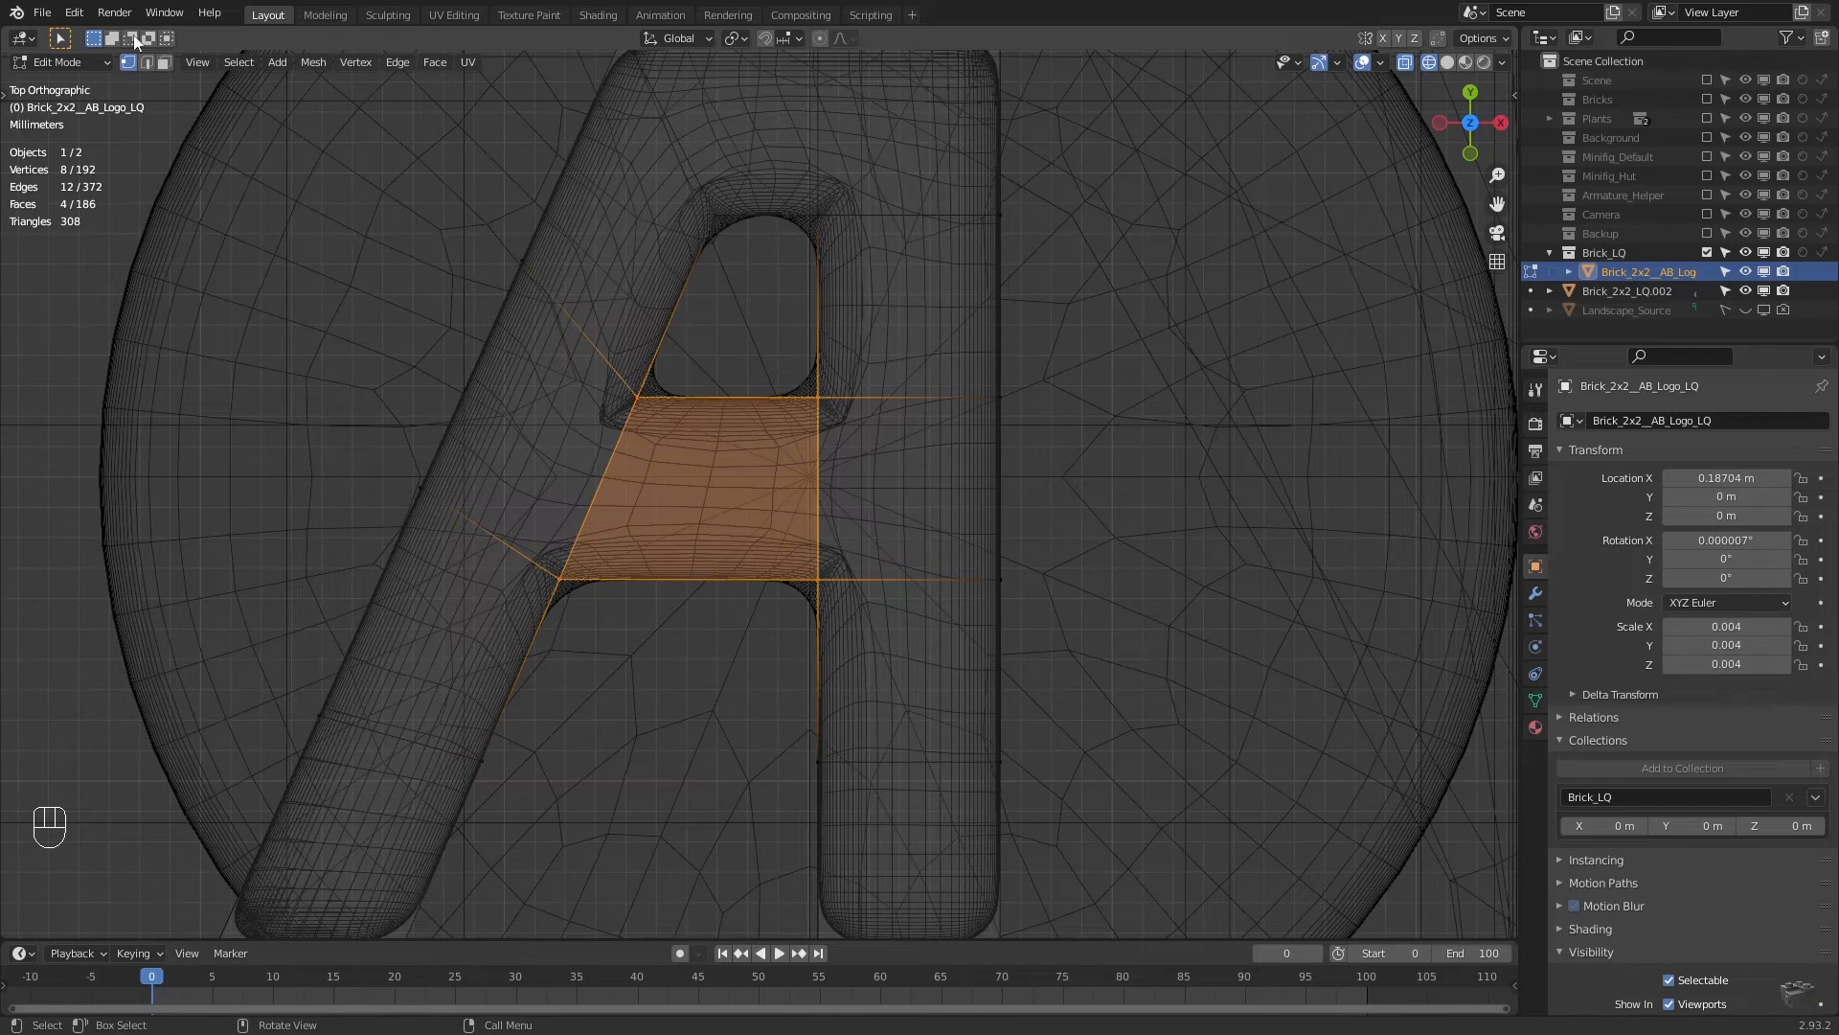
# Extrude the A's right-side edges along X into three short stubs starting the B.
pyautogui.click(165, 62)
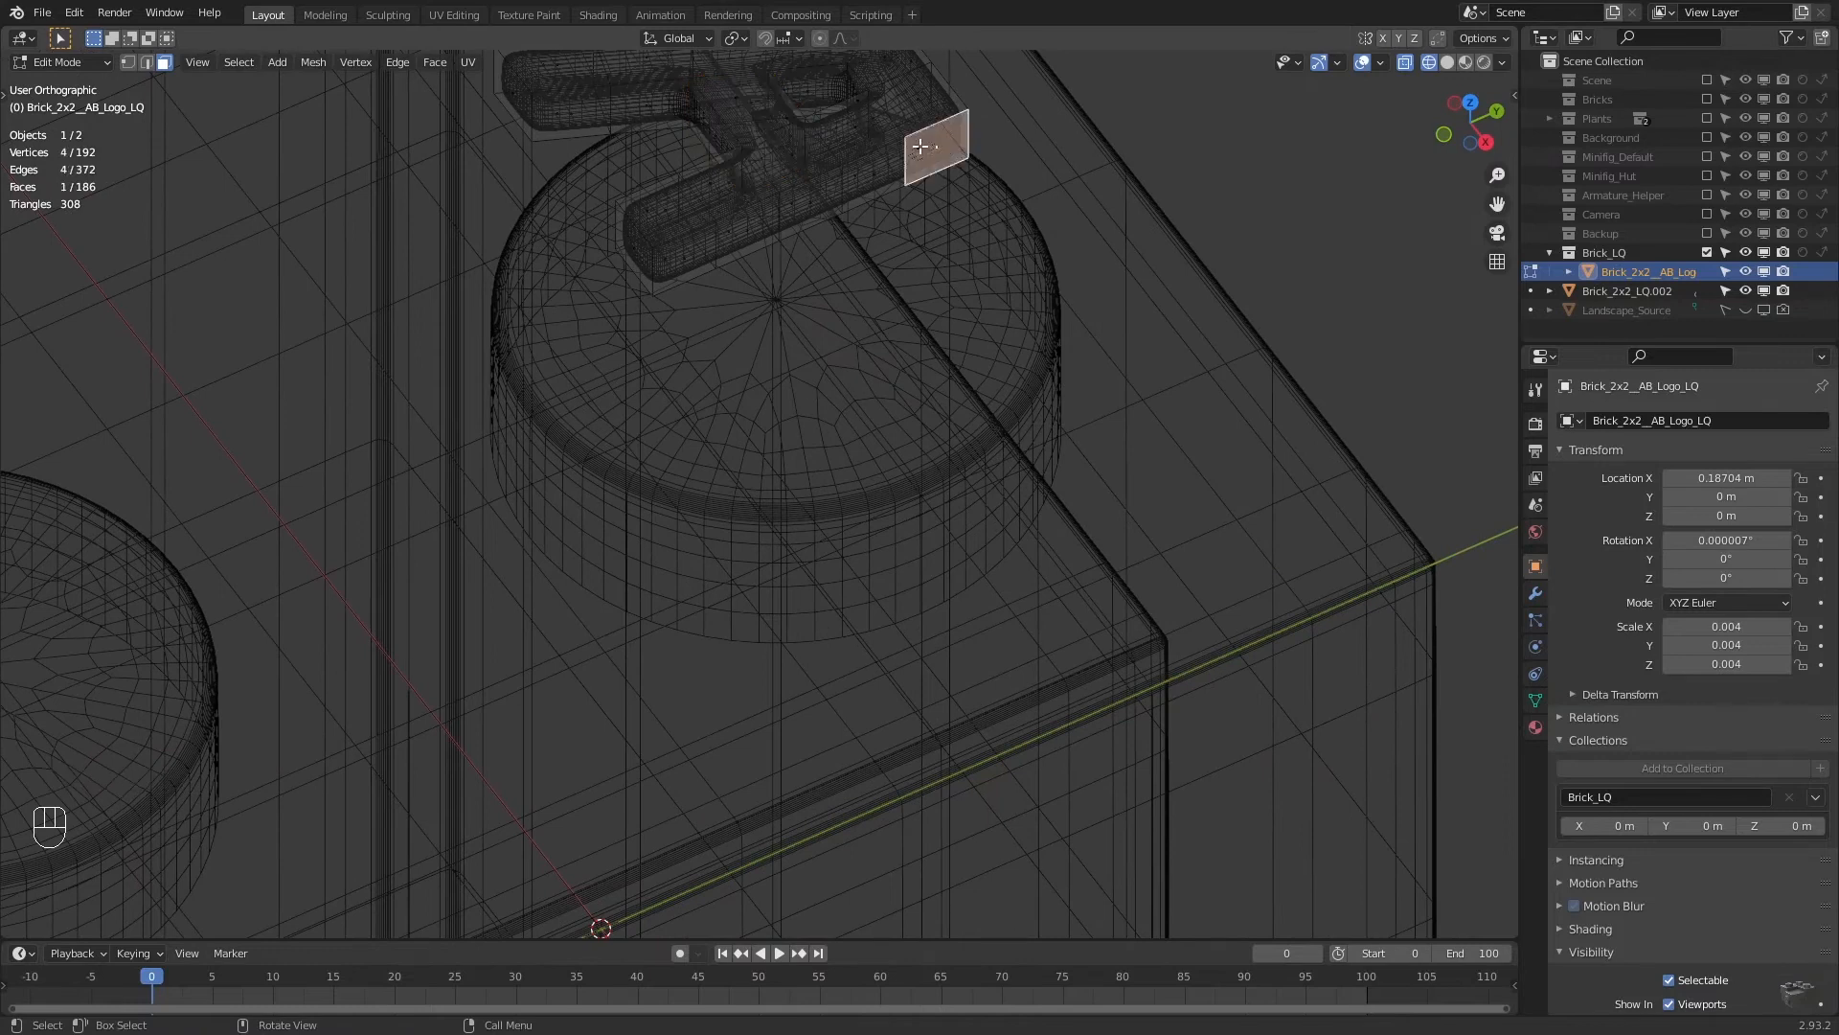
pyautogui.click(686, 255)
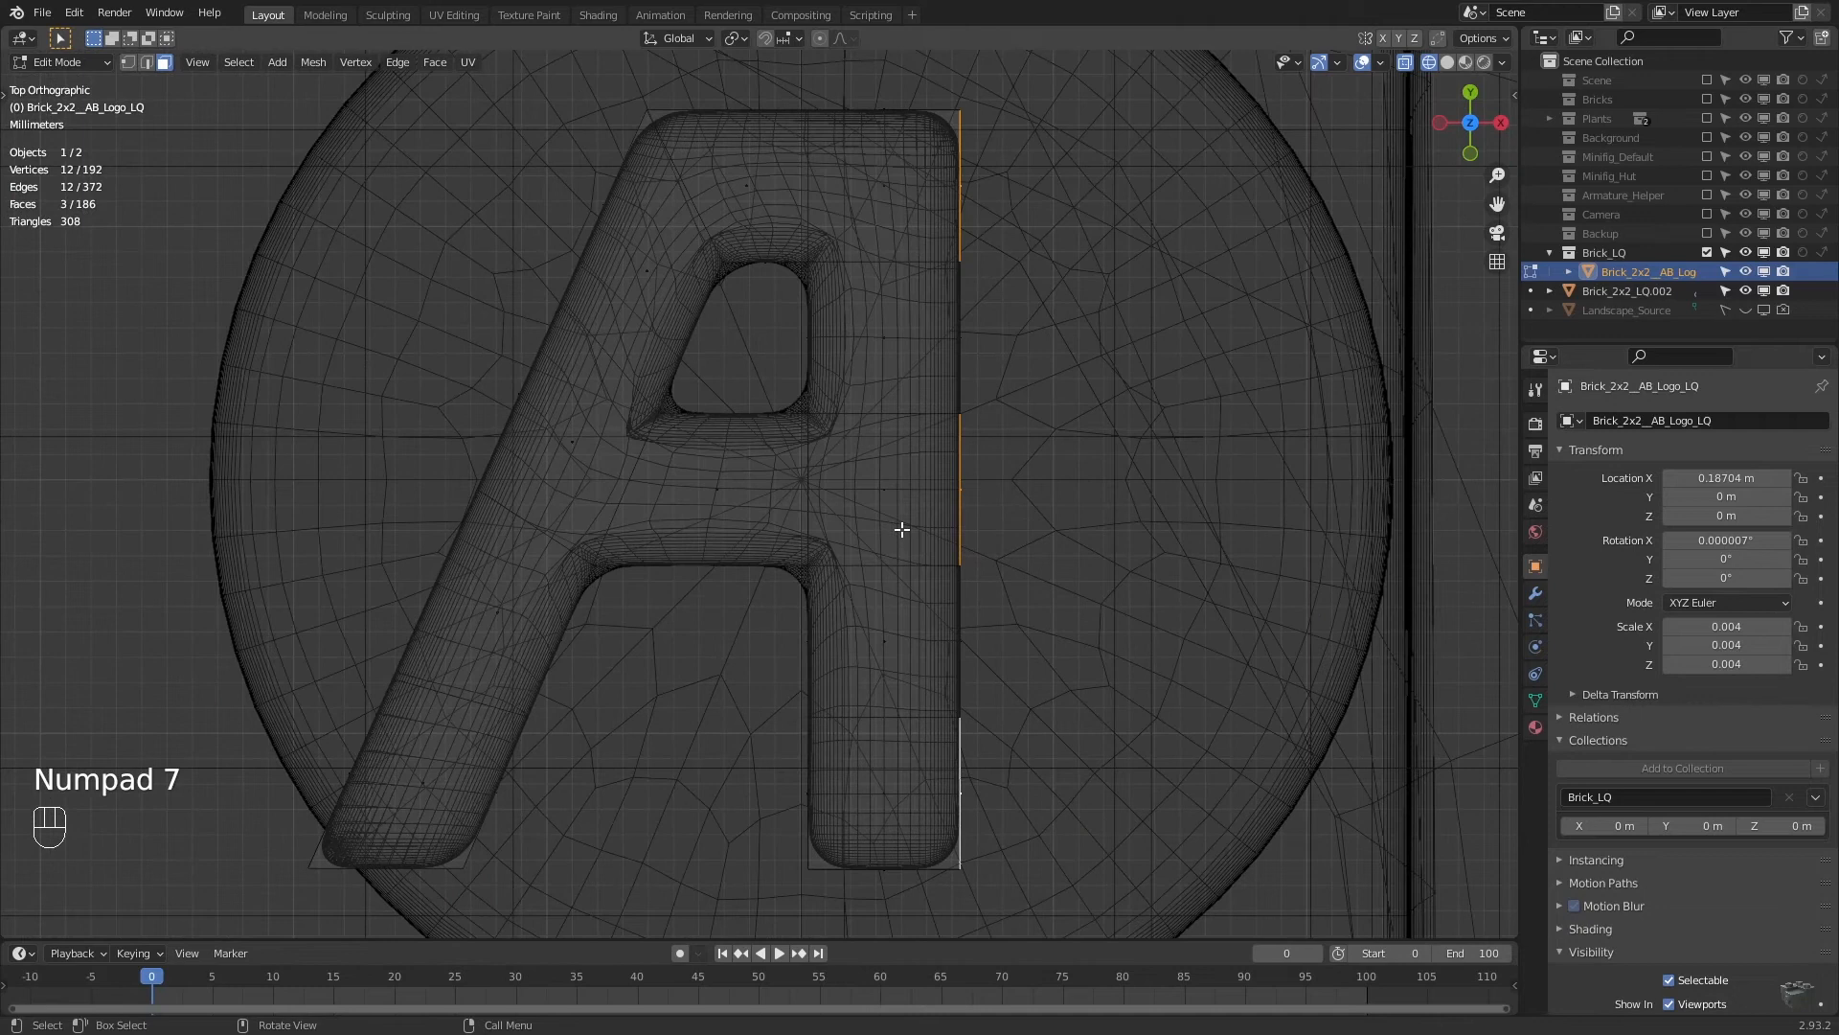
pyautogui.press('e')
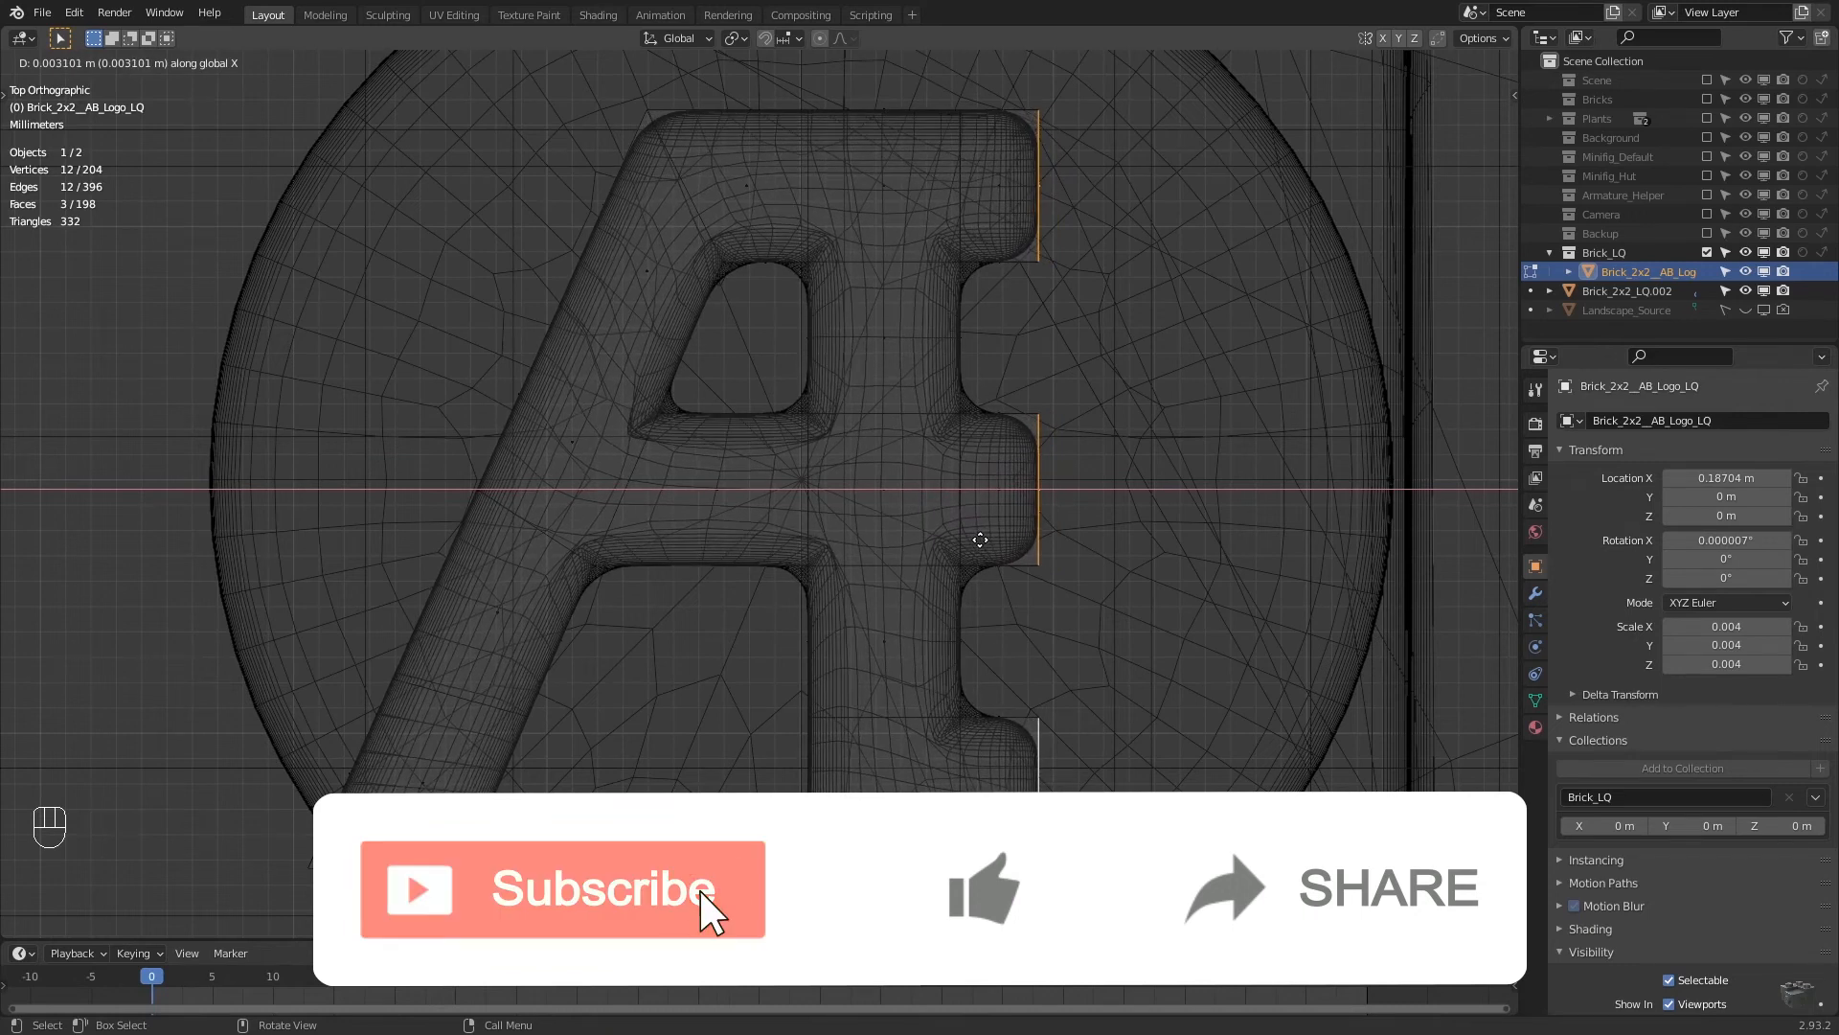
pyautogui.press('Tab')
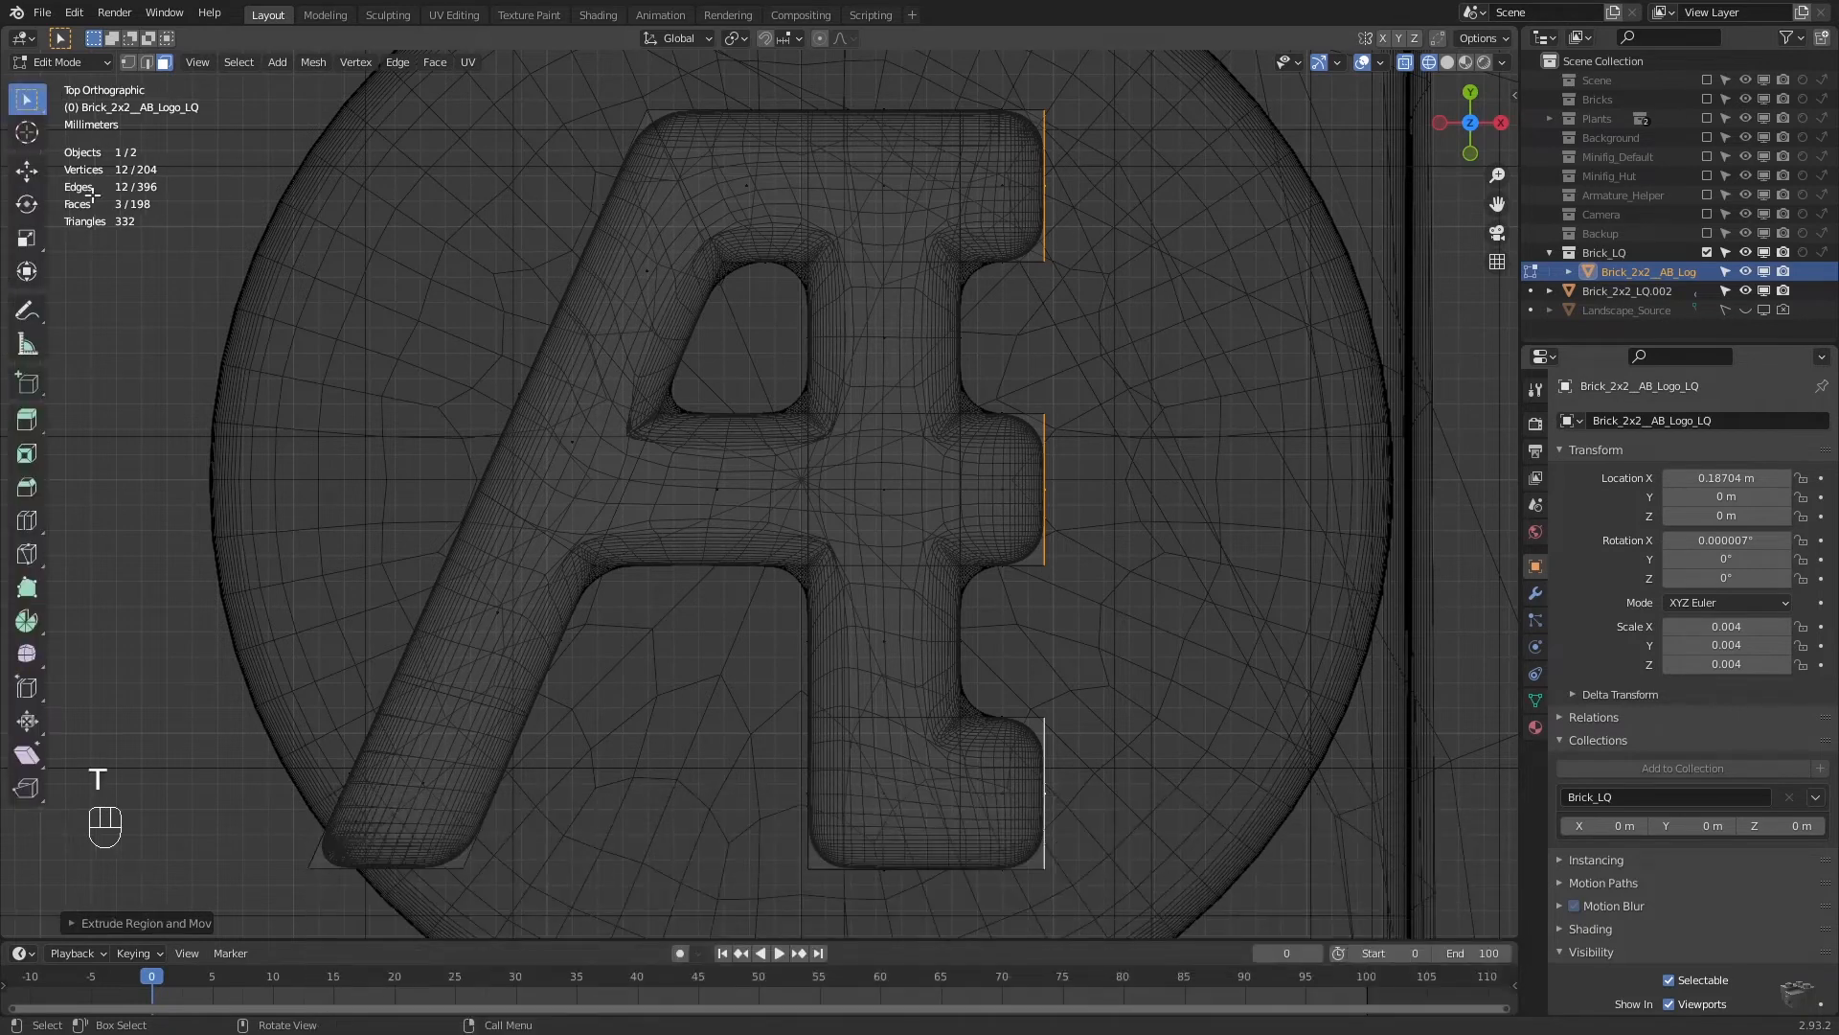
pyautogui.moveTo(27, 621)
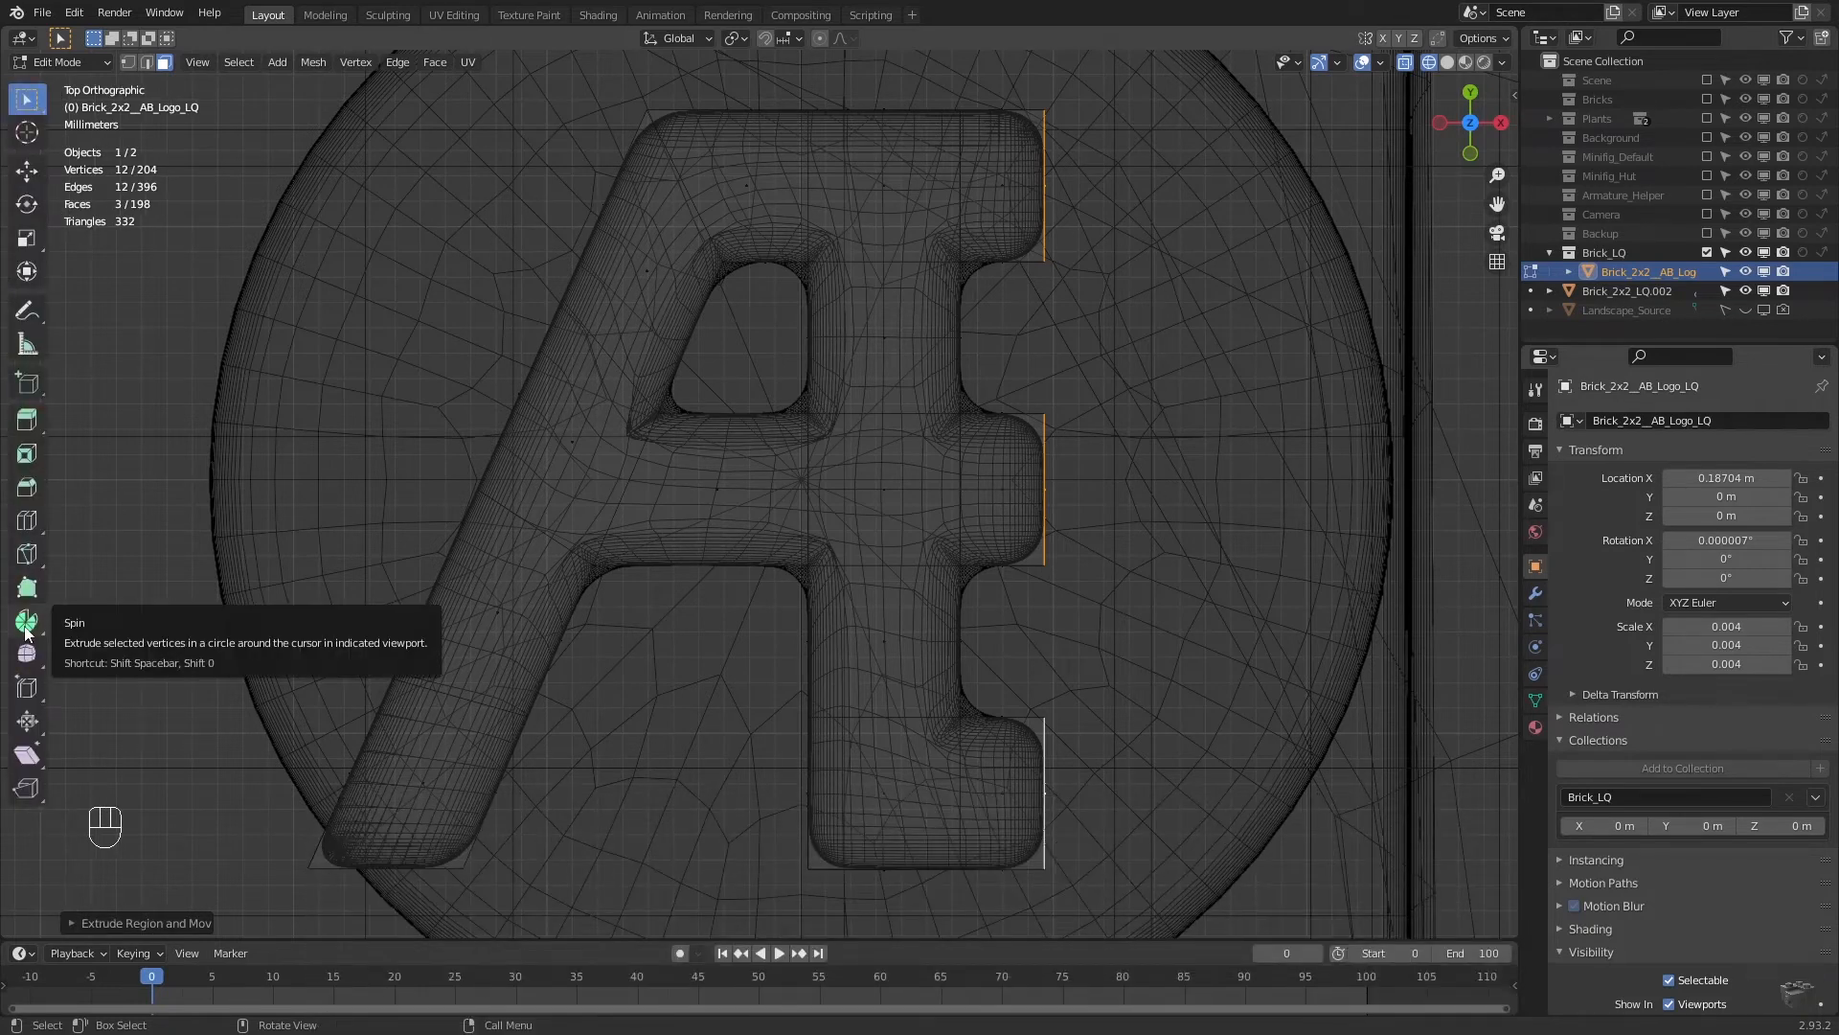
# Select the end vertices of the top stub ready for curving.
pyautogui.scroll(-3)
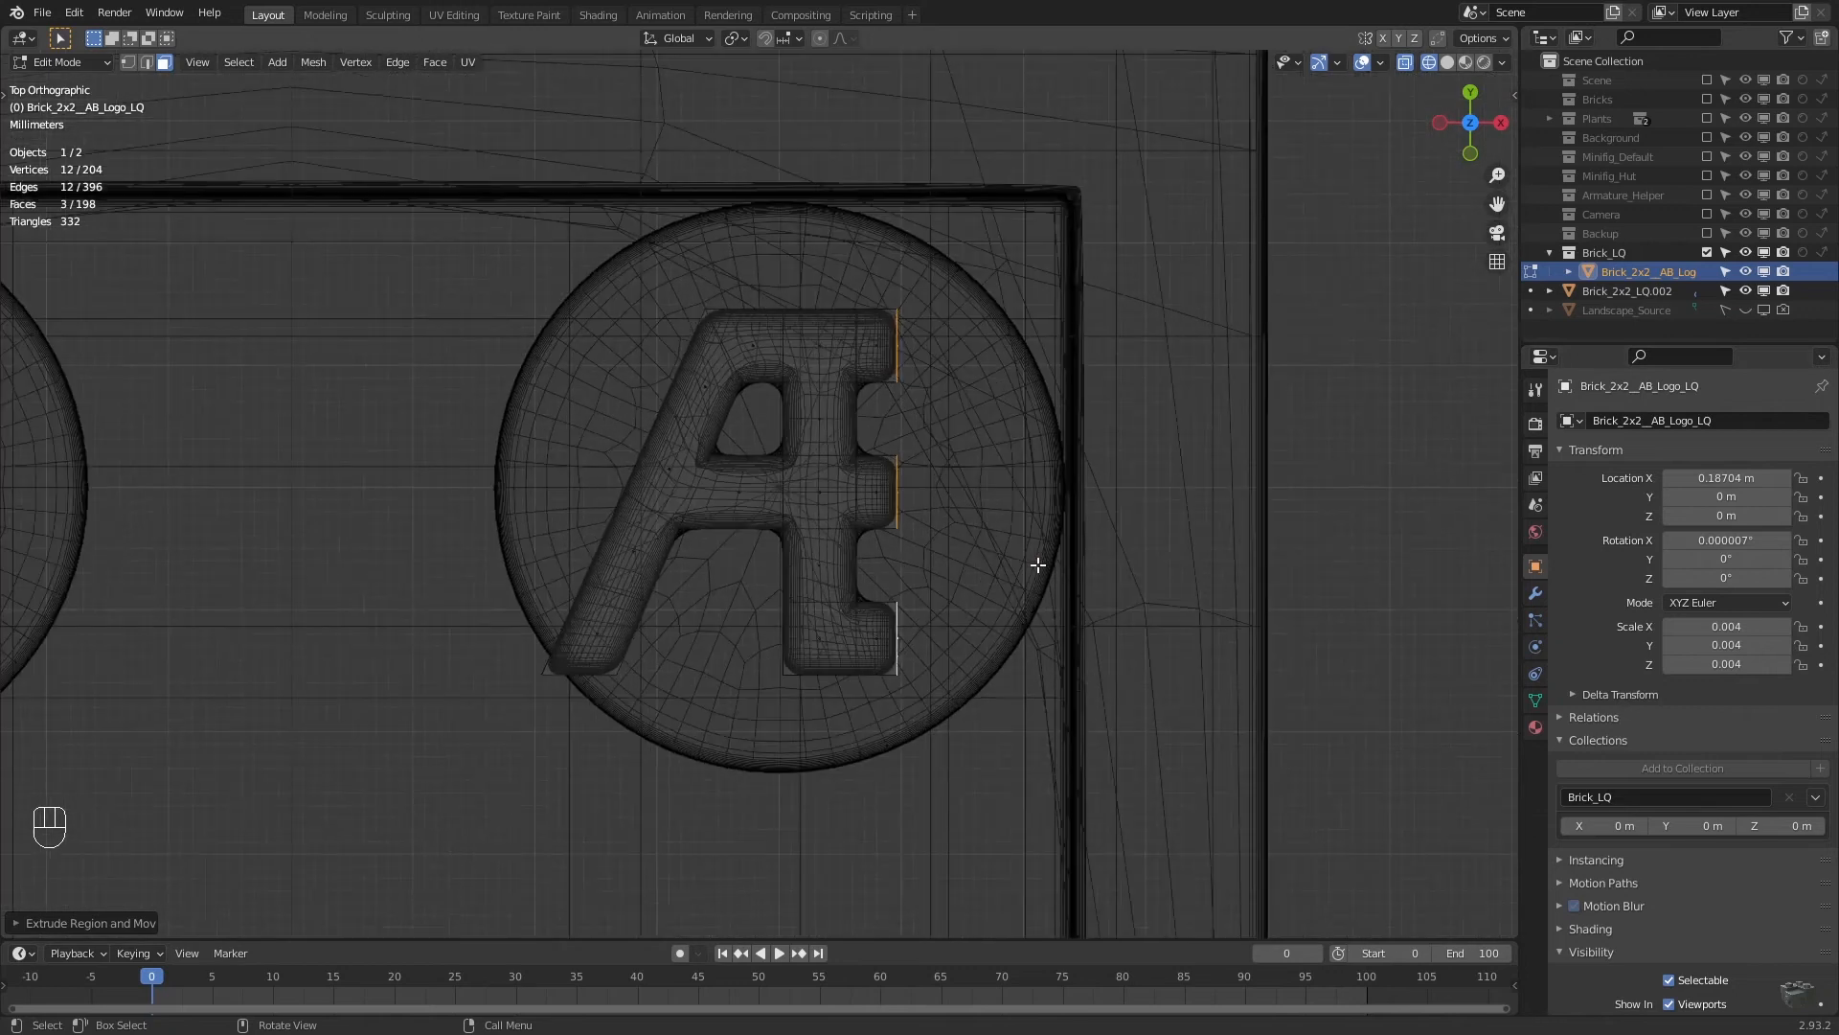
pyautogui.scroll(-3)
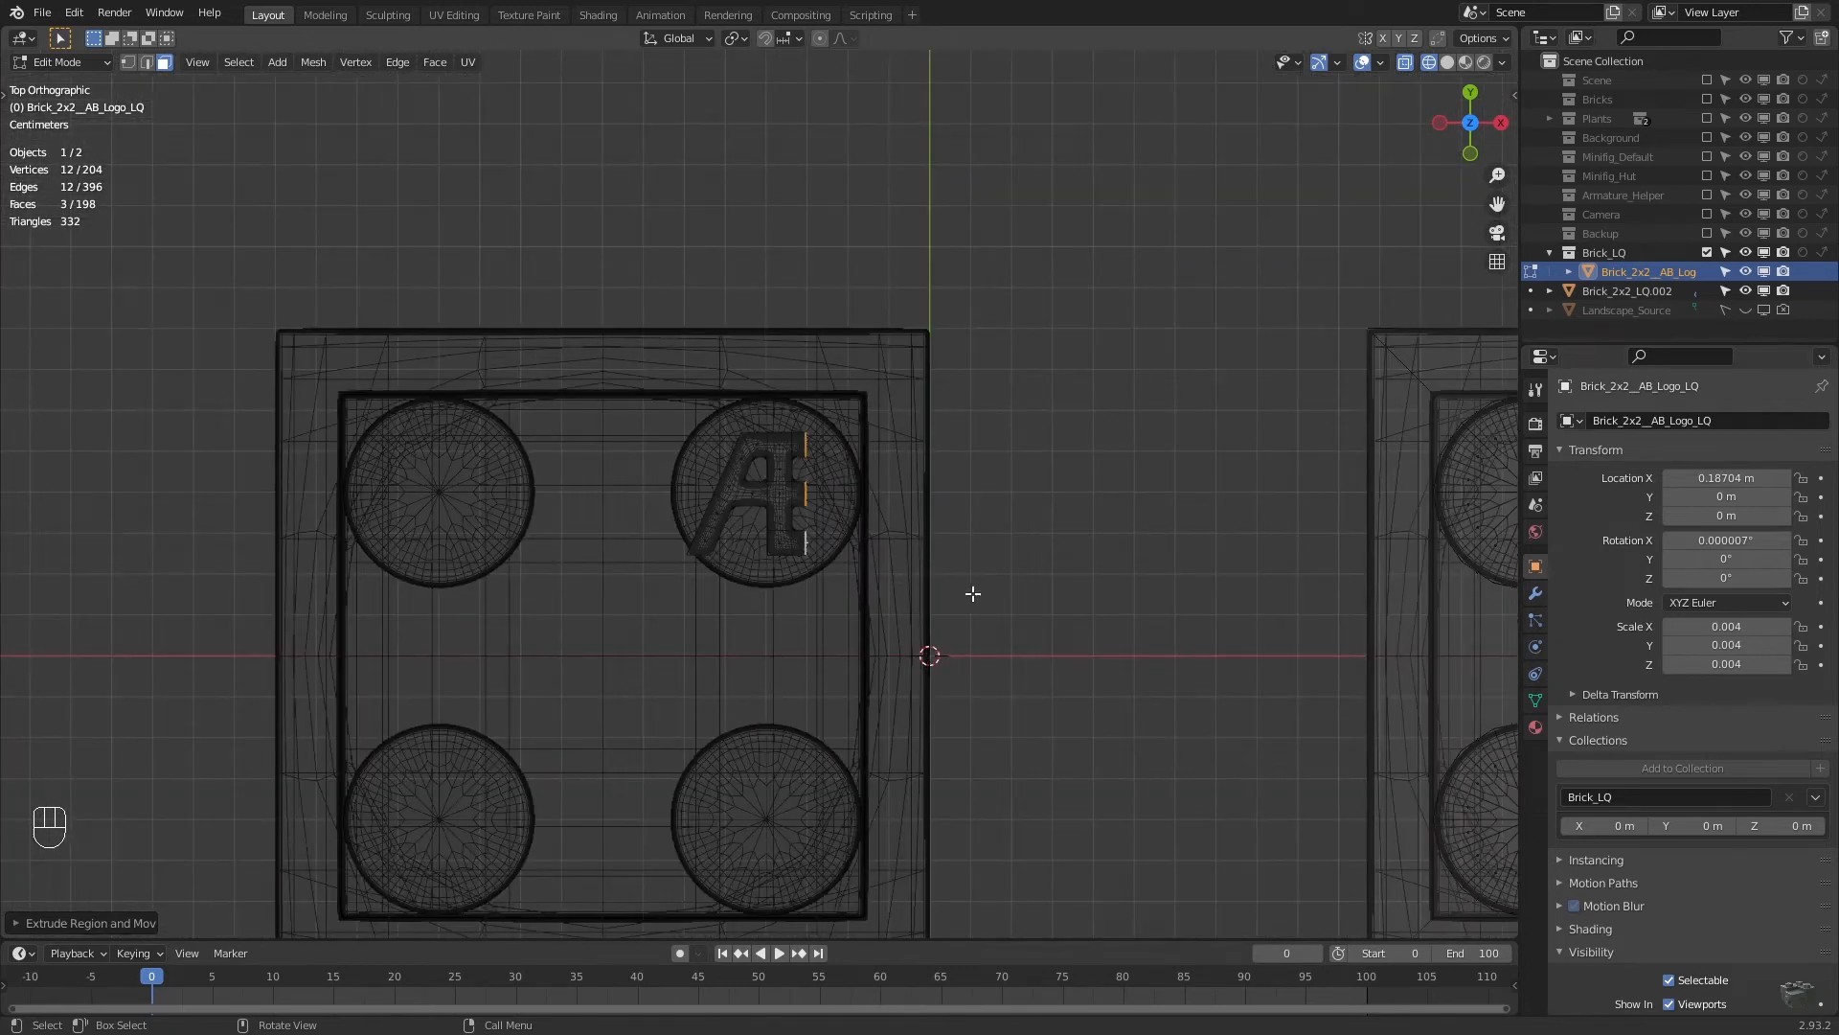
pyautogui.scroll(3)
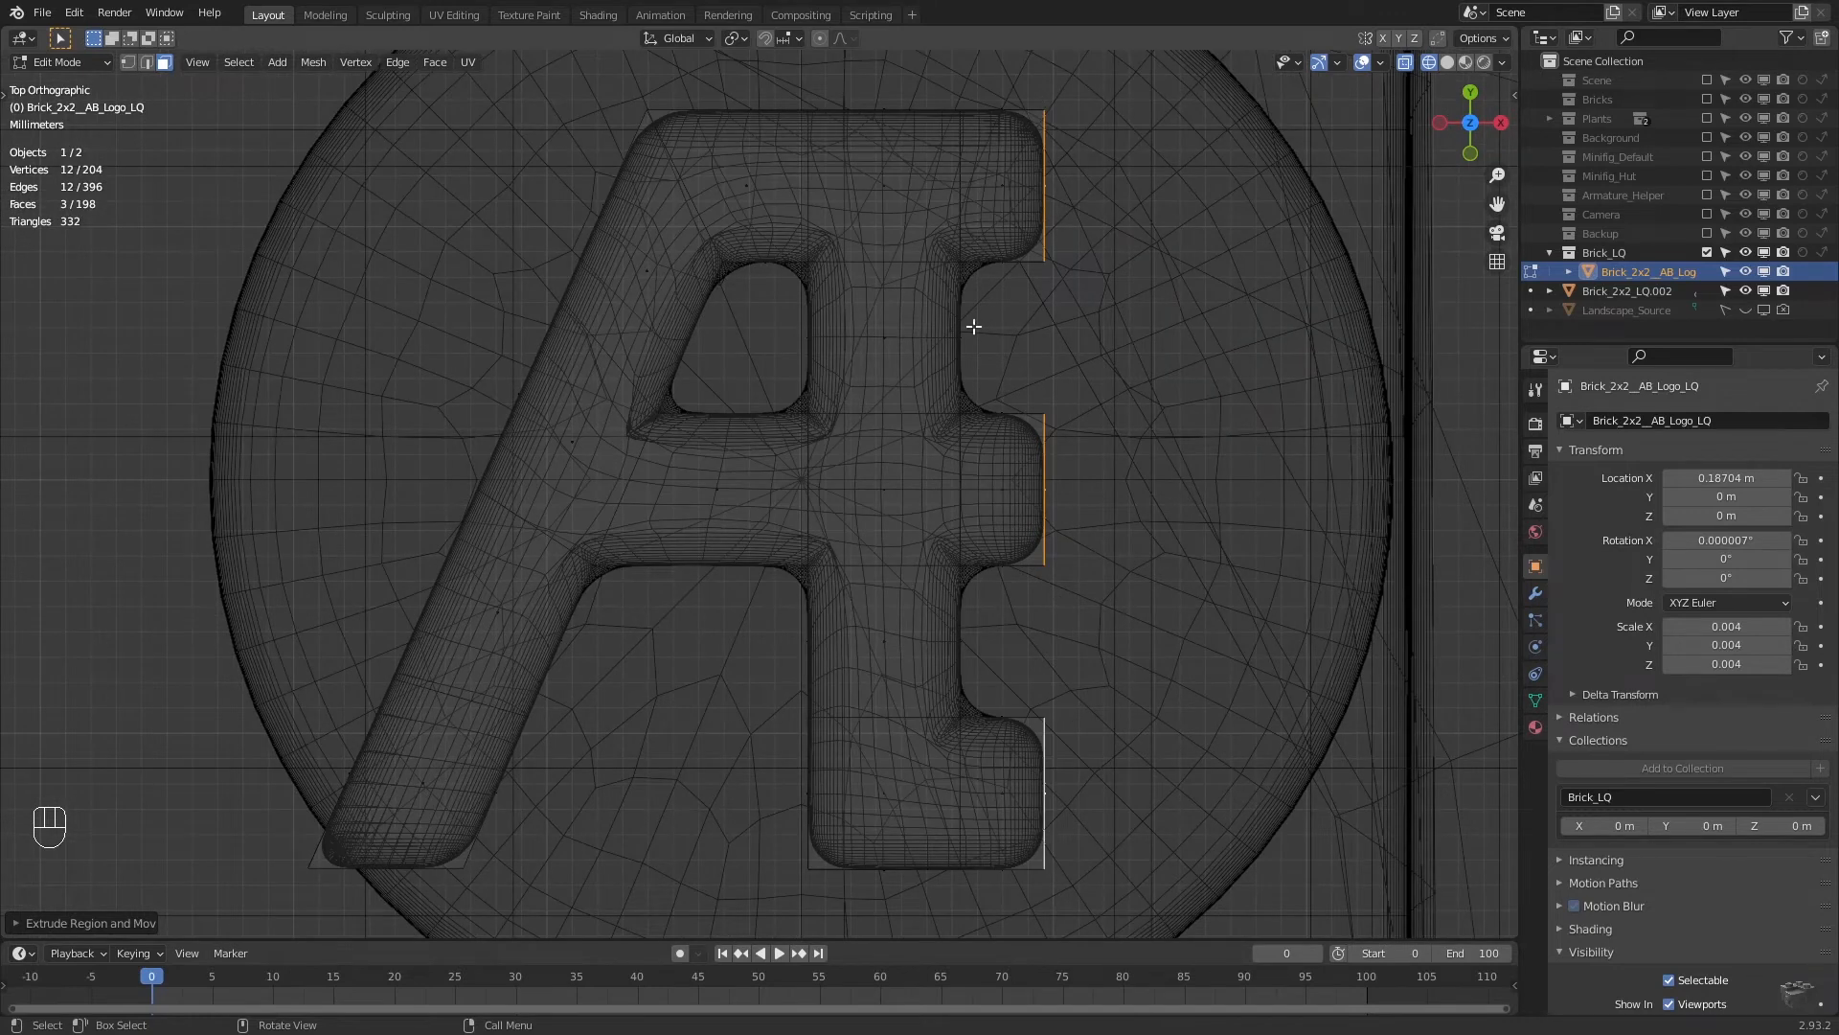
pyautogui.moveTo(477, 274)
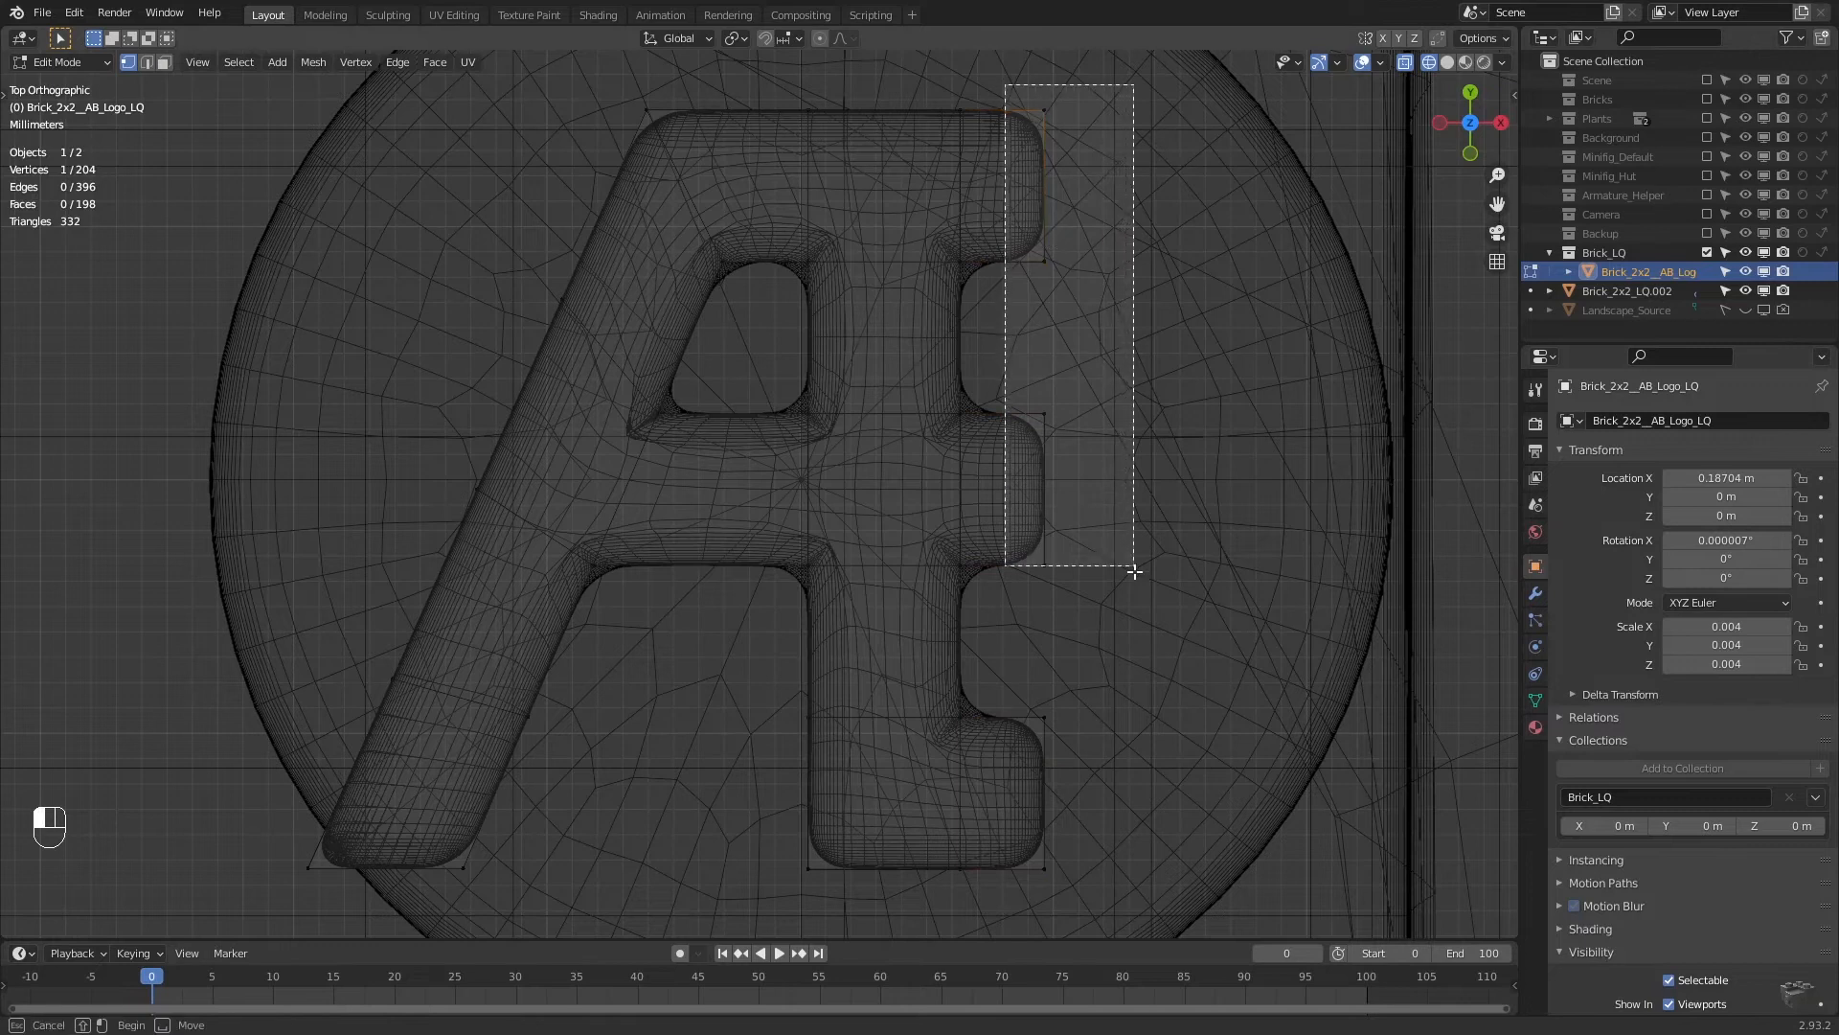
pyautogui.press('shift+s')
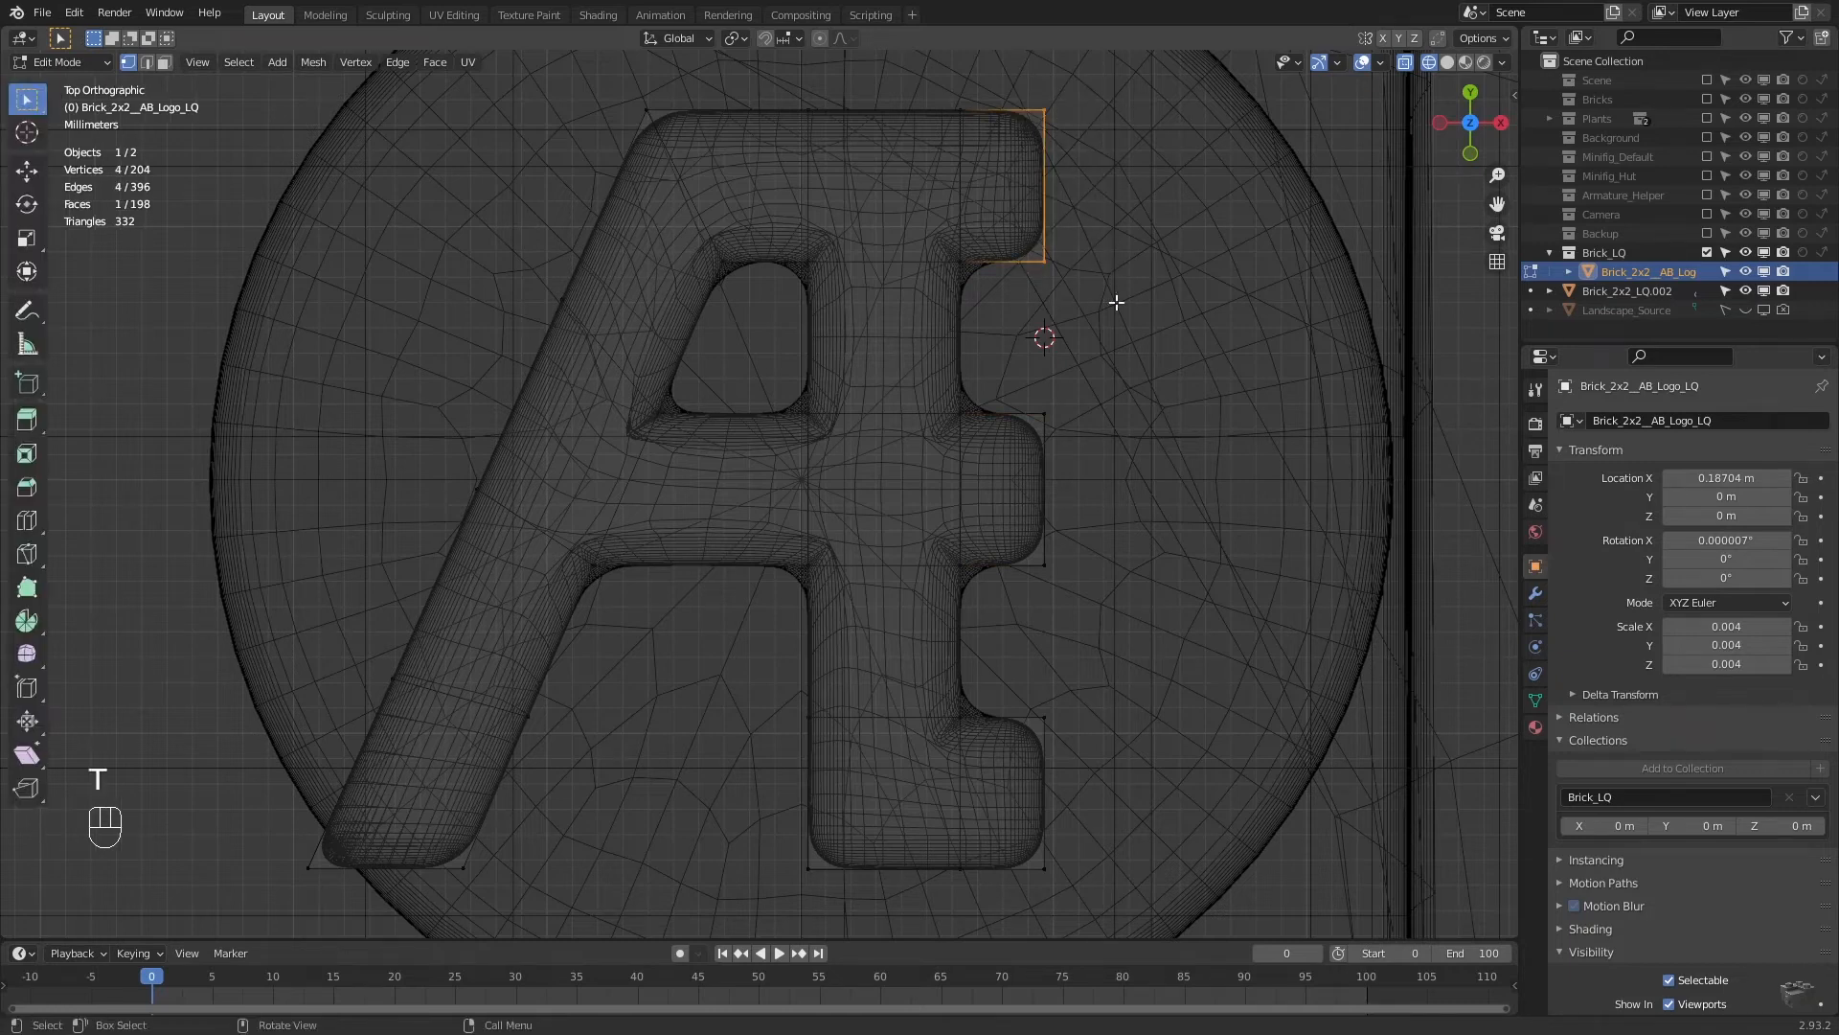
pyautogui.moveTo(32, 672)
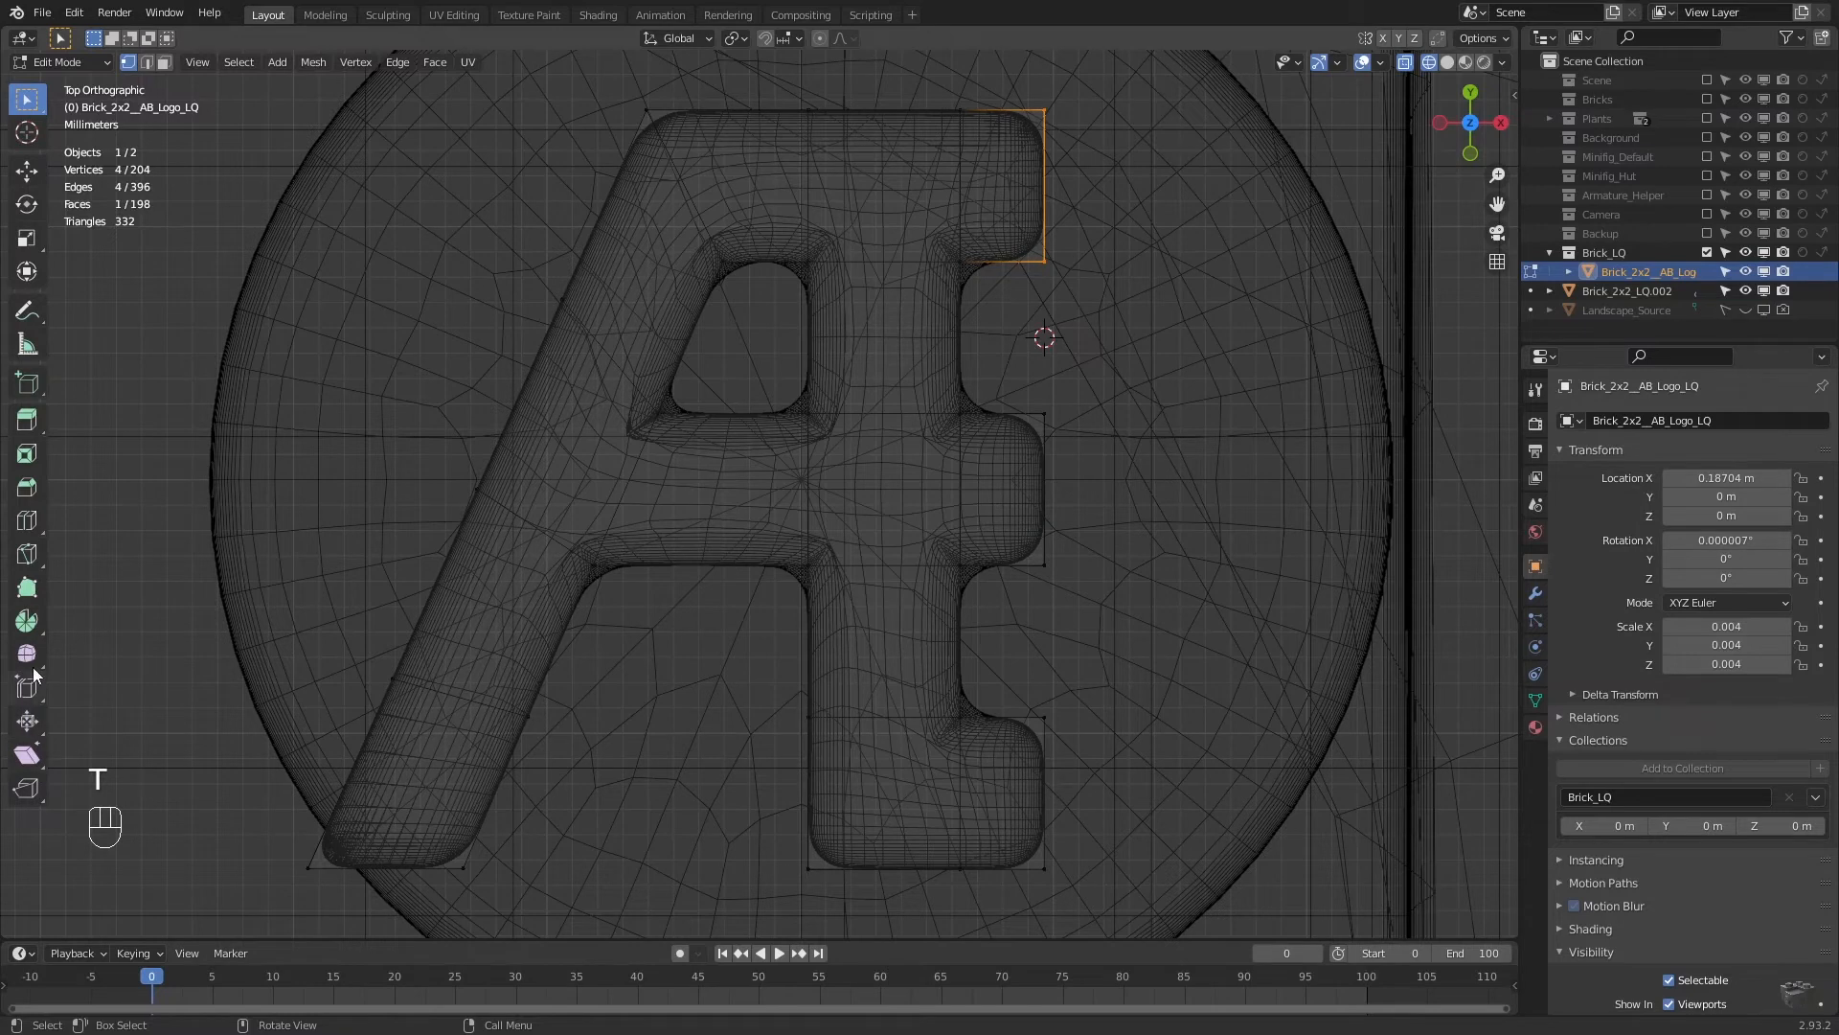
# Spin the top stub into the B's upper bowl with 5 steps over 134°.
pyautogui.click(25, 620)
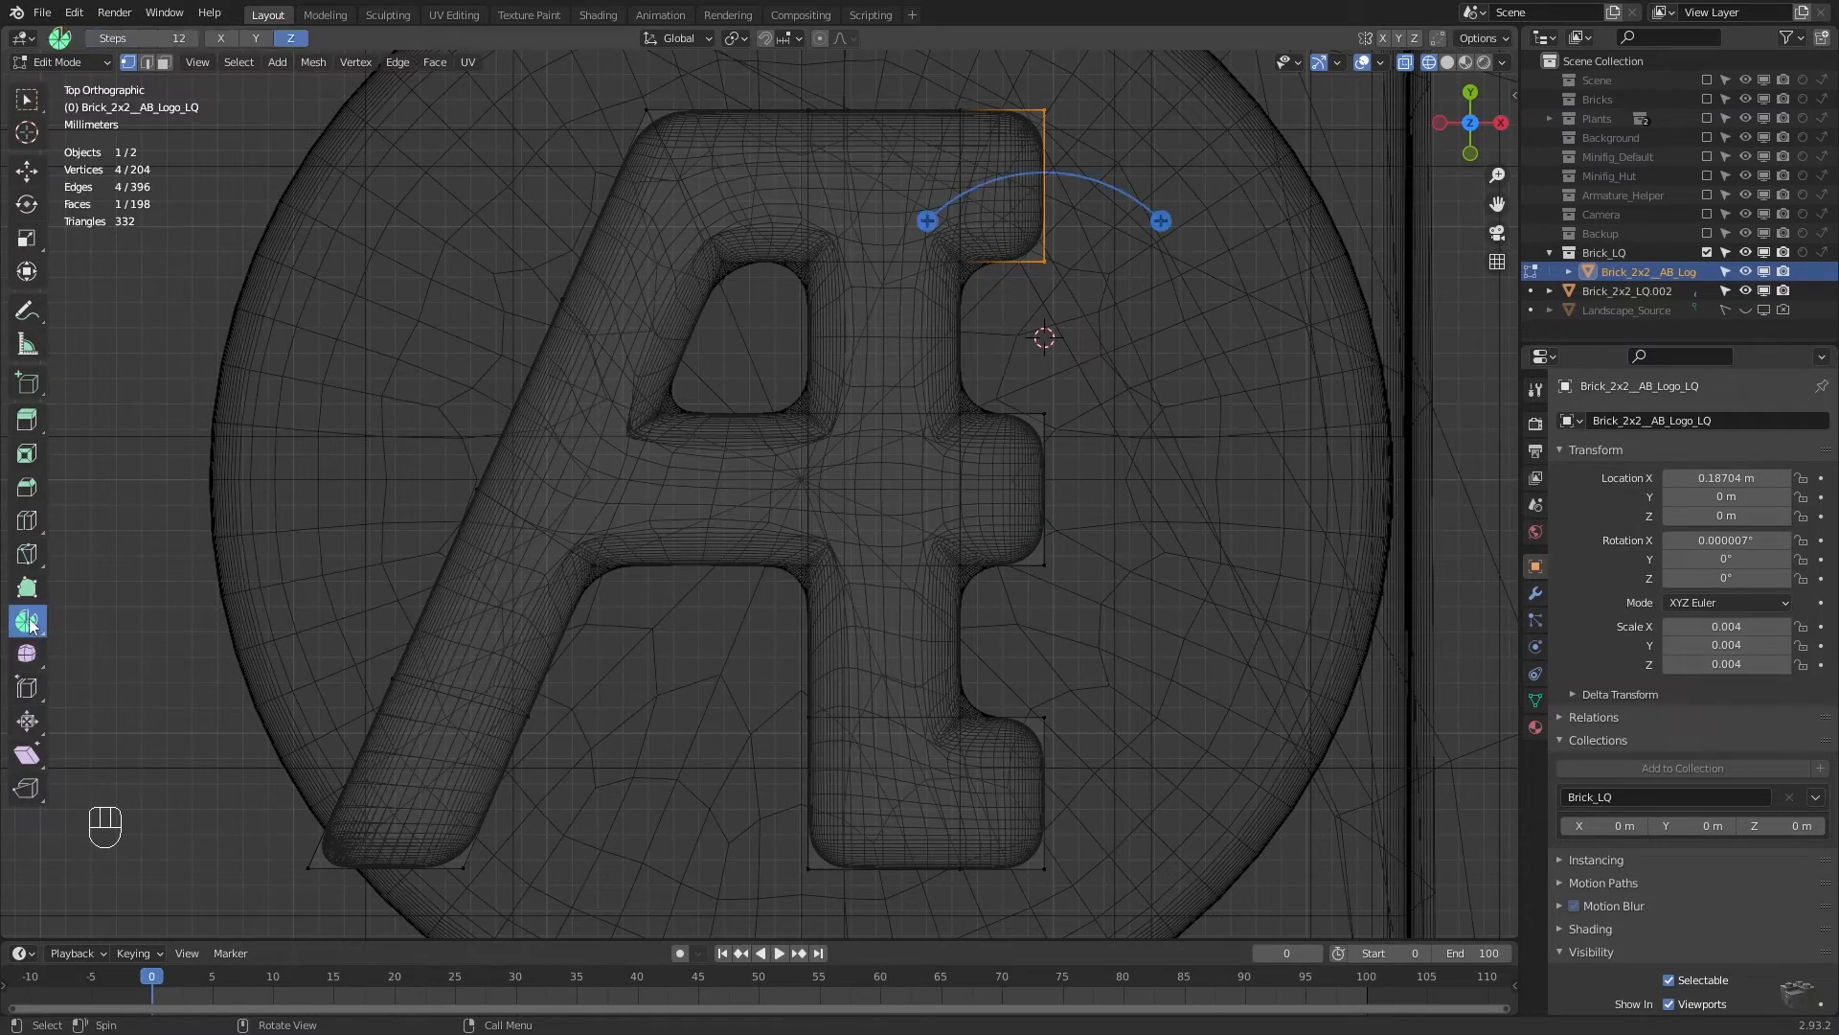
pyautogui.moveTo(1161, 221)
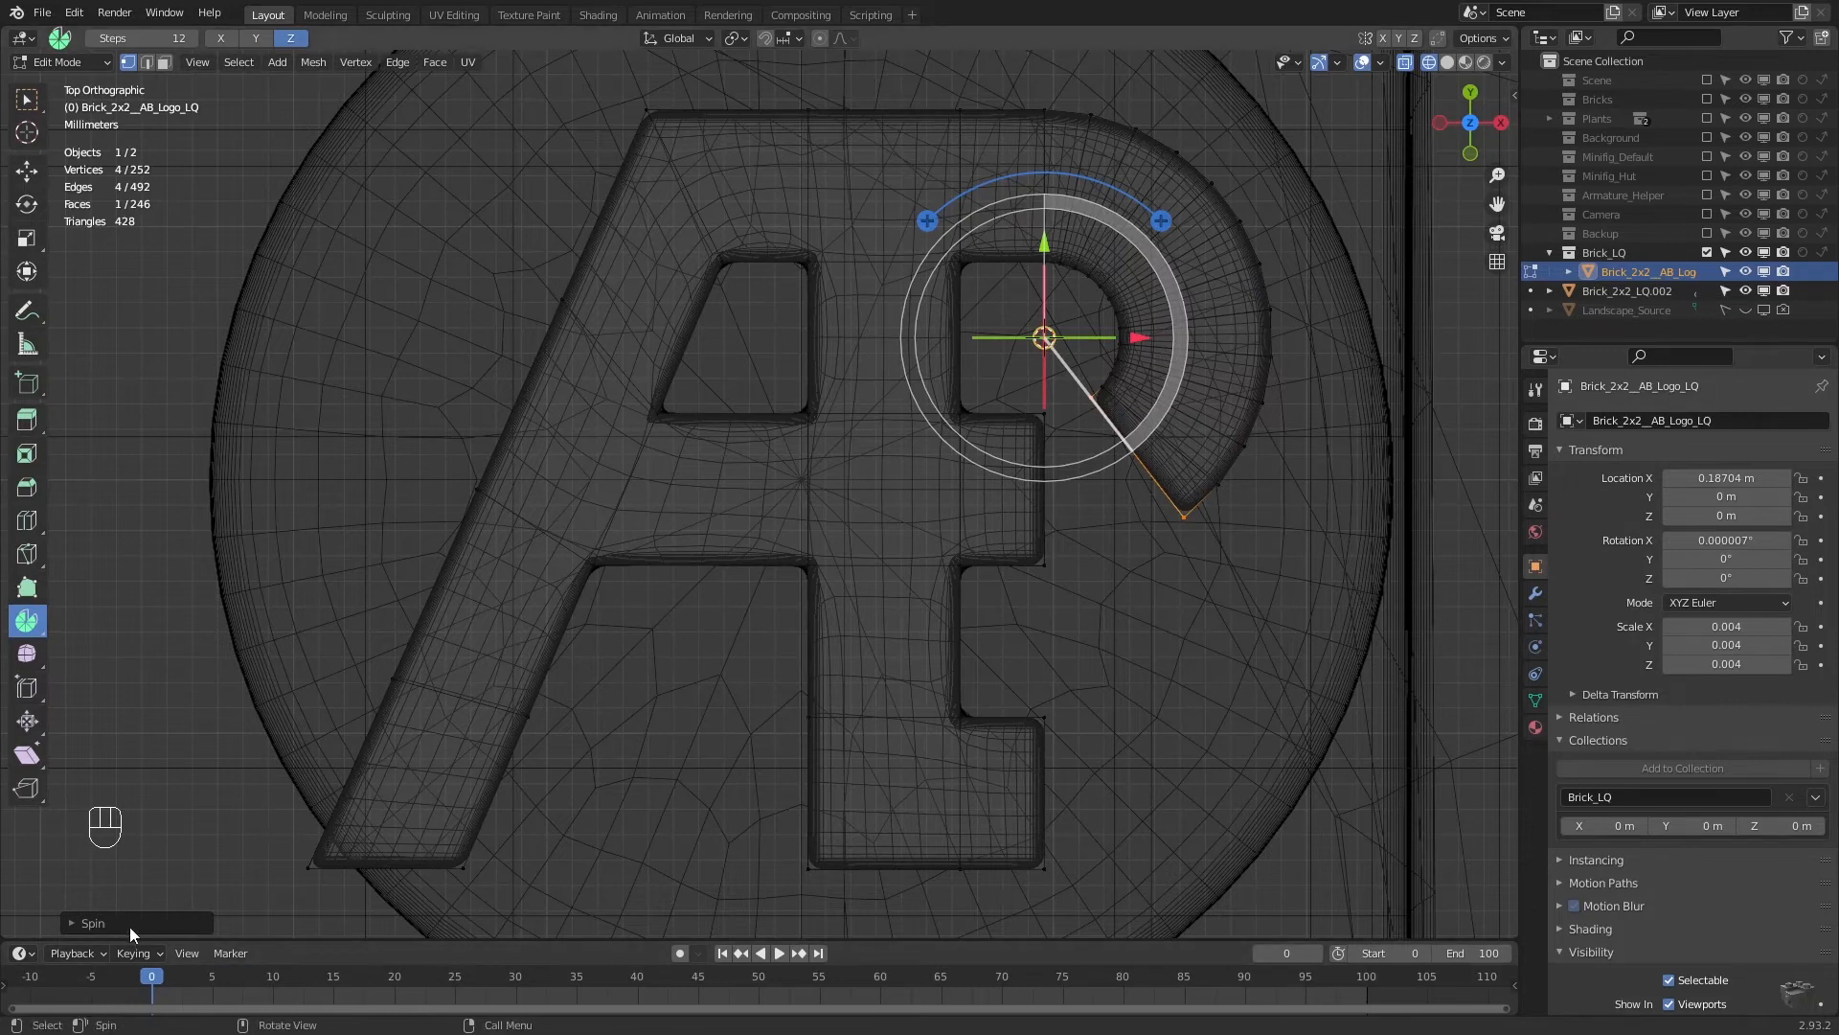
pyautogui.click(92, 922)
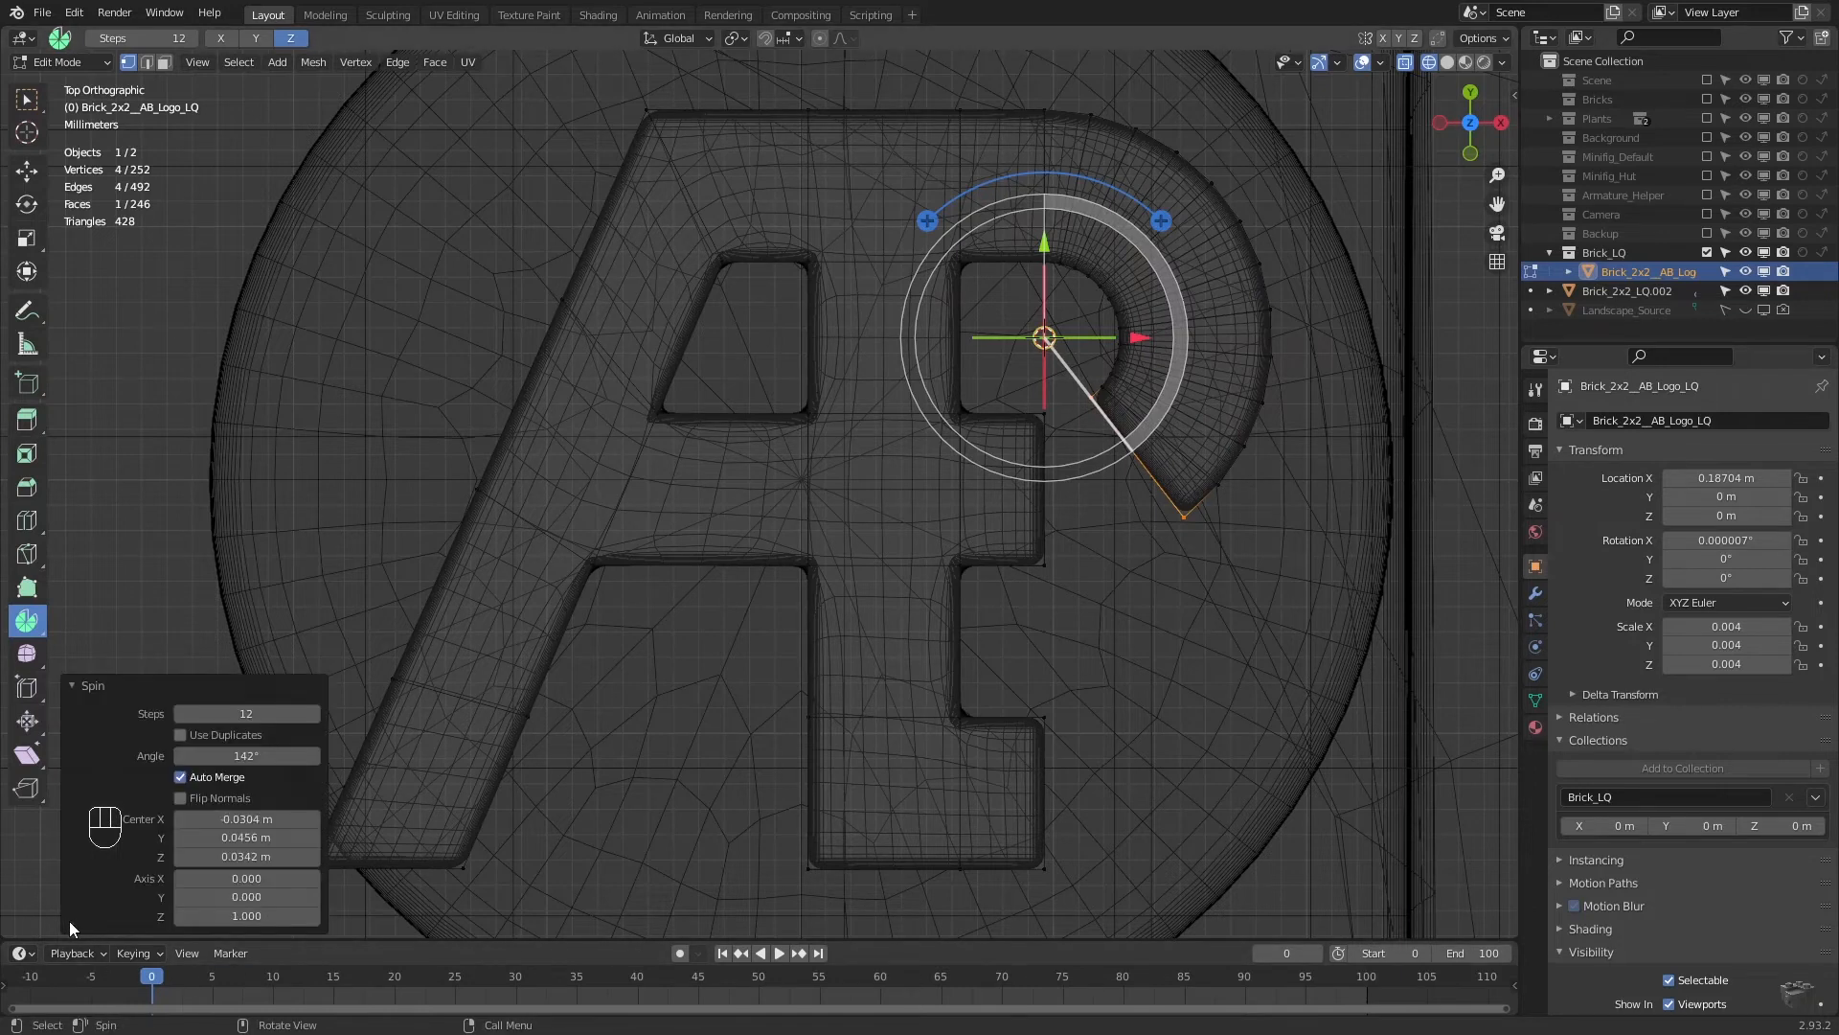
pyautogui.click(182, 712)
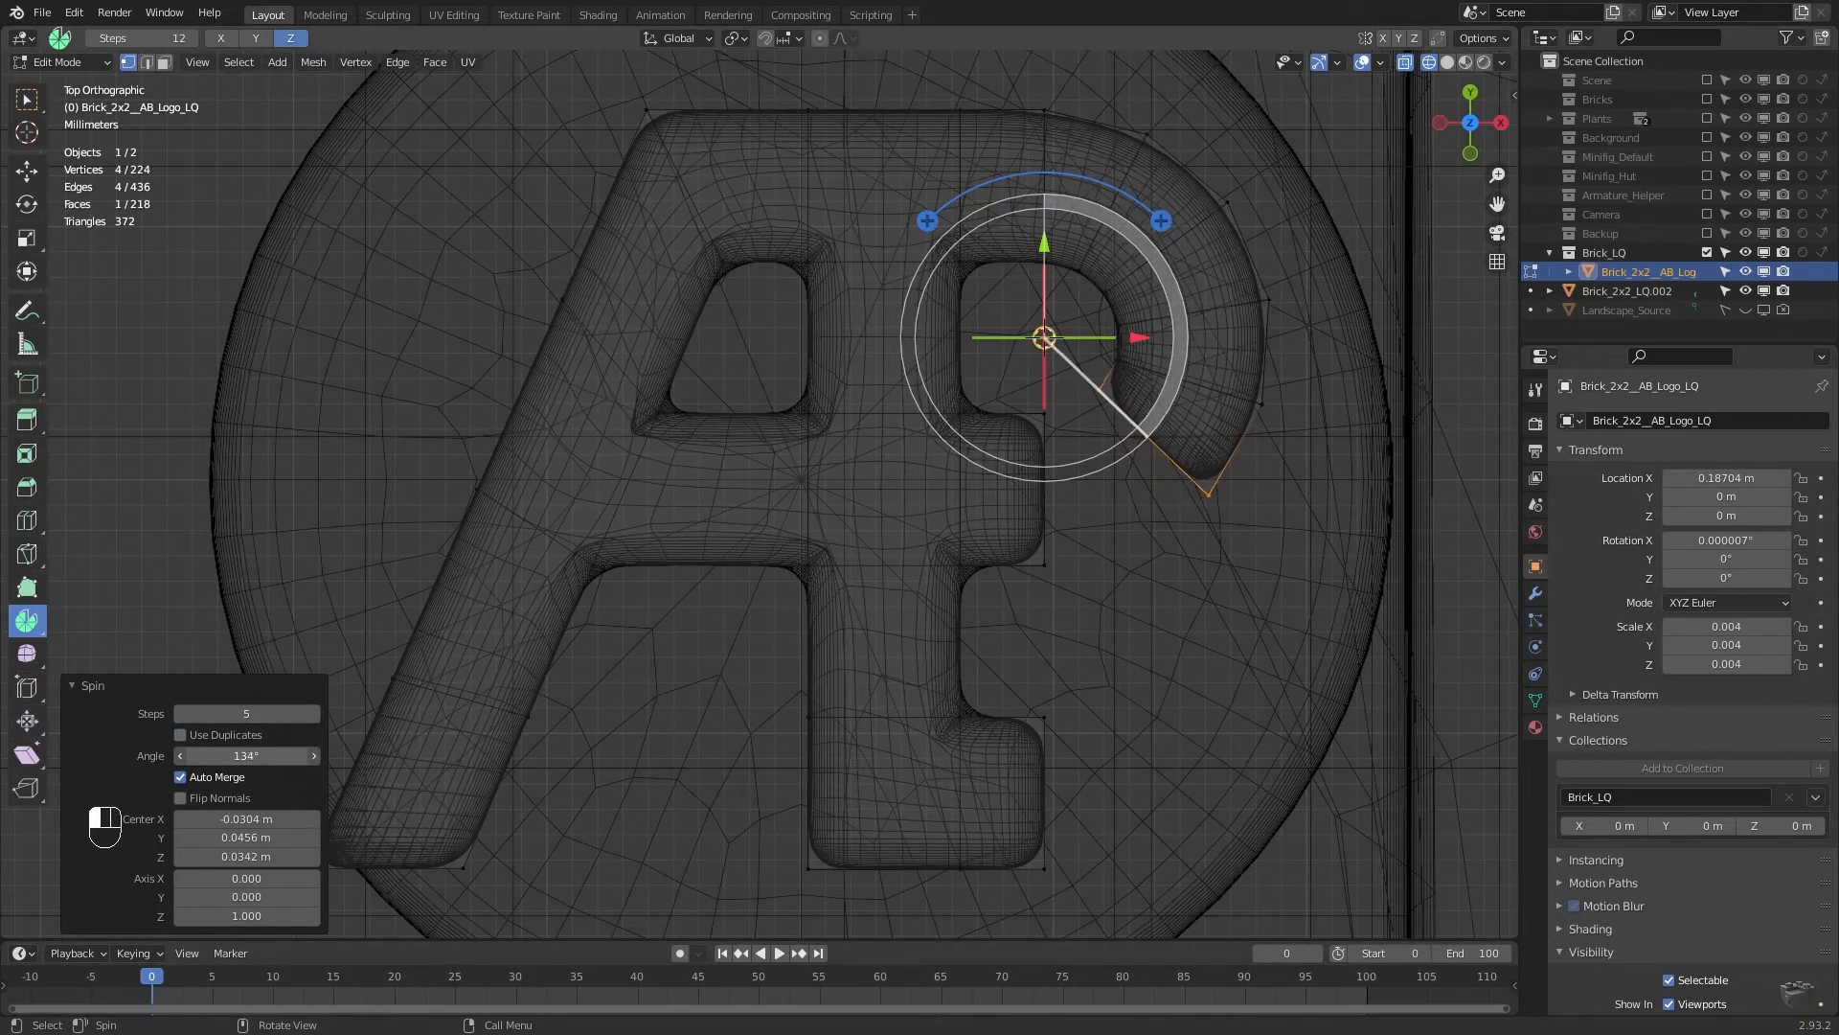
pyautogui.click(180, 755)
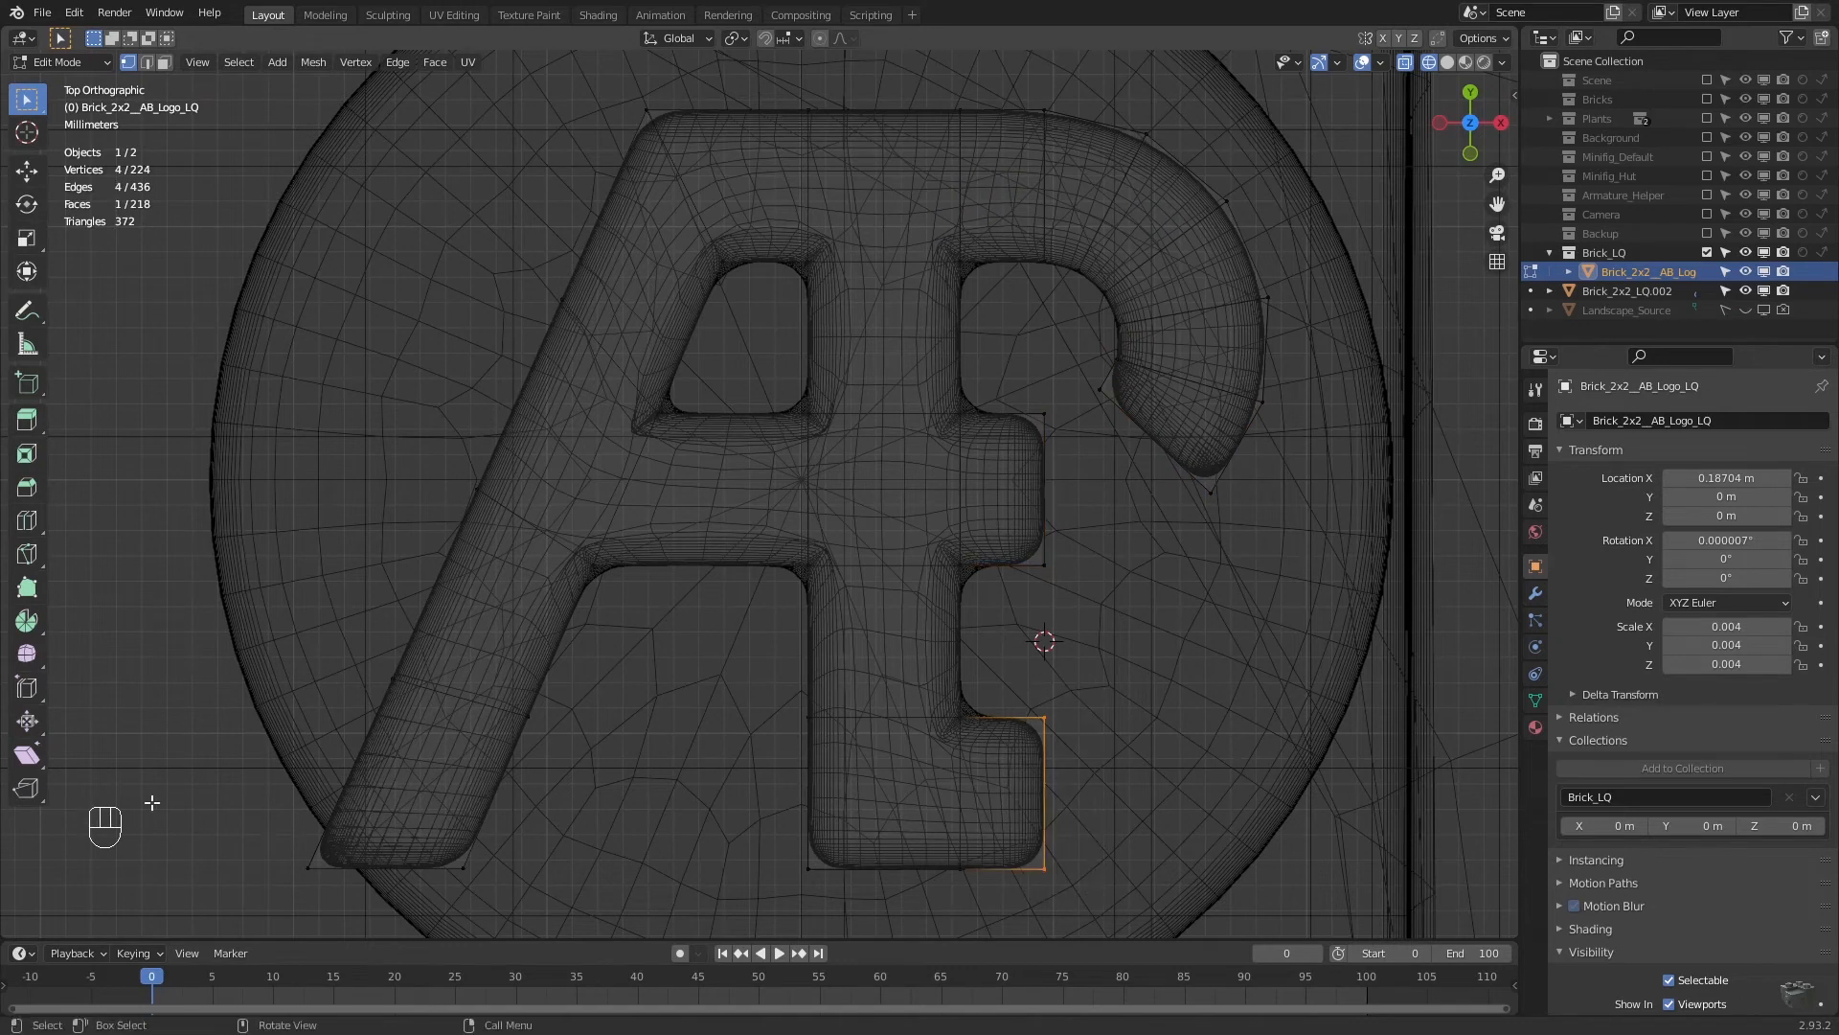
# Spin the bottom stub into the B's lower bowl and check it in orthographic view.
pyautogui.click(25, 619)
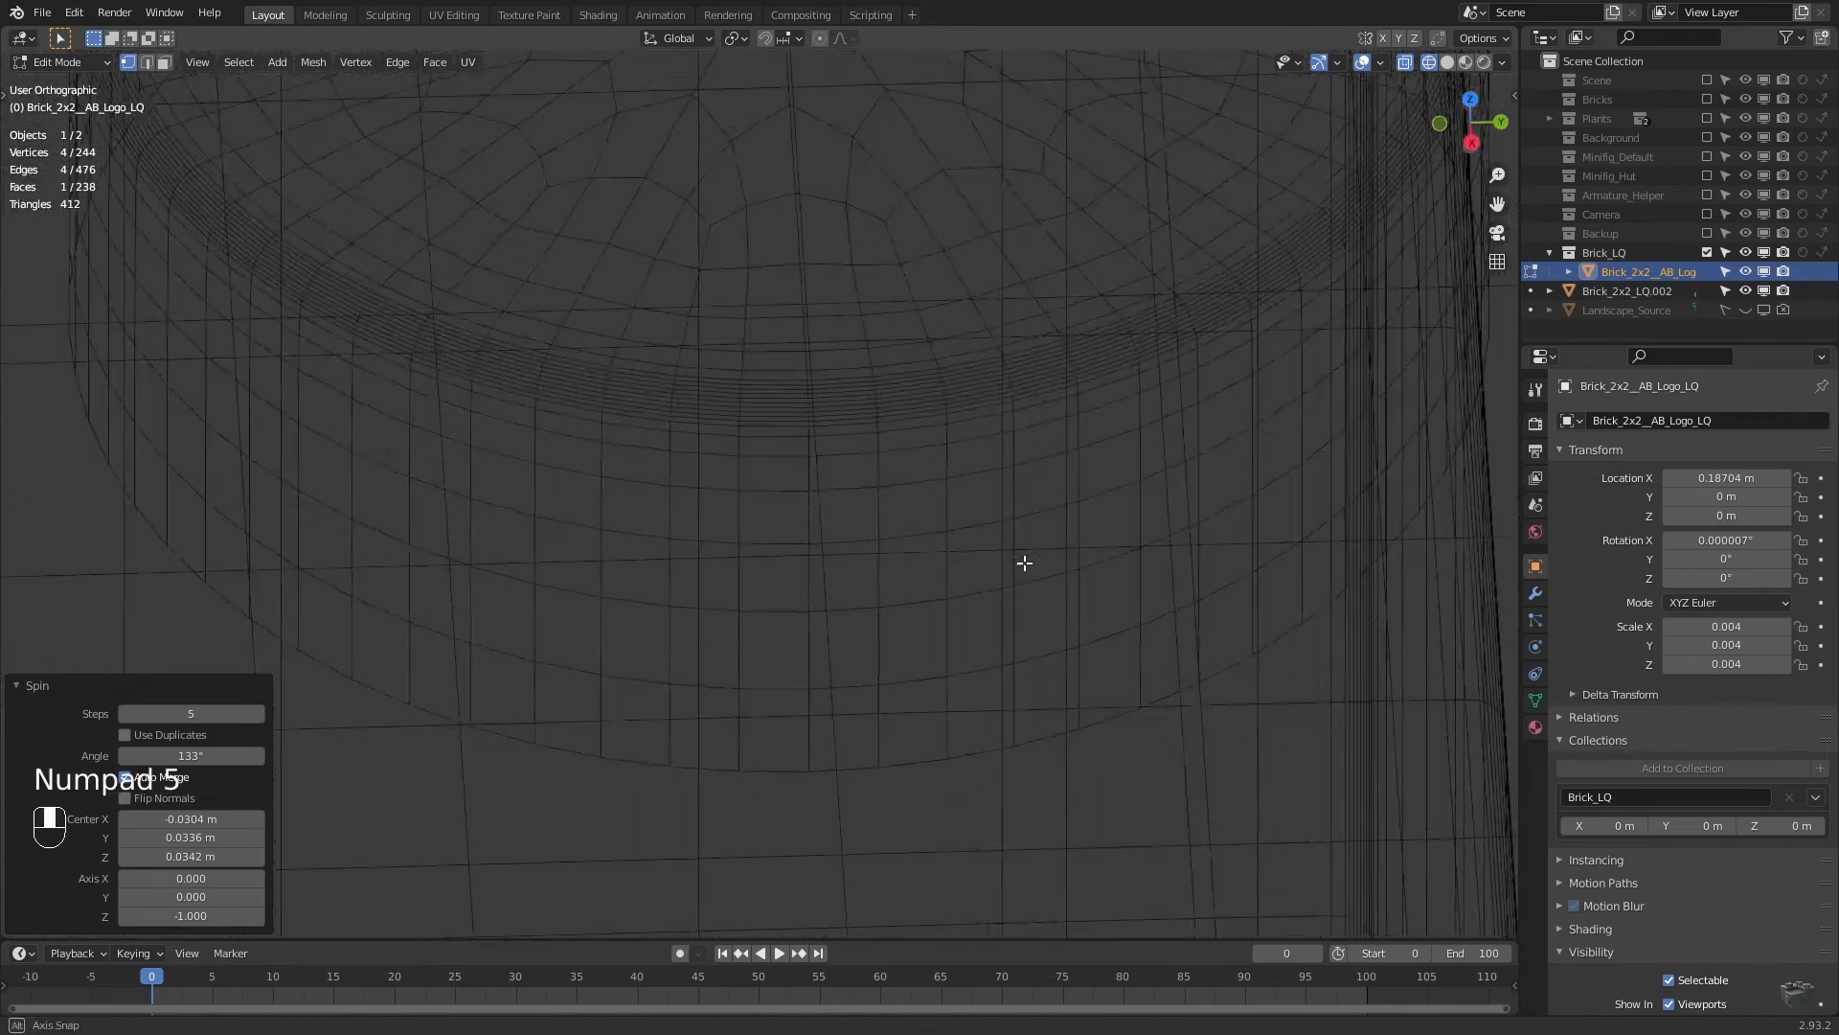
pyautogui.press('m')
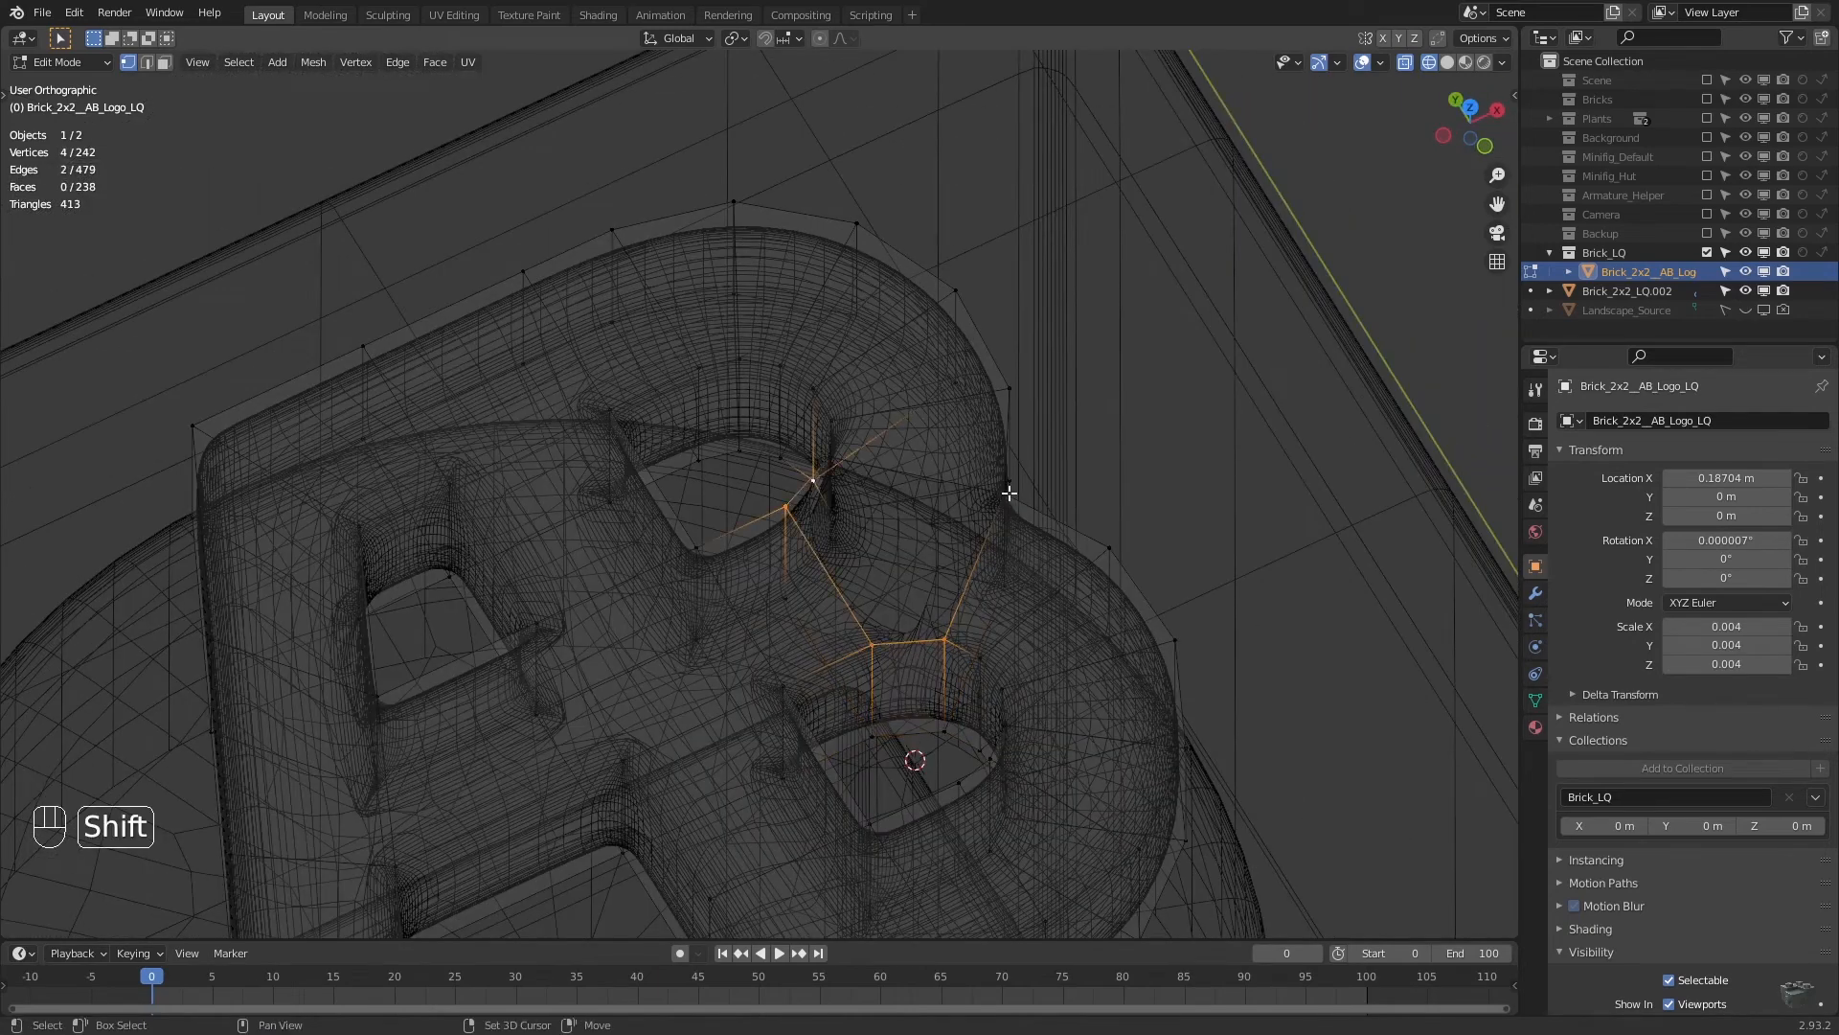
# Select the whole AB mesh and return to Object Mode with the logo on all four studs.
pyautogui.press('f')
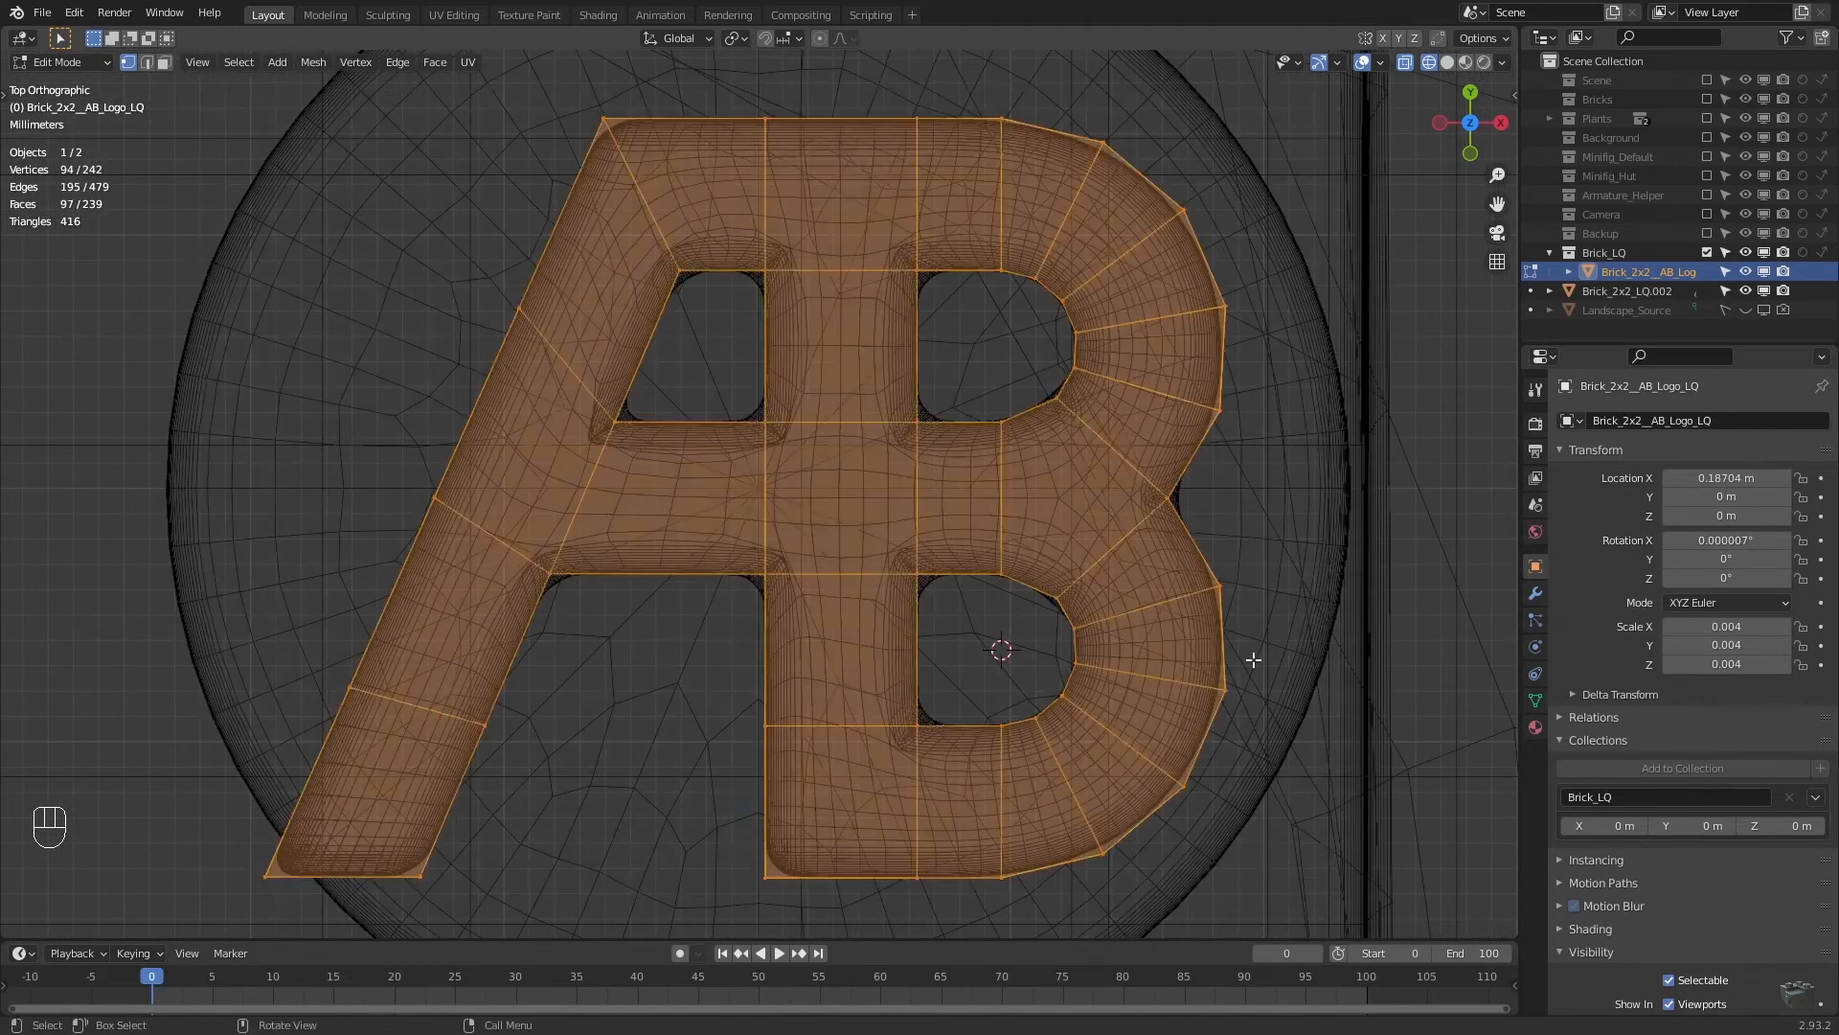
pyautogui.press('g')
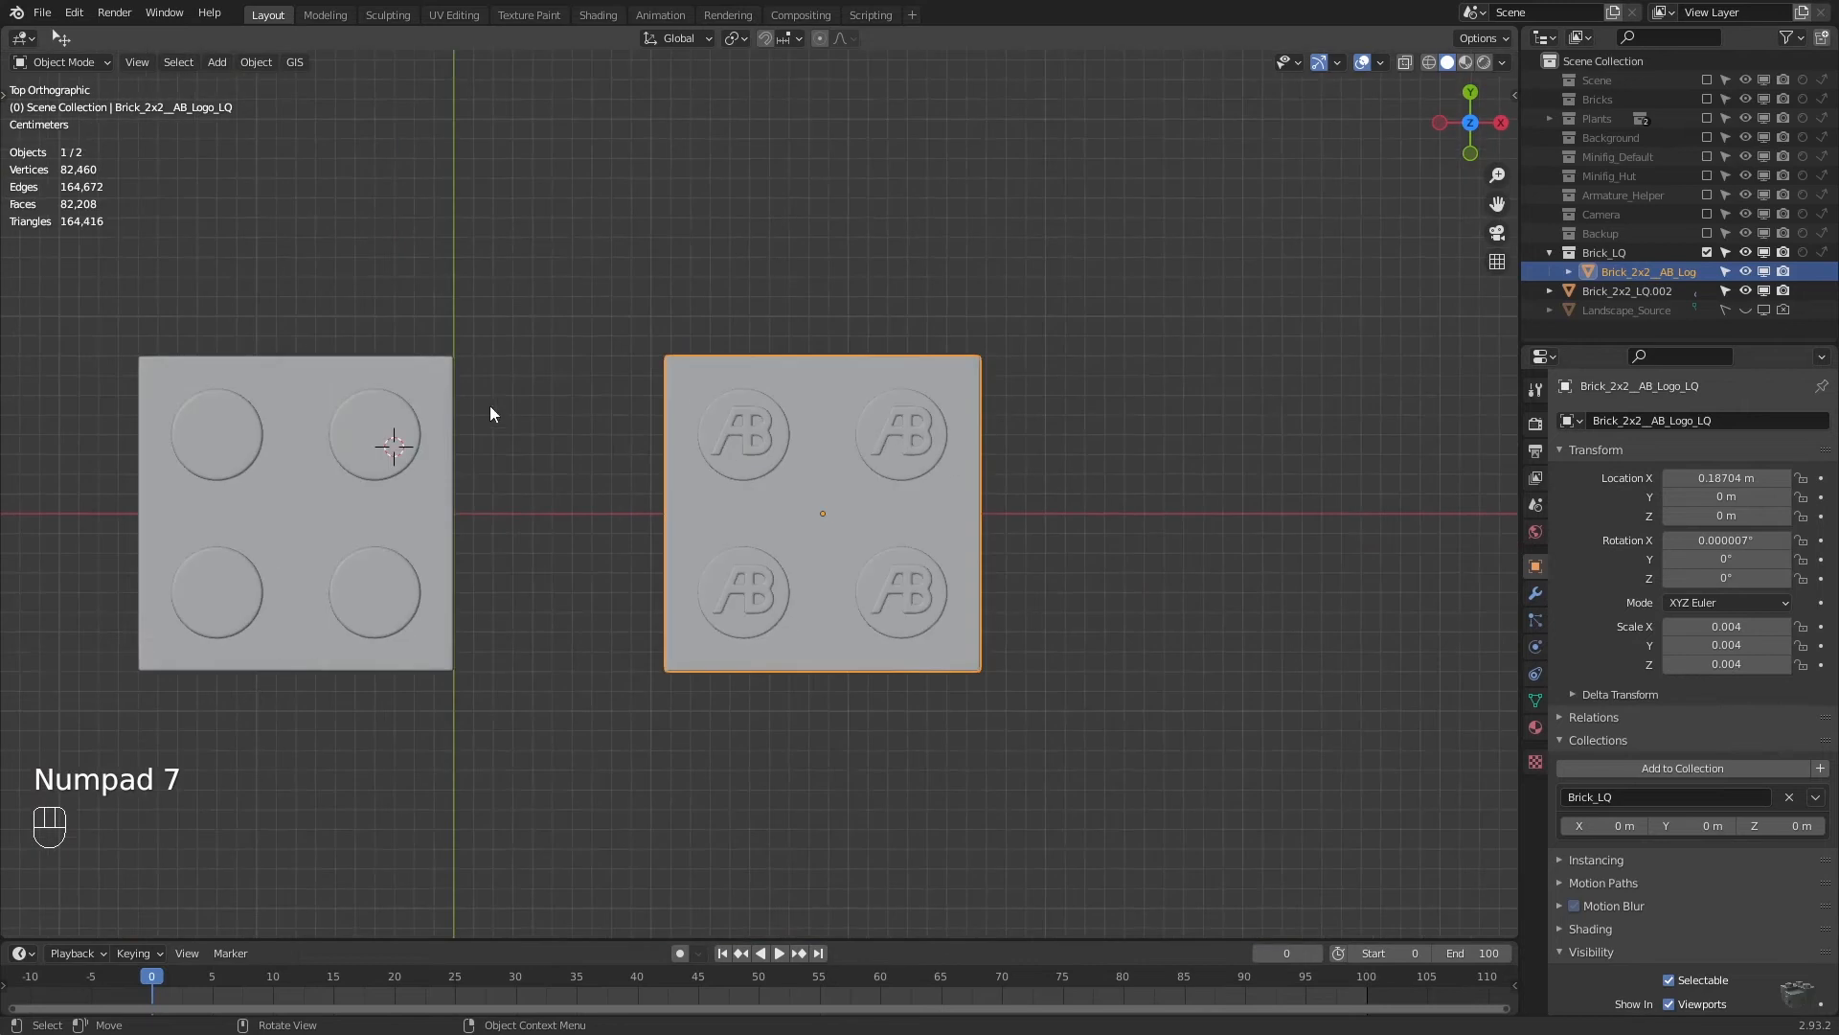
# Render a final test image of the LEGO landscape with the minifigure beside the brick-built trees.
pyautogui.press('m')
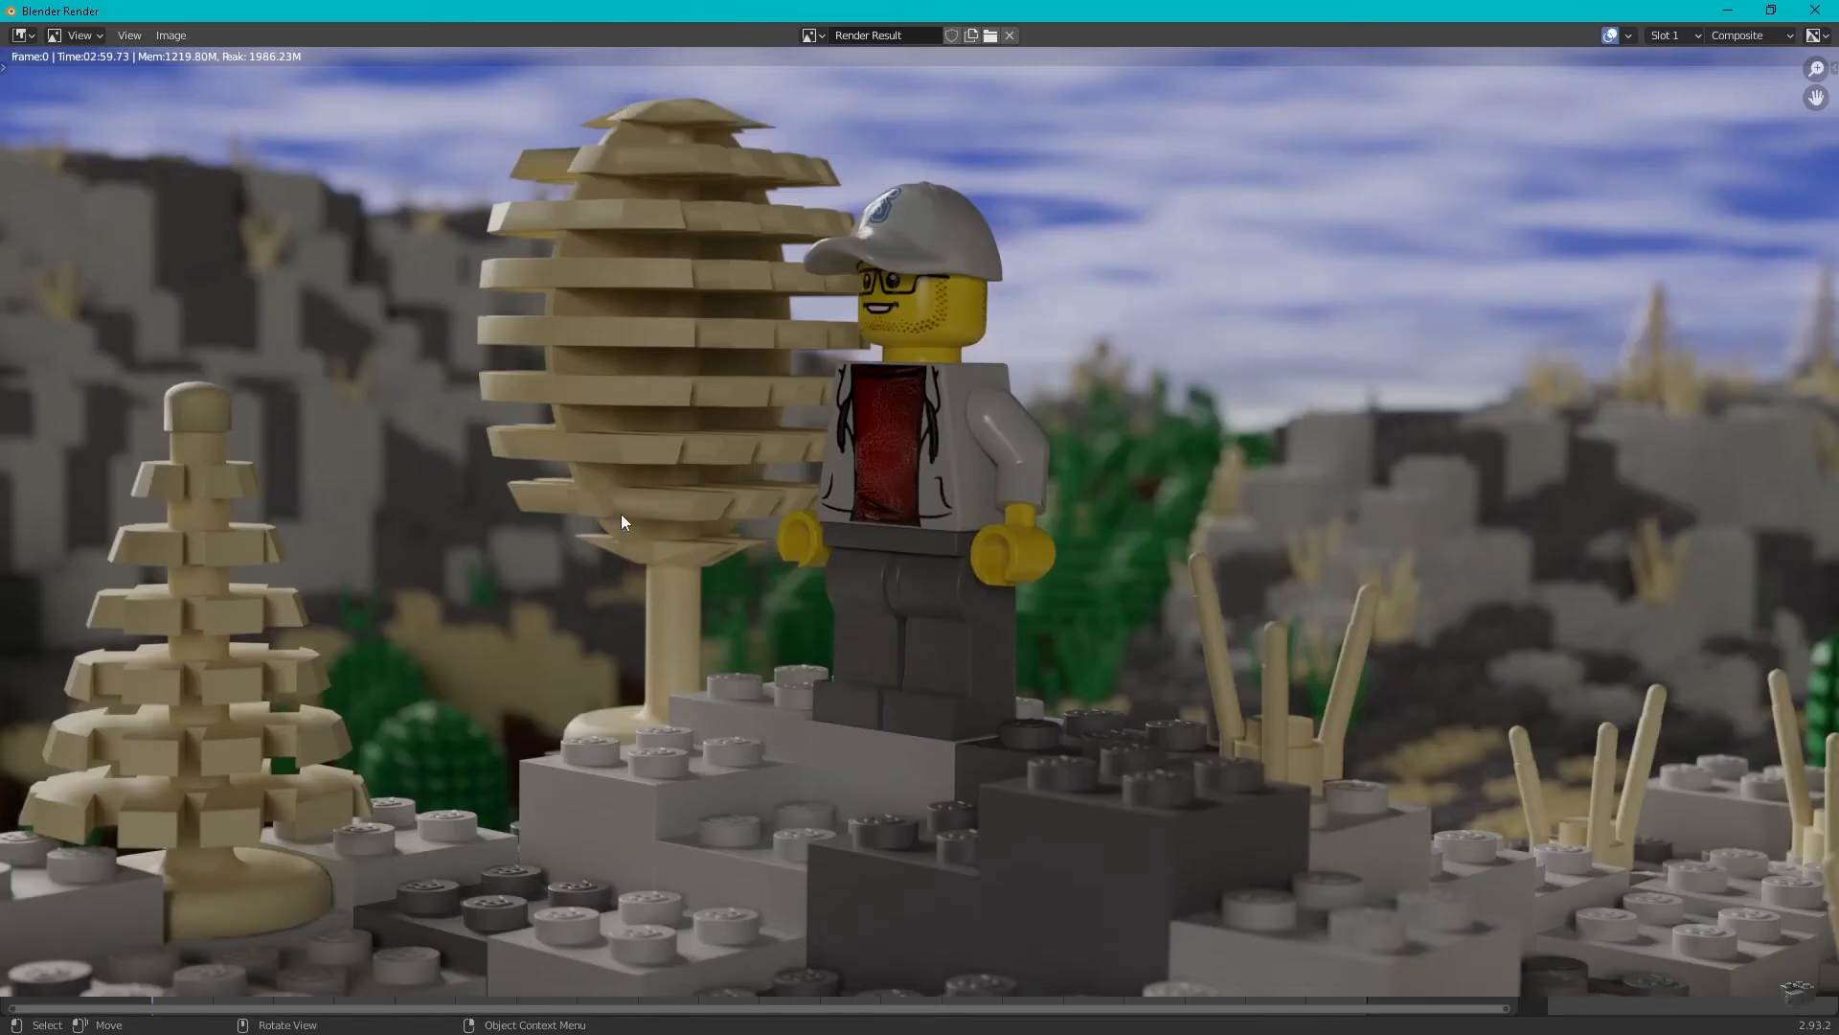
pyautogui.moveTo(299, 259)
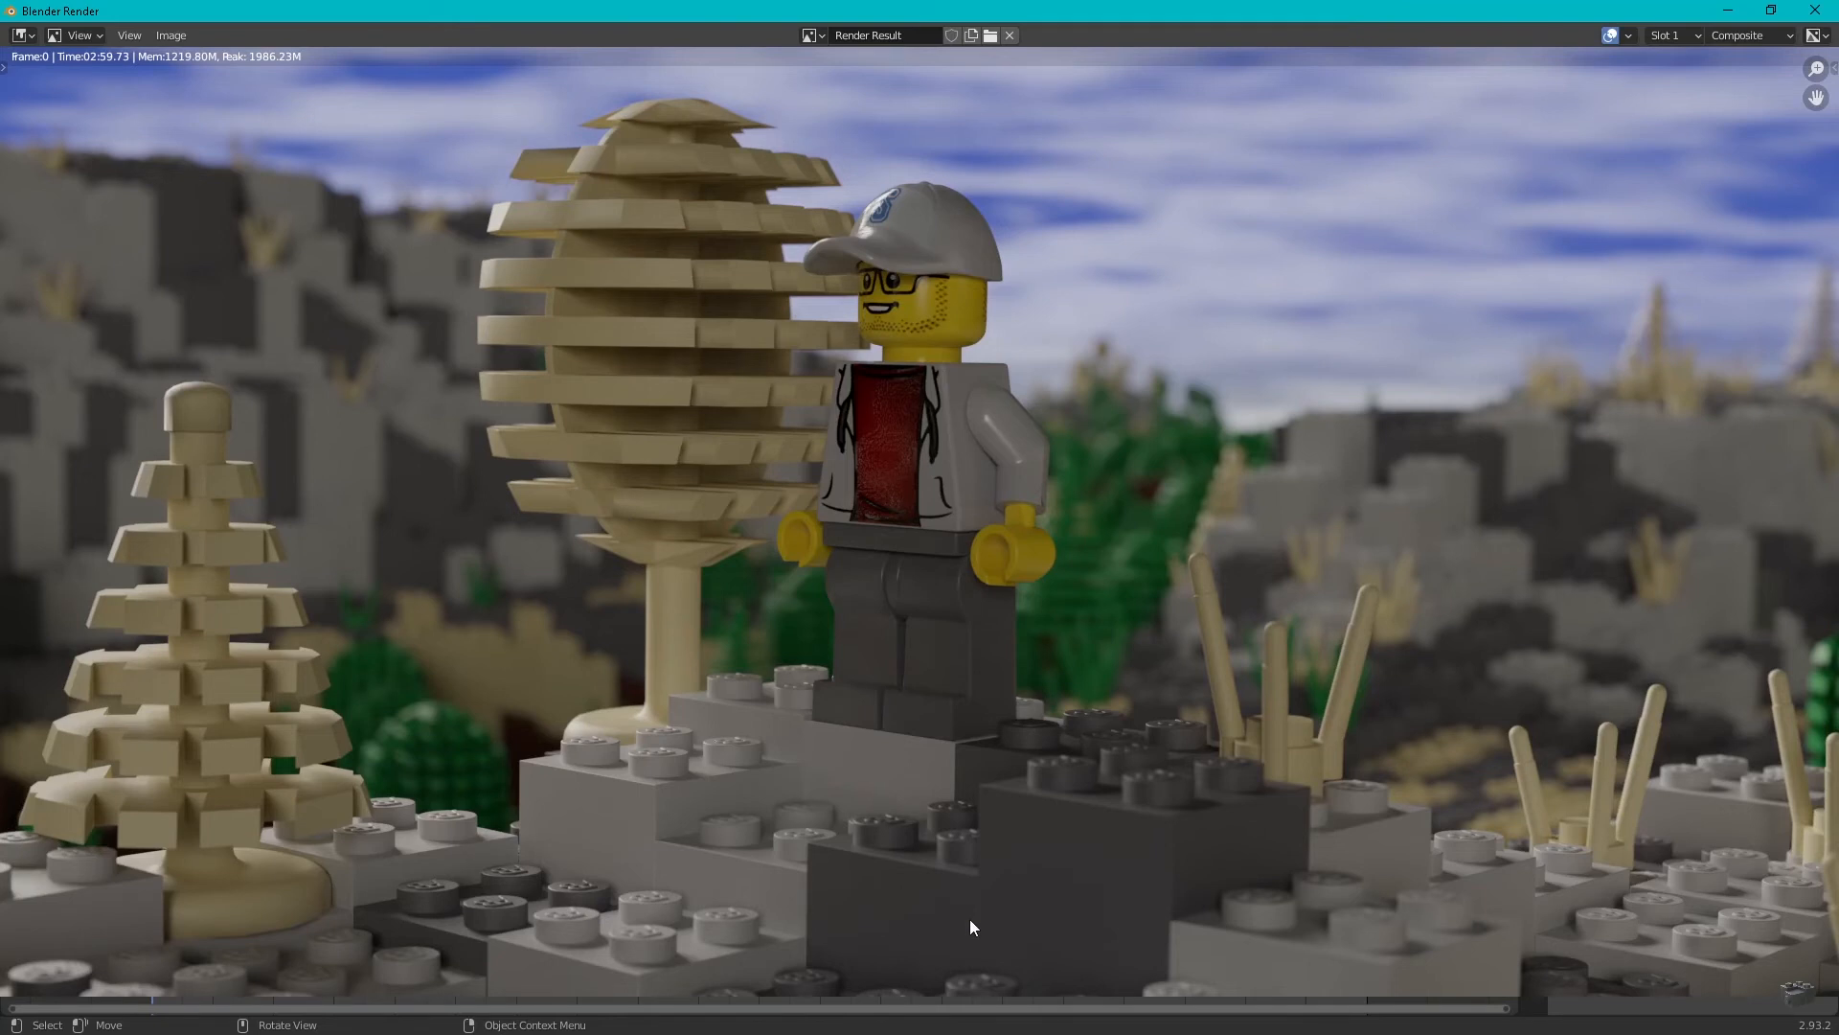
pyautogui.moveTo(262, 285)
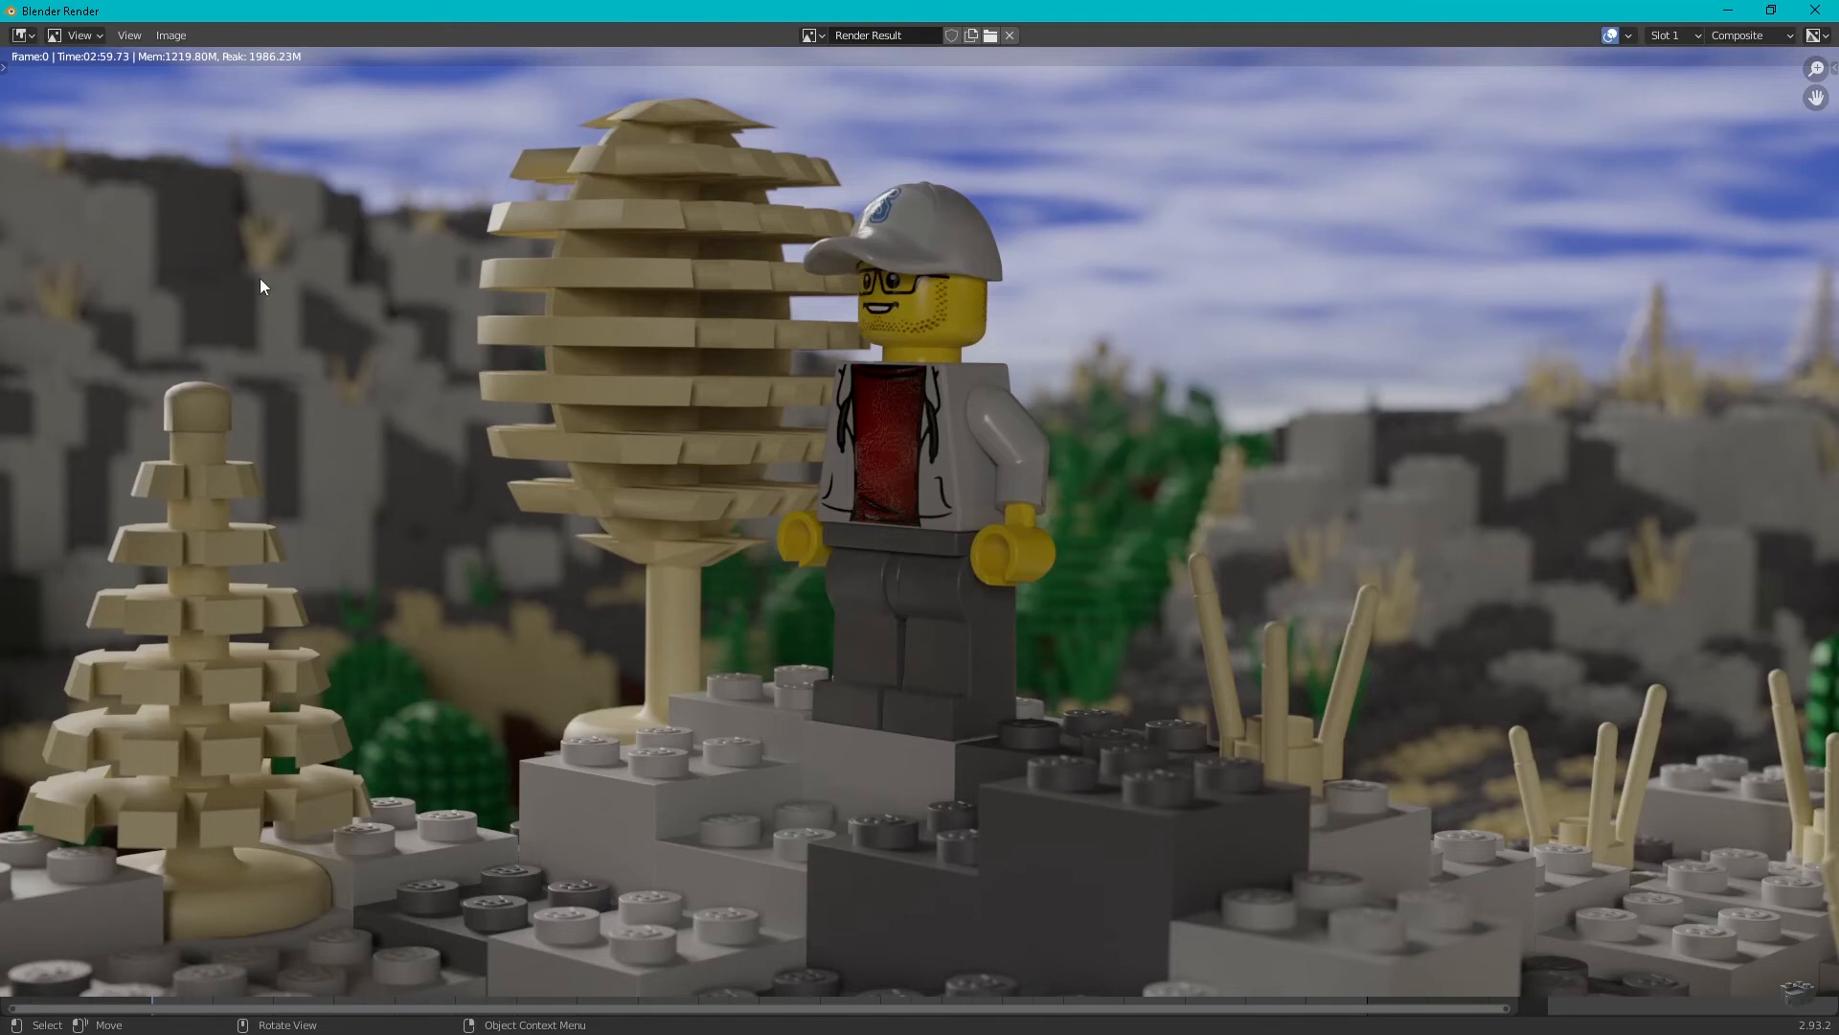
pyautogui.moveTo(289, 970)
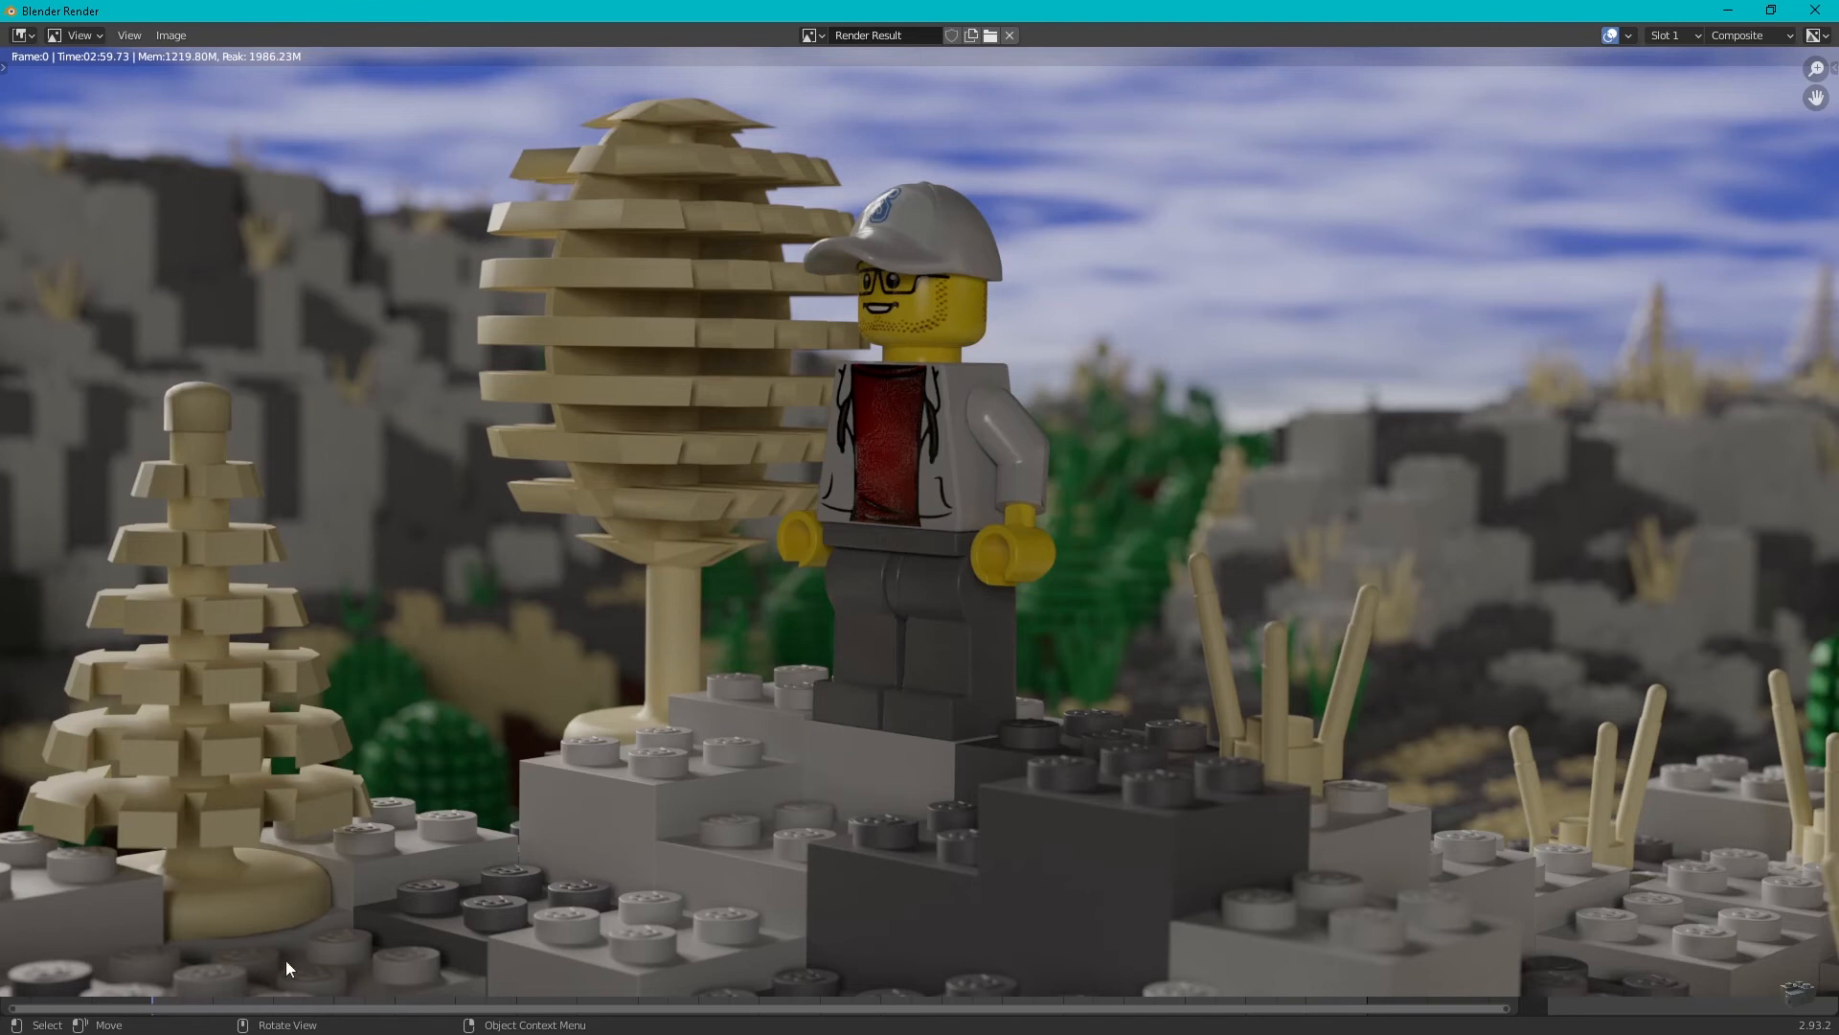
pyautogui.moveTo(303, 908)
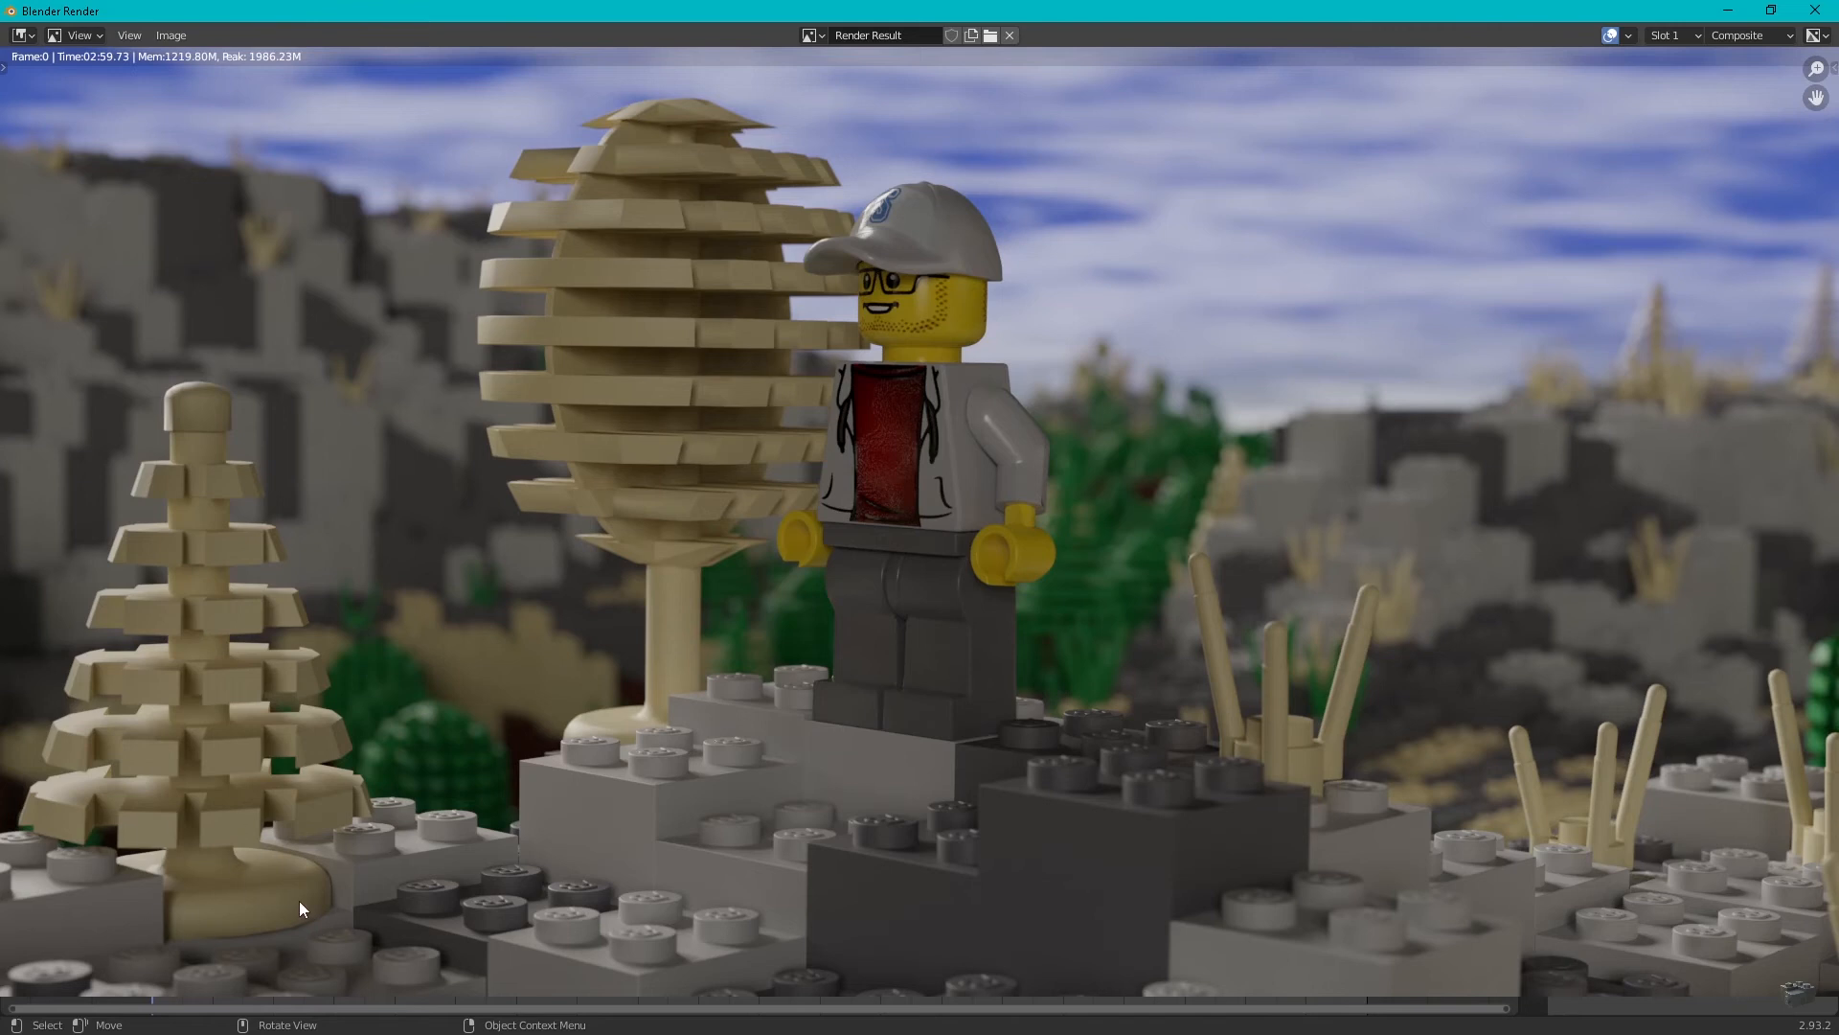